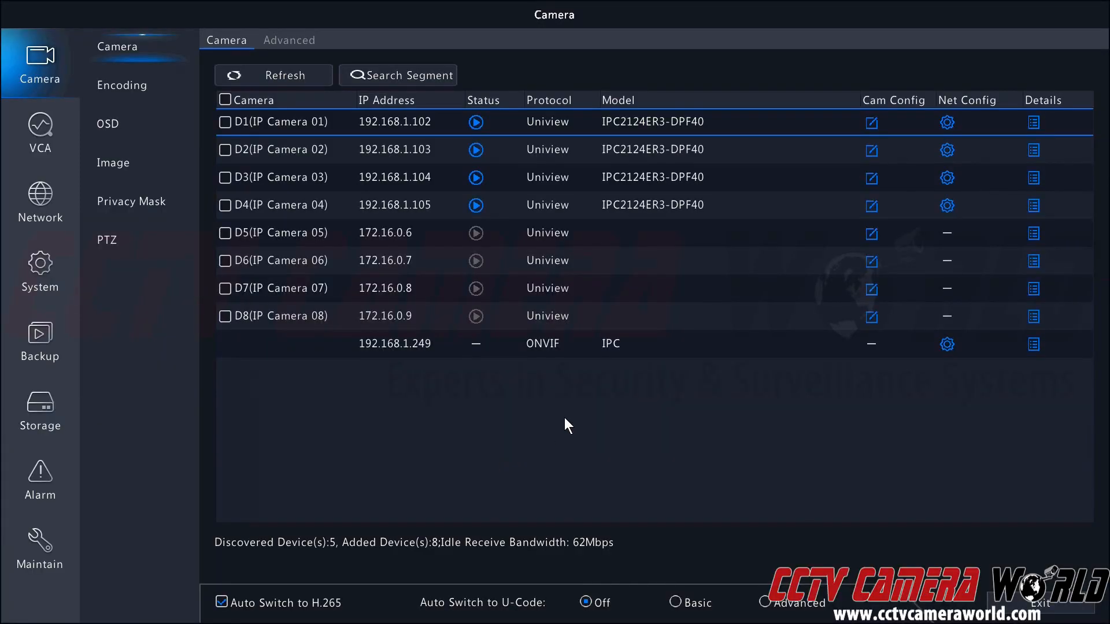
pyautogui.moveTo(563, 409)
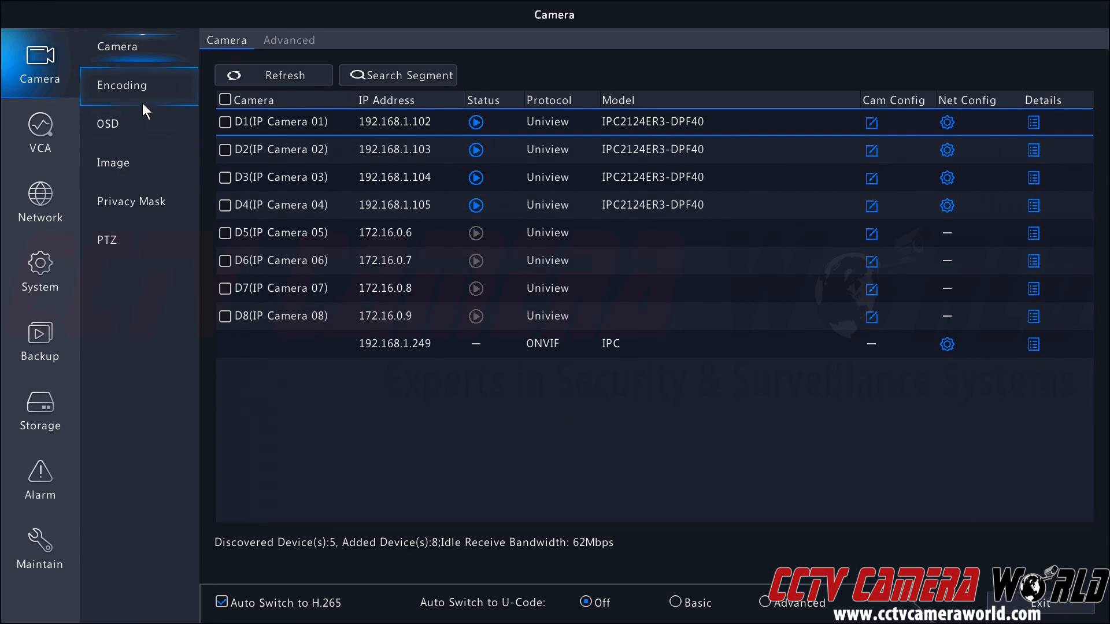
pyautogui.moveTo(146, 108)
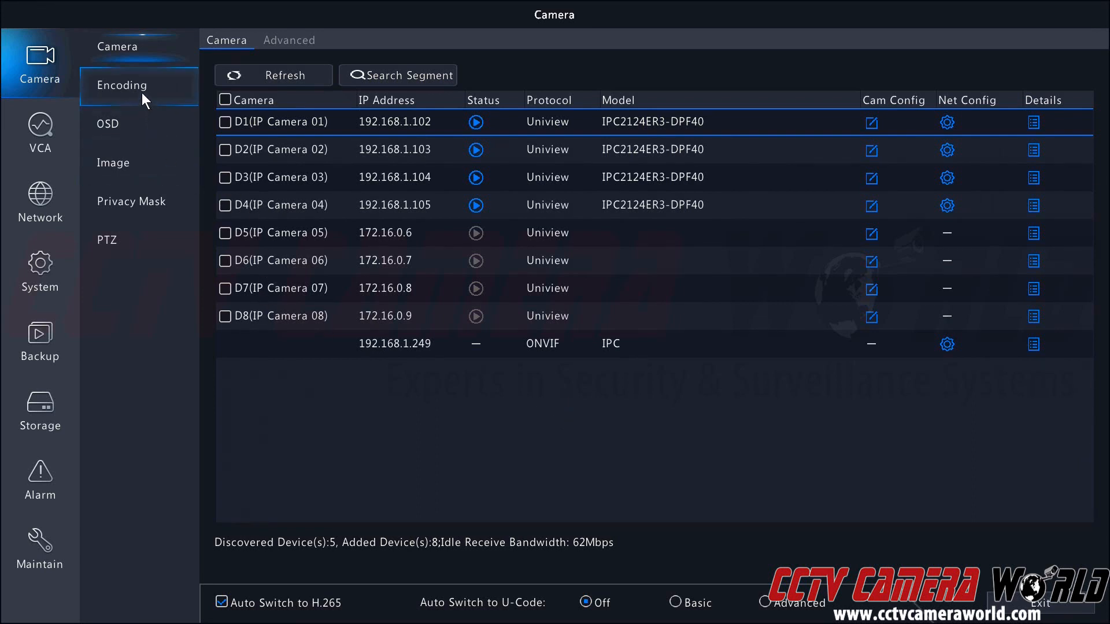
# Show IP Camera 01's Encoding page with its main, sub and third stream settings.
pyautogui.click(121, 84)
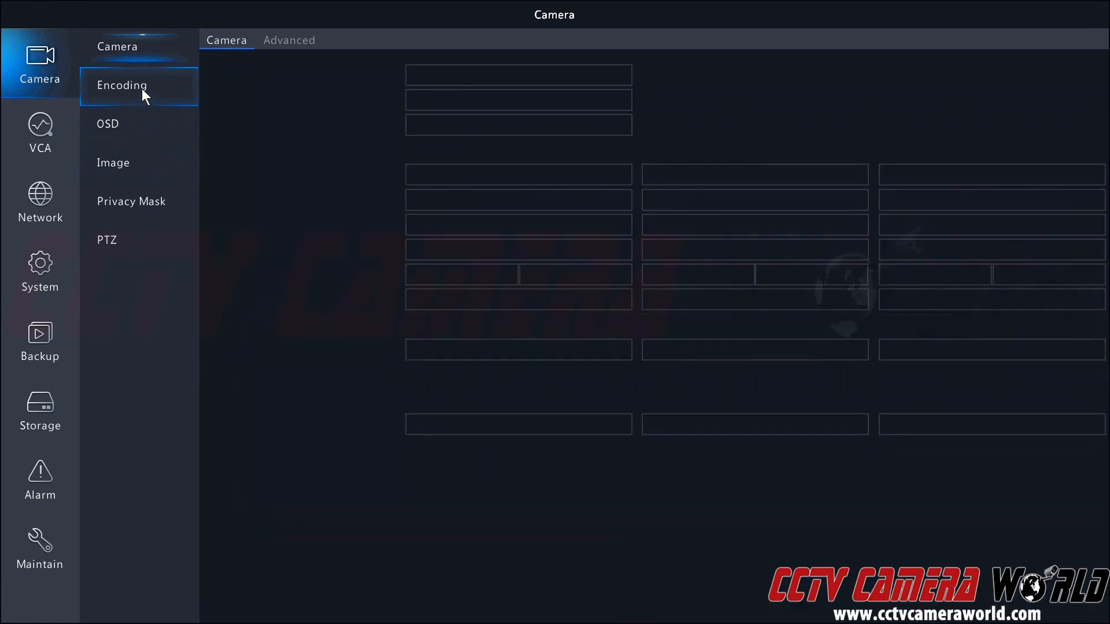
pyautogui.click(122, 84)
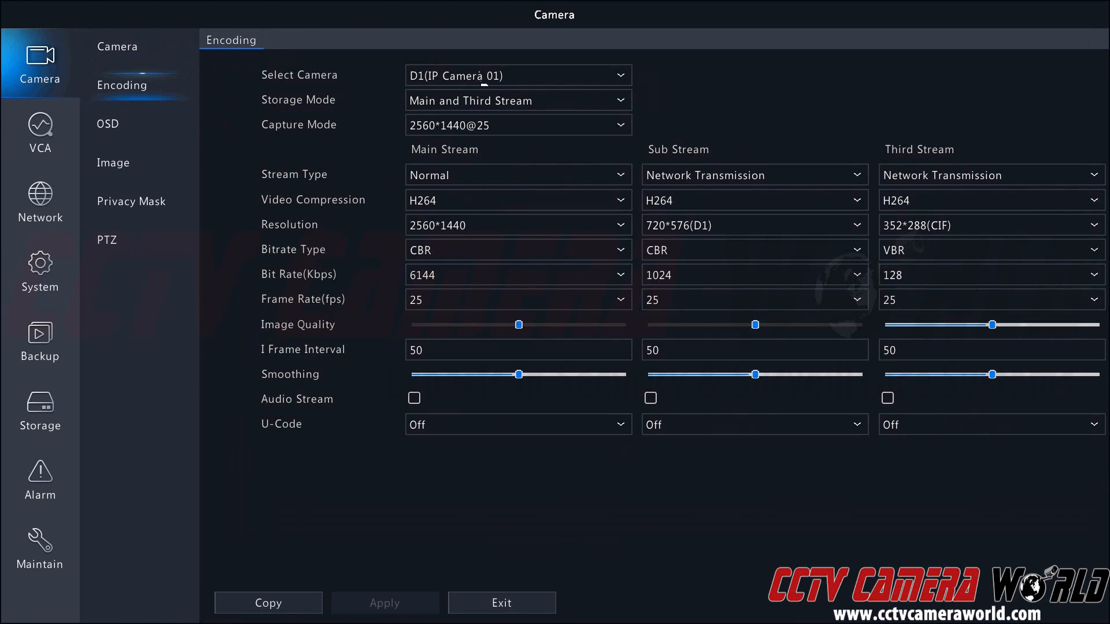
pyautogui.moveTo(461, 114)
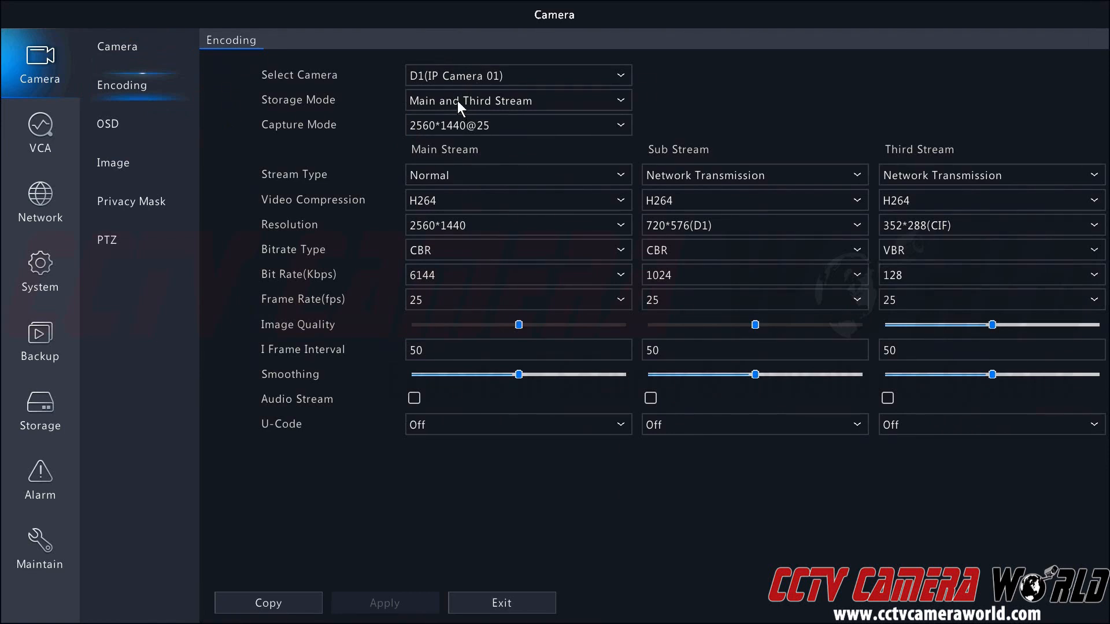
pyautogui.moveTo(427, 133)
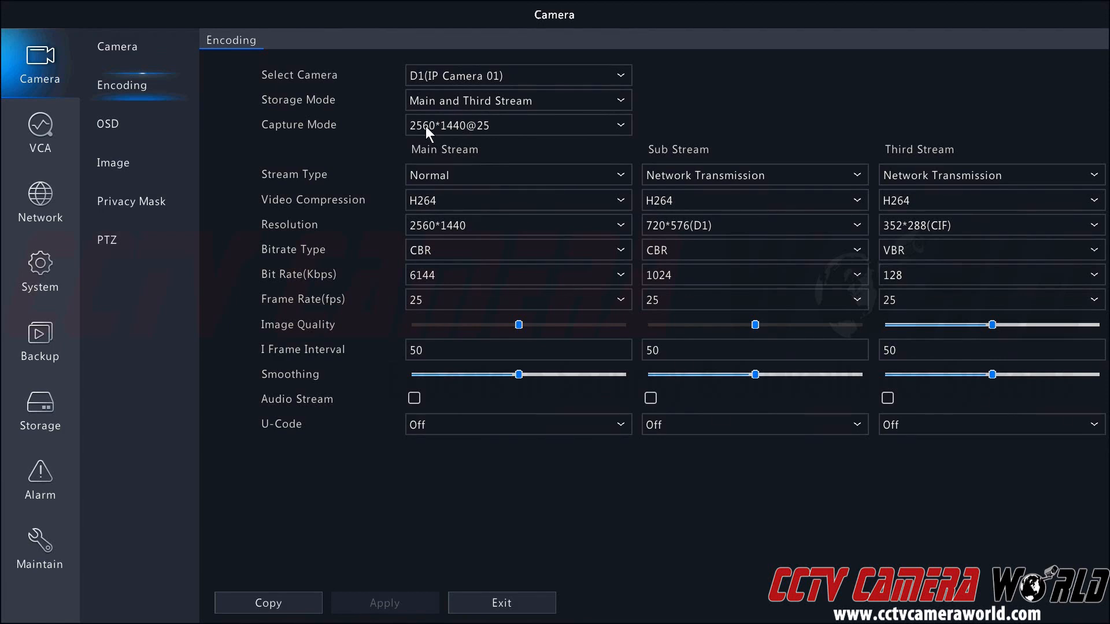
pyautogui.moveTo(434, 129)
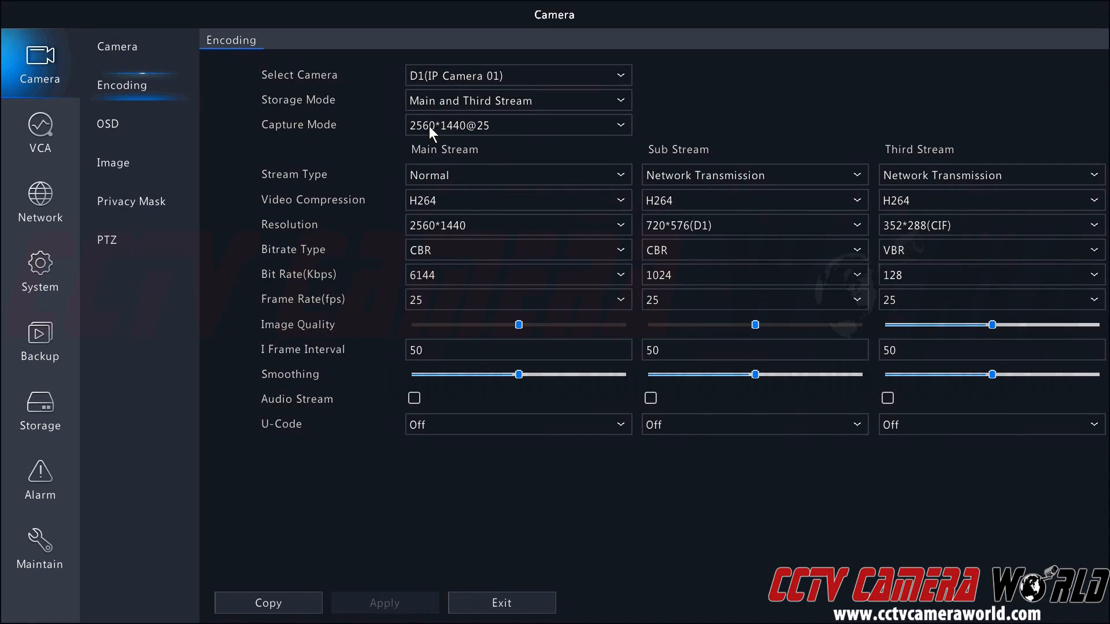
# List the available capture modes, from 2592*1520@20 down to 1920*1080@25.
pyautogui.click(517, 124)
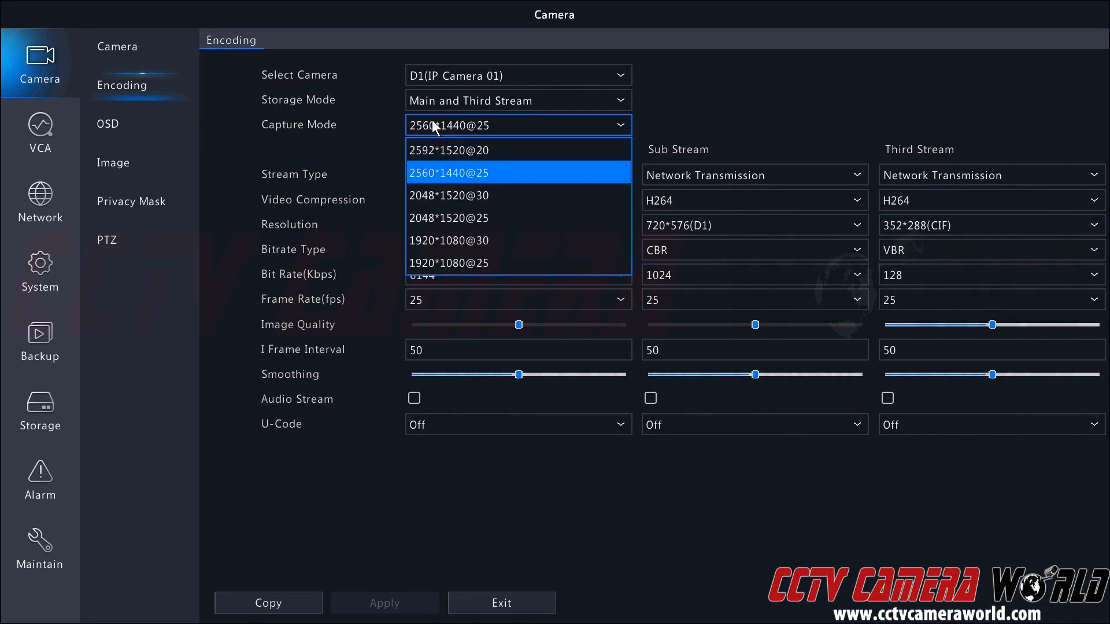
pyautogui.moveTo(470, 240)
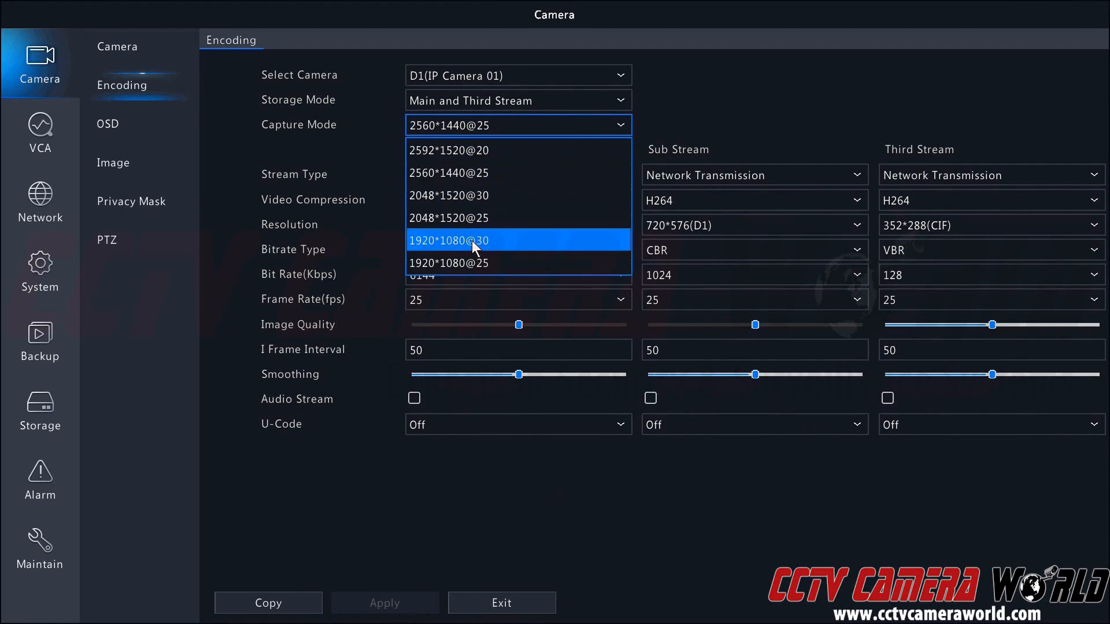
pyautogui.moveTo(493, 150)
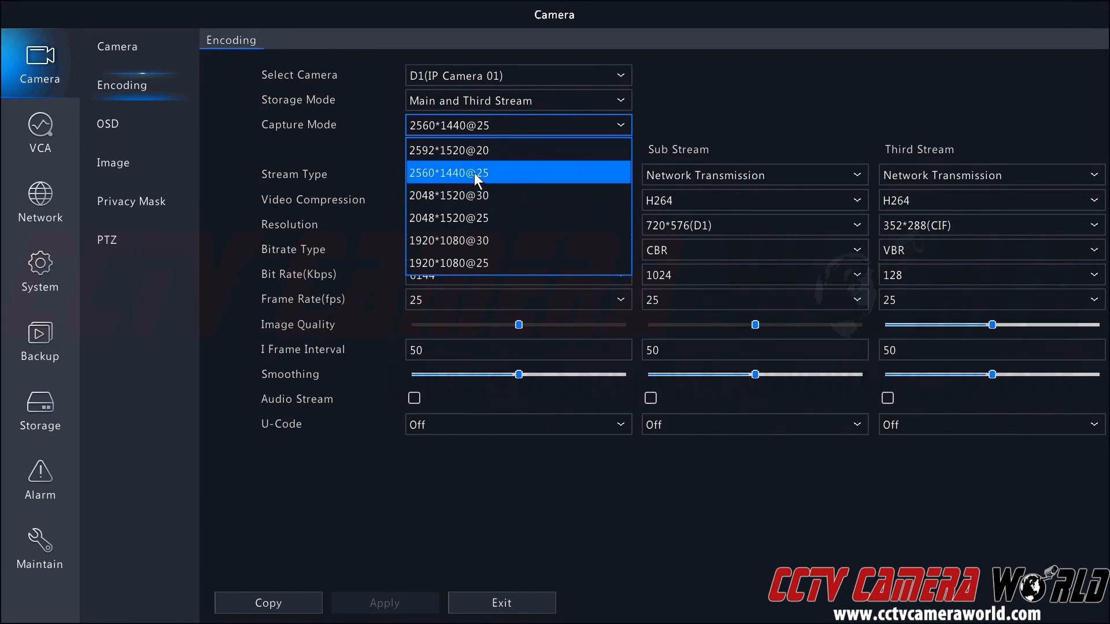
pyautogui.moveTo(485, 197)
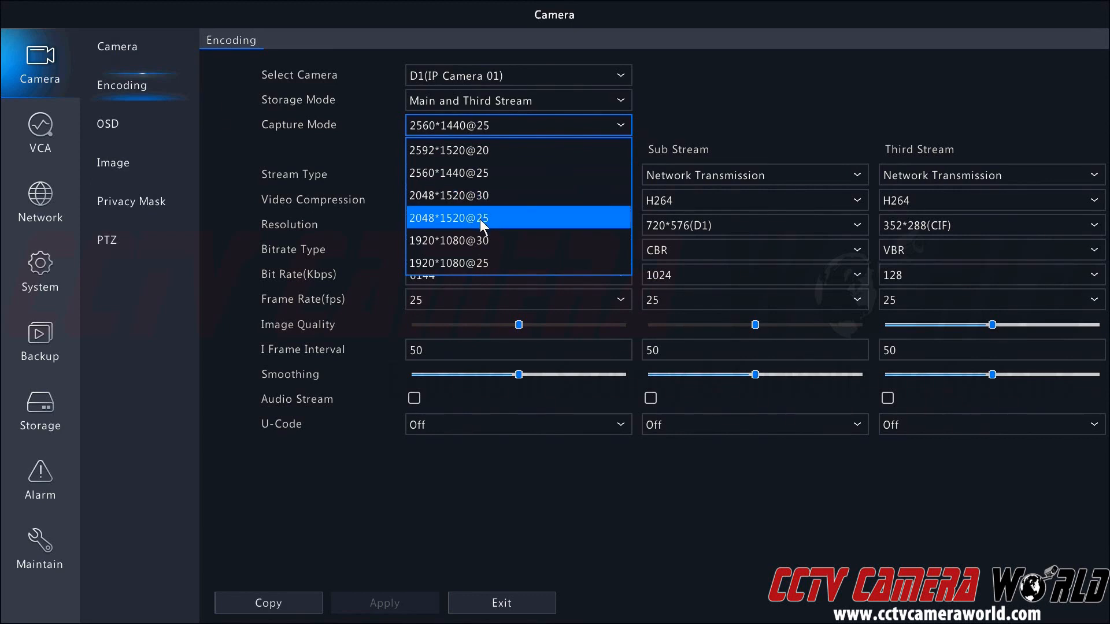
pyautogui.moveTo(484, 240)
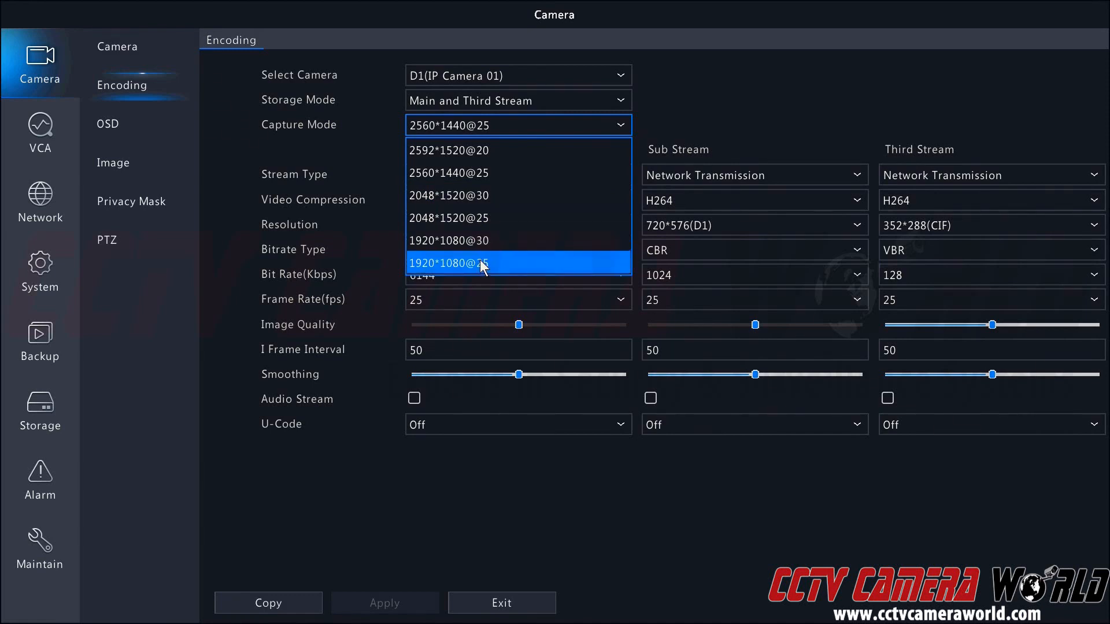
pyautogui.moveTo(487, 241)
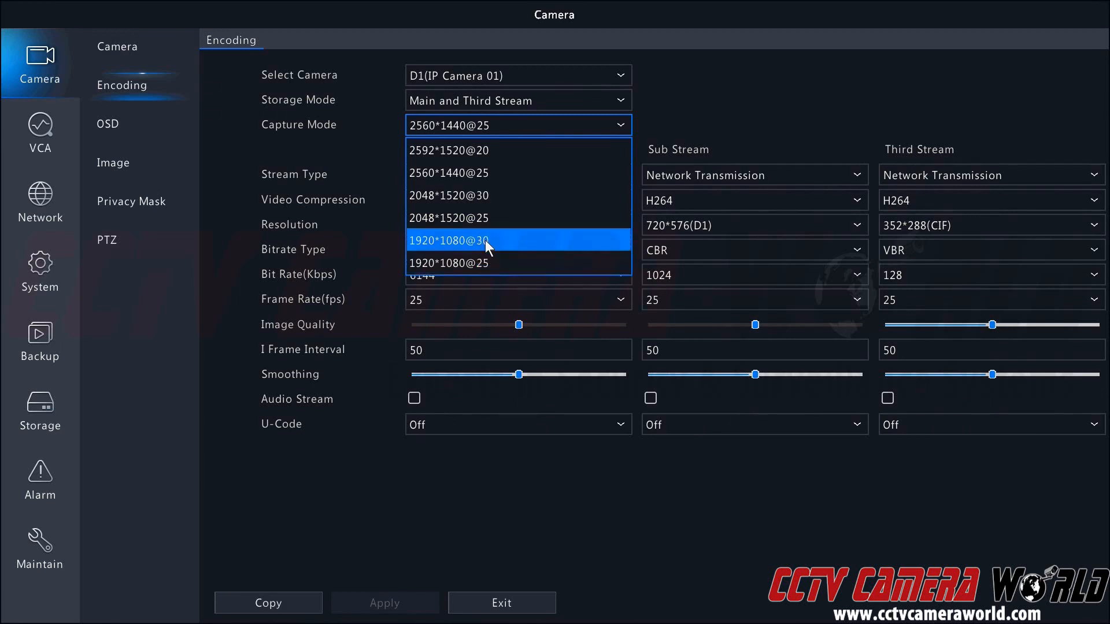
pyautogui.moveTo(497, 149)
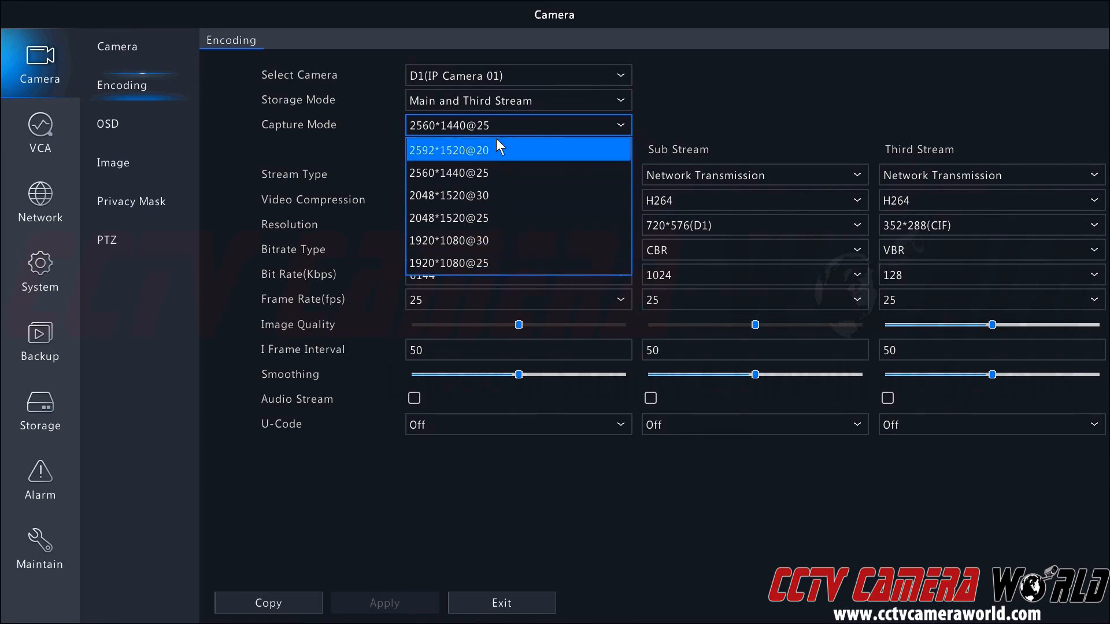
pyautogui.moveTo(494, 164)
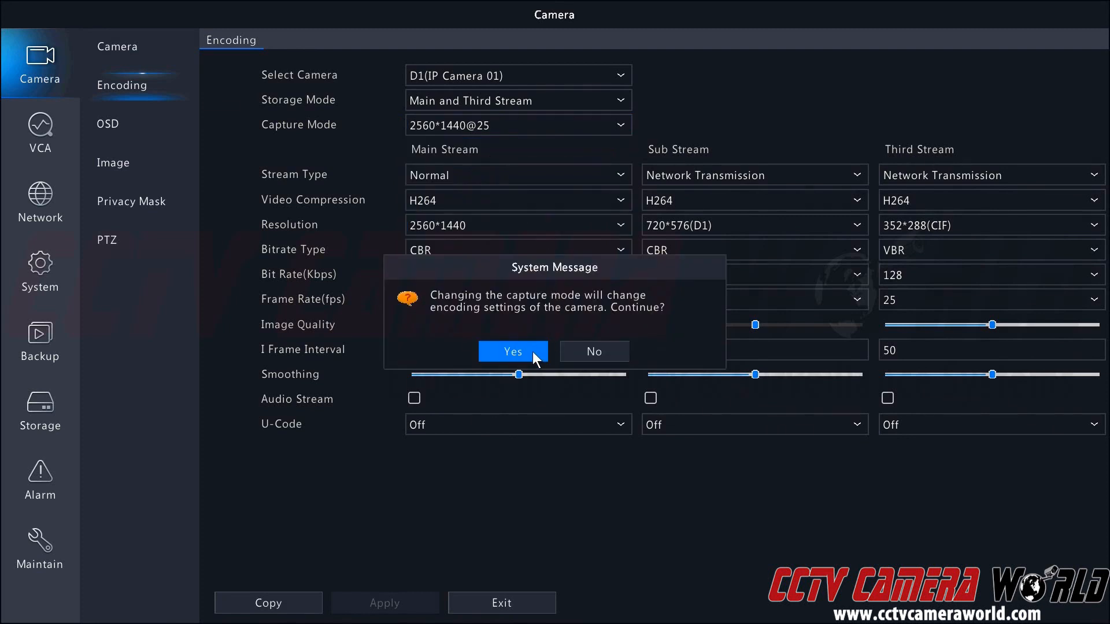
pyautogui.moveTo(527, 356)
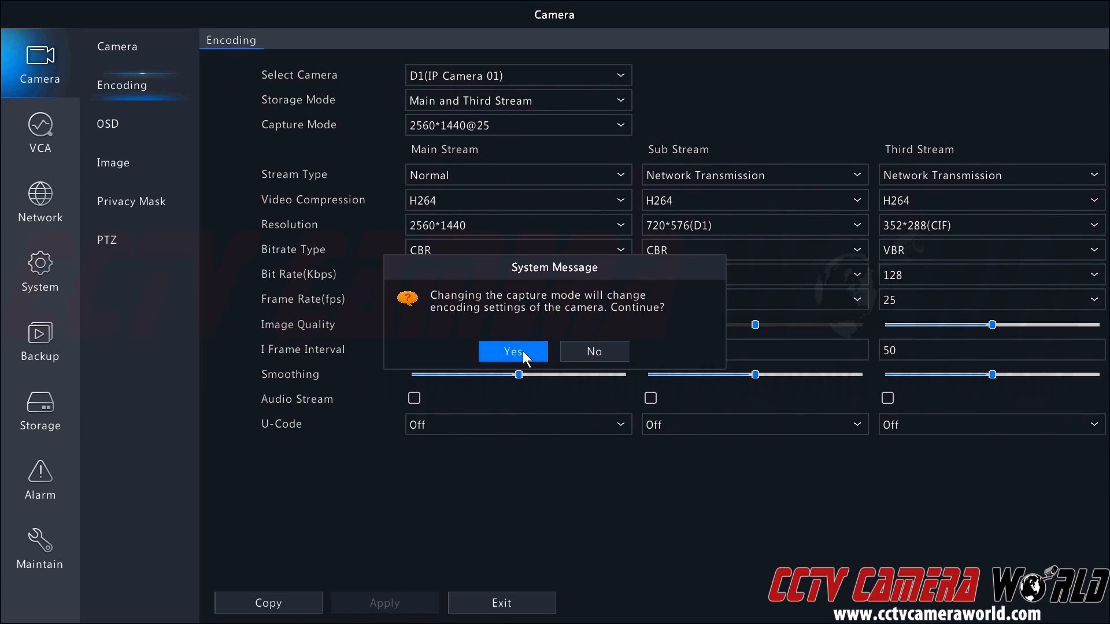
# Confirm the 2592*1520@20 capture mode change and review the main stream resolution and frame rate.
pyautogui.click(512, 352)
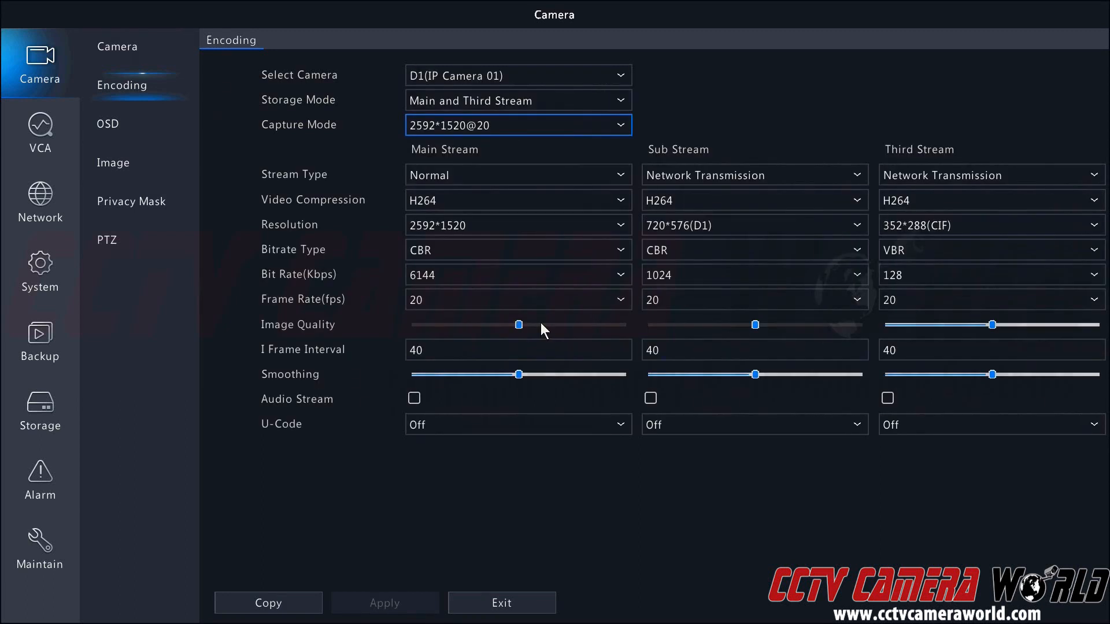
pyautogui.moveTo(541, 333)
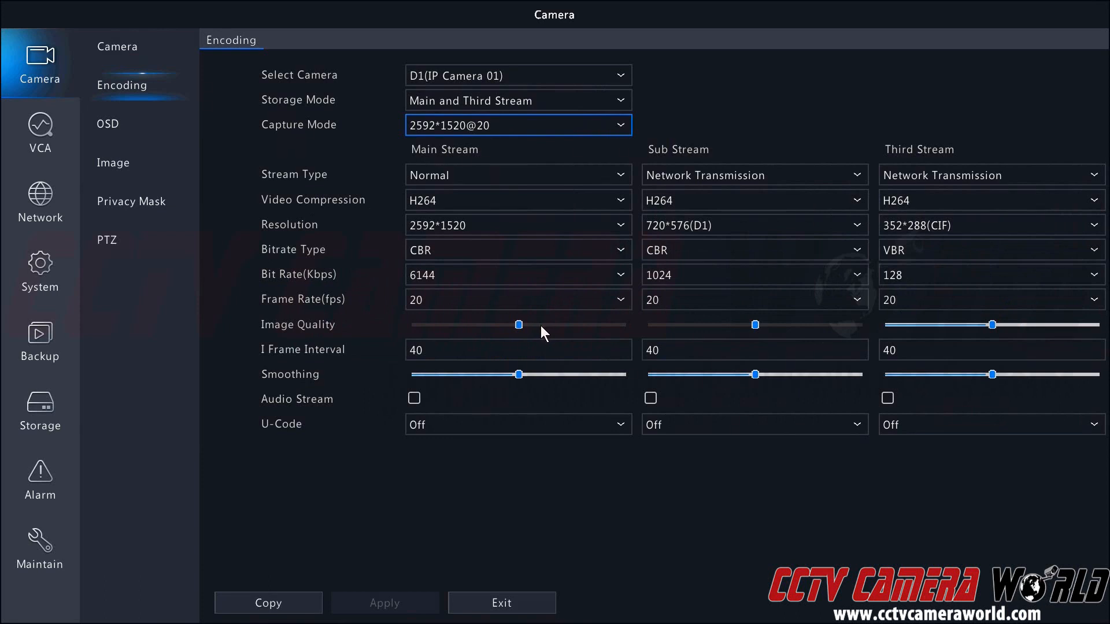
pyautogui.moveTo(541, 334)
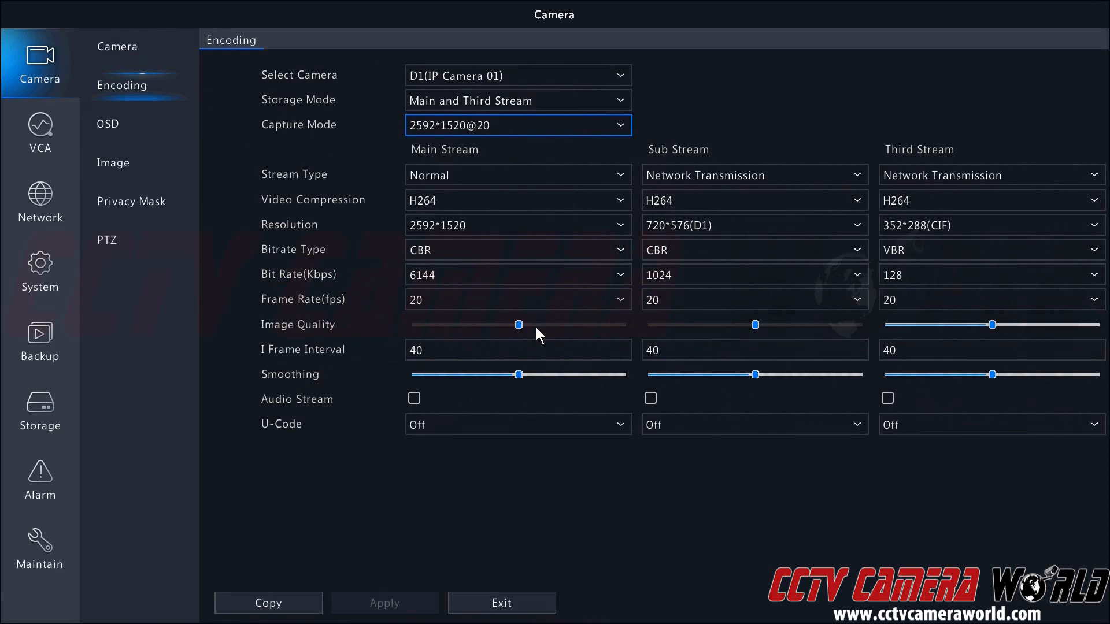
pyautogui.moveTo(453, 204)
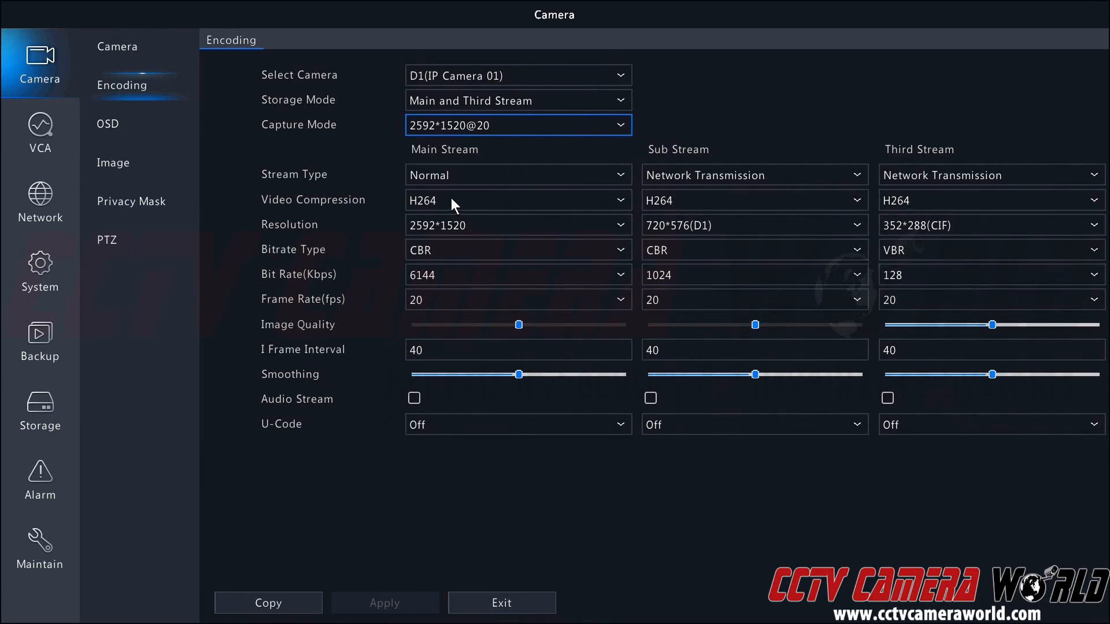
pyautogui.moveTo(453, 210)
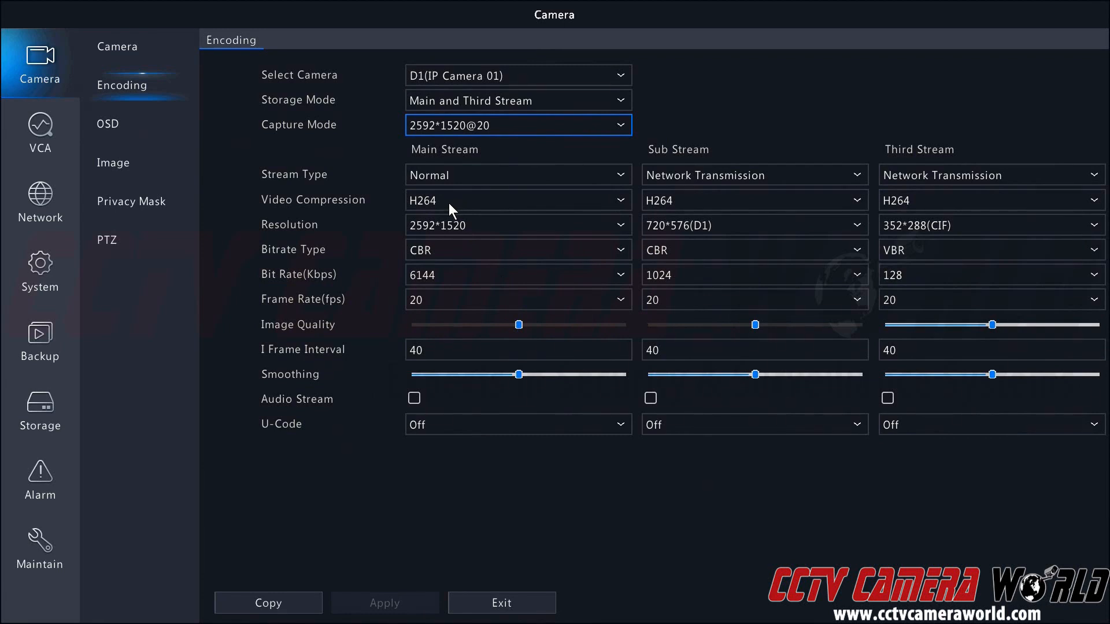
pyautogui.click(617, 200)
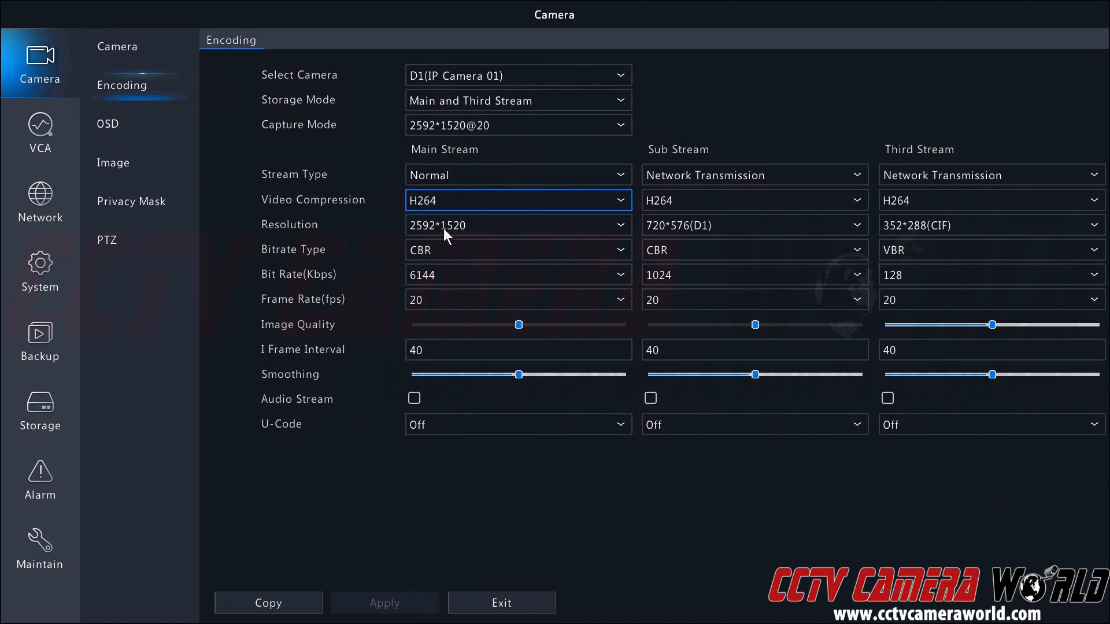
pyautogui.moveTo(437, 256)
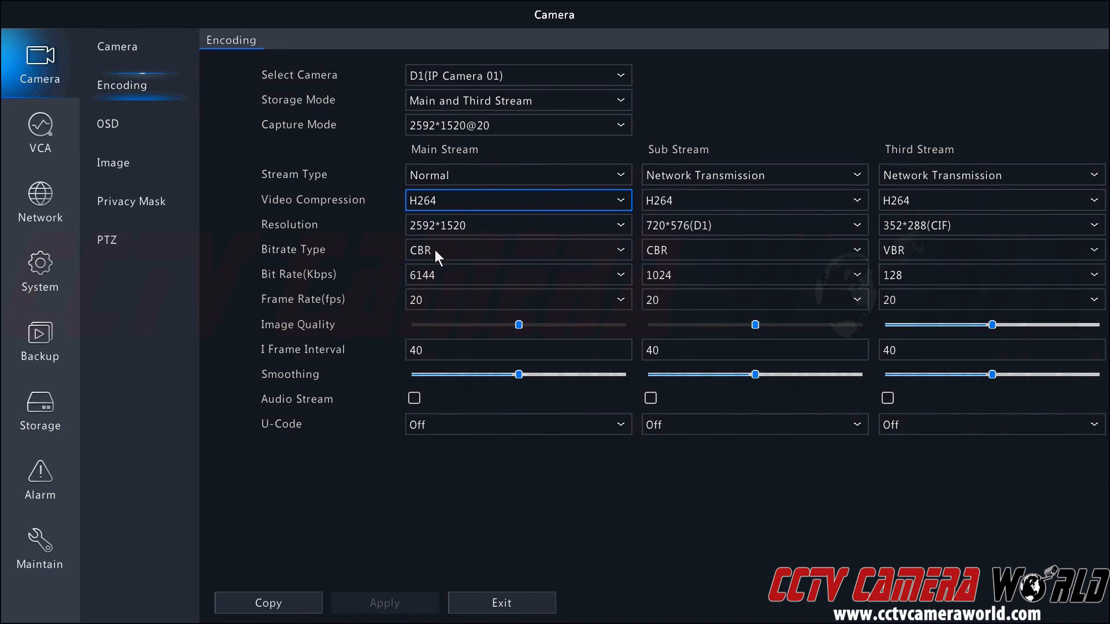
pyautogui.moveTo(439, 276)
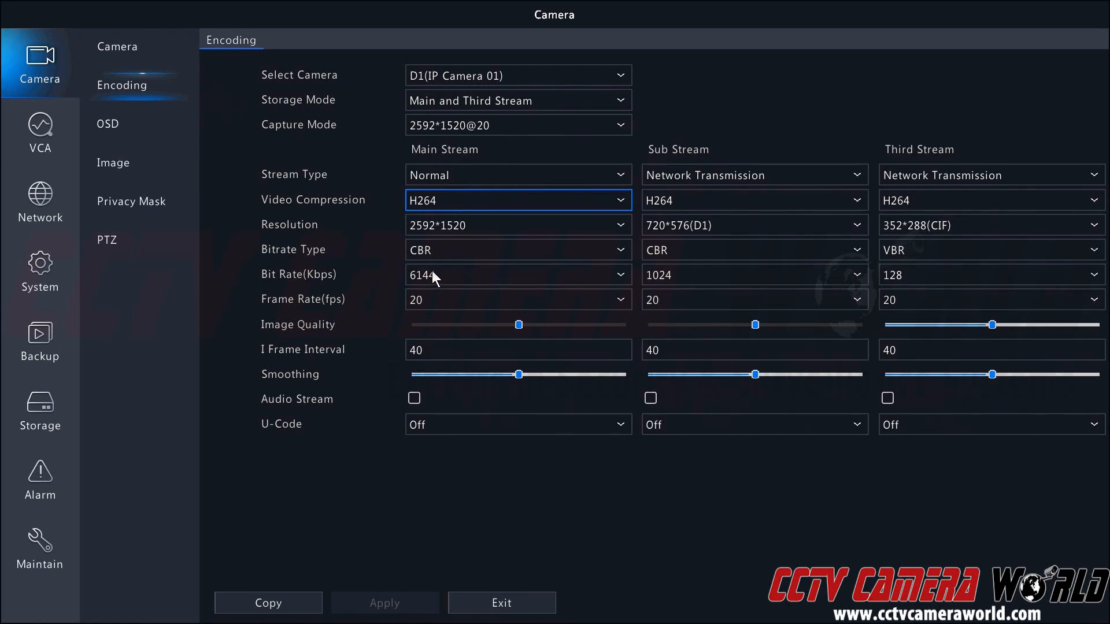
pyautogui.moveTo(451, 311)
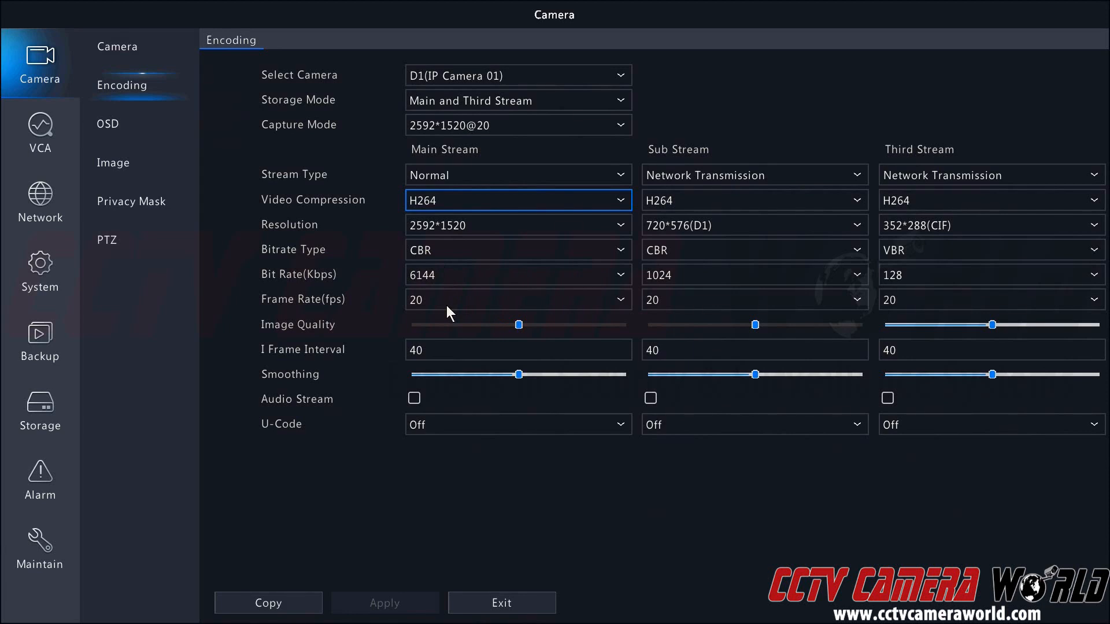
pyautogui.click(516, 299)
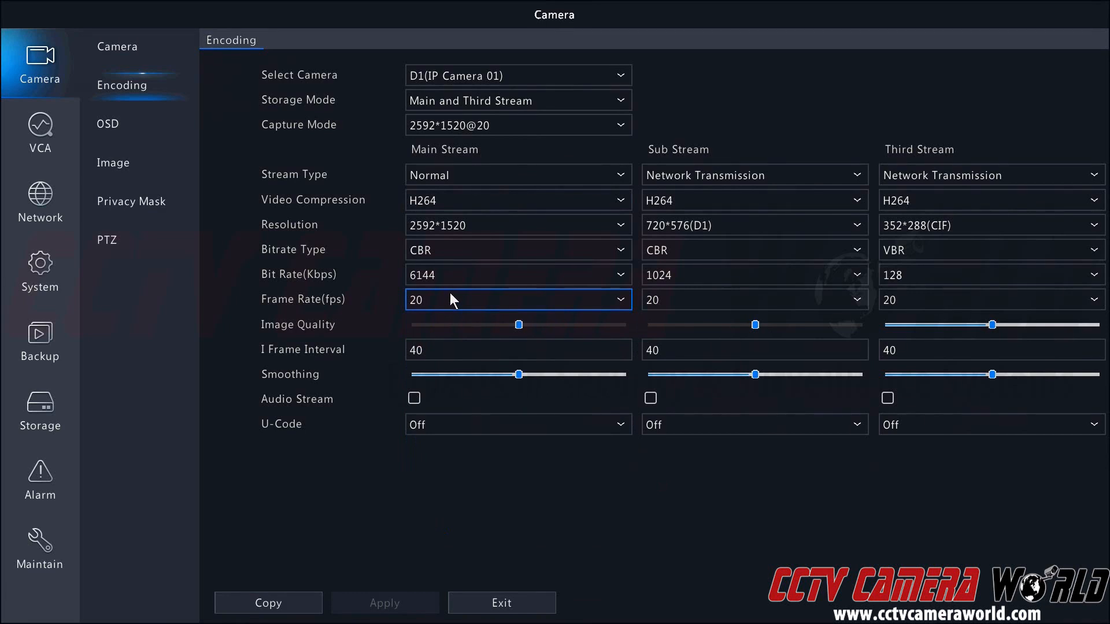
pyautogui.moveTo(451, 303)
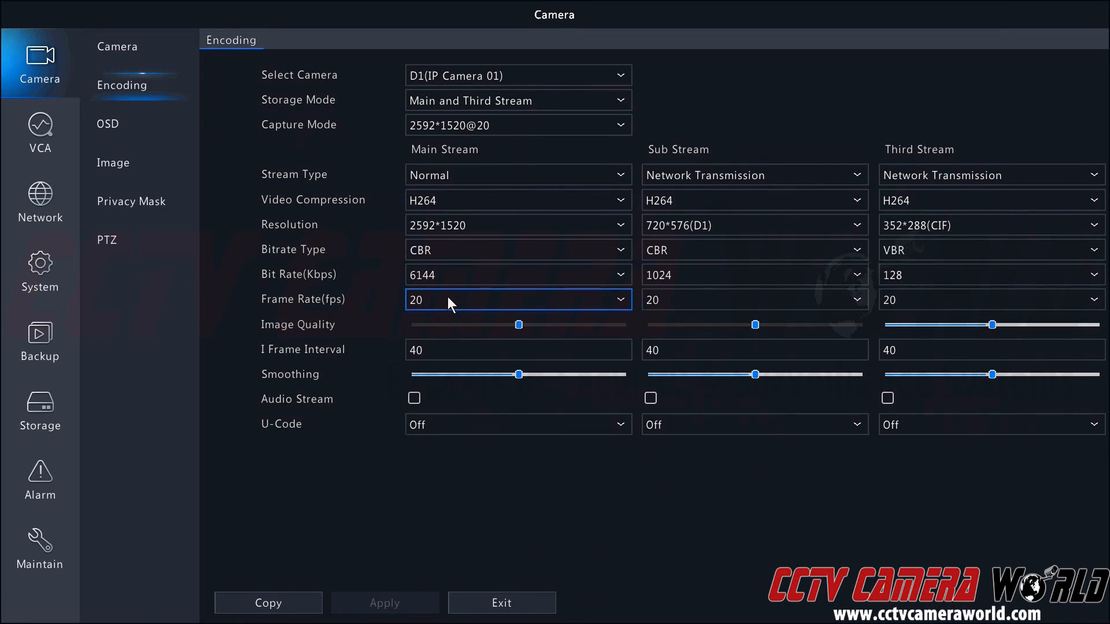
pyautogui.moveTo(452, 294)
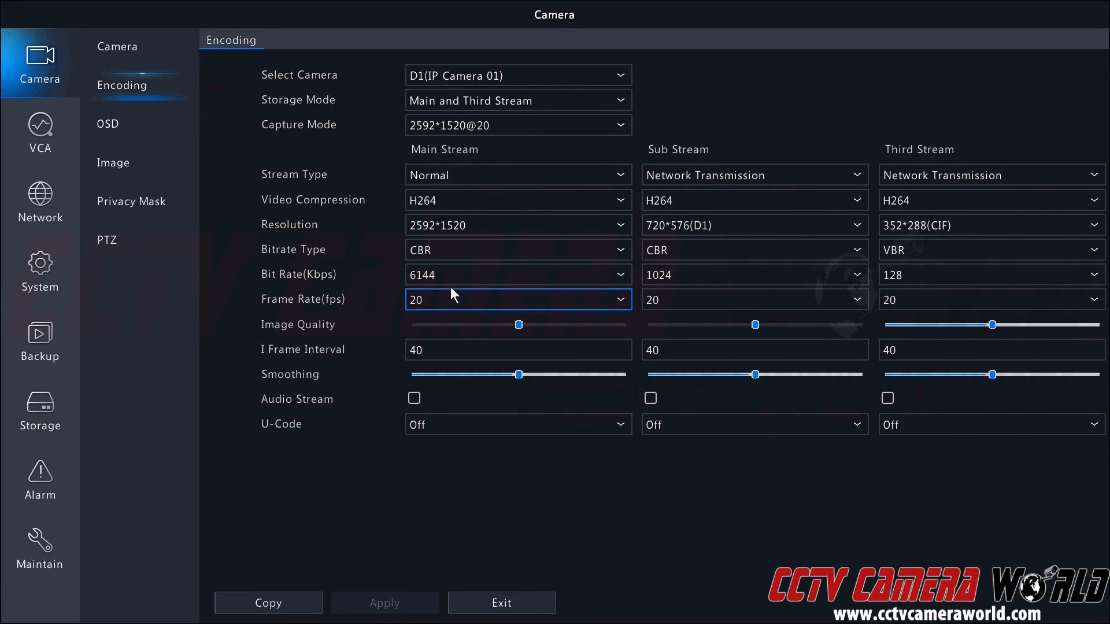
pyautogui.moveTo(443, 237)
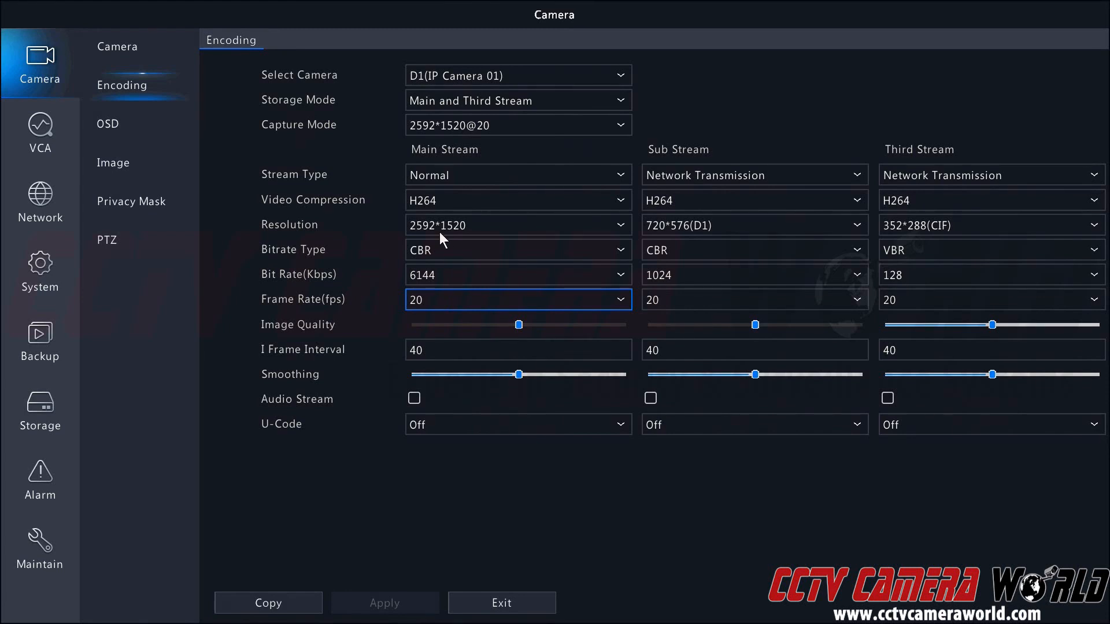
pyautogui.moveTo(444, 302)
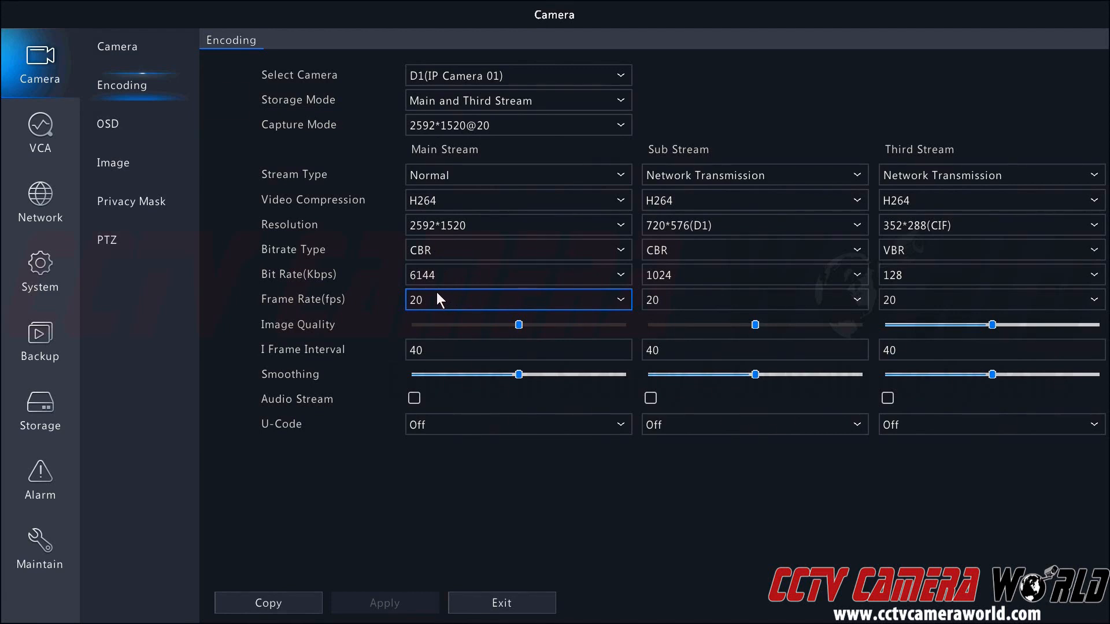
pyautogui.moveTo(464, 184)
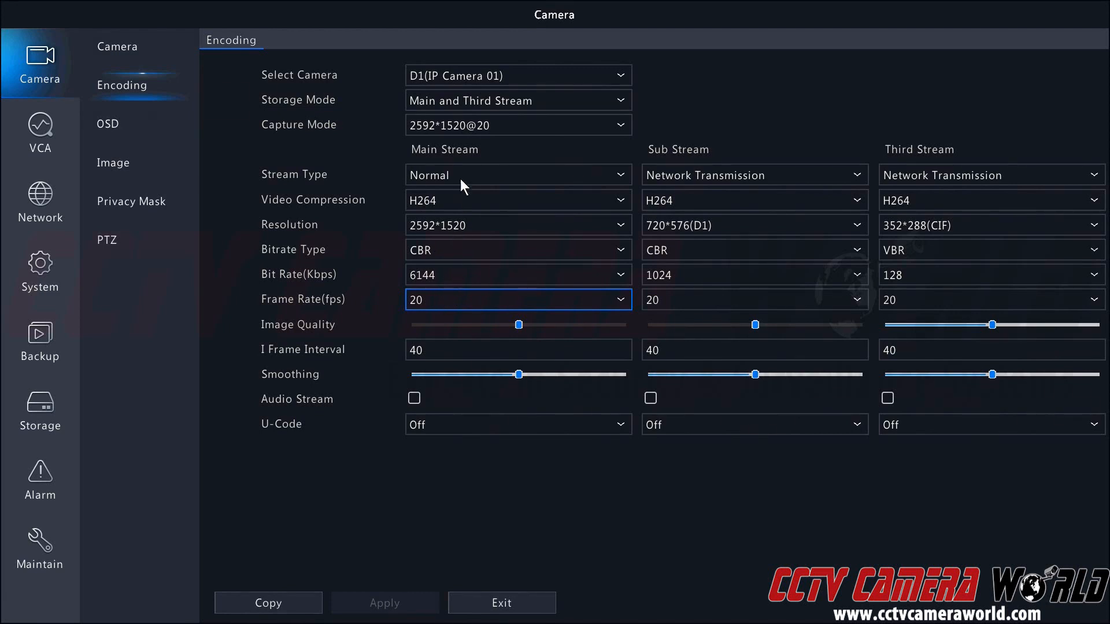
pyautogui.click(518, 125)
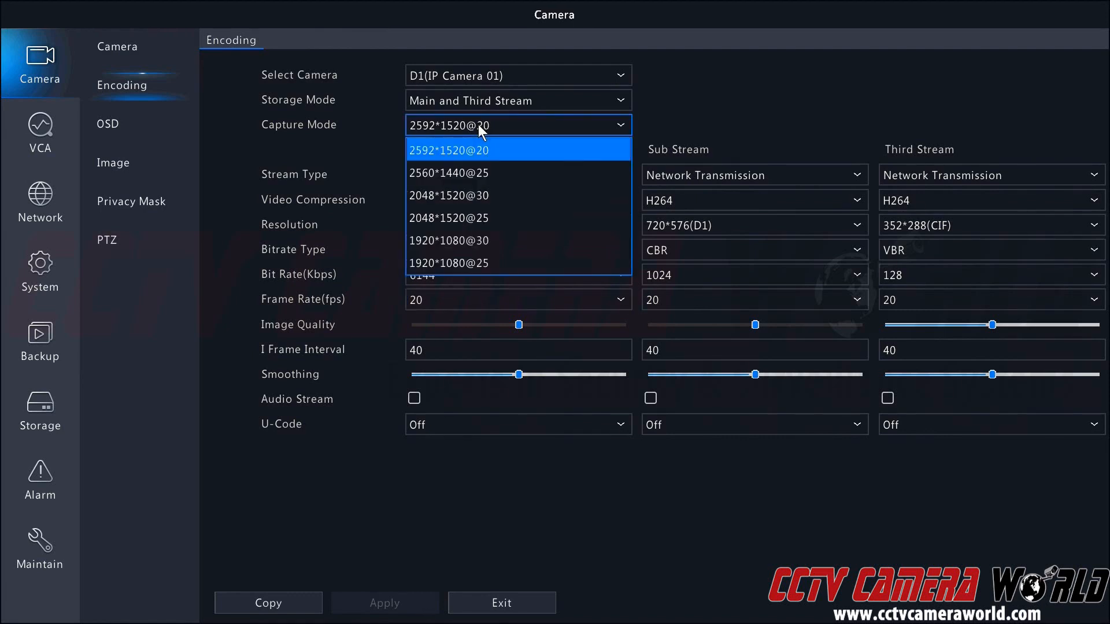
pyautogui.moveTo(484, 173)
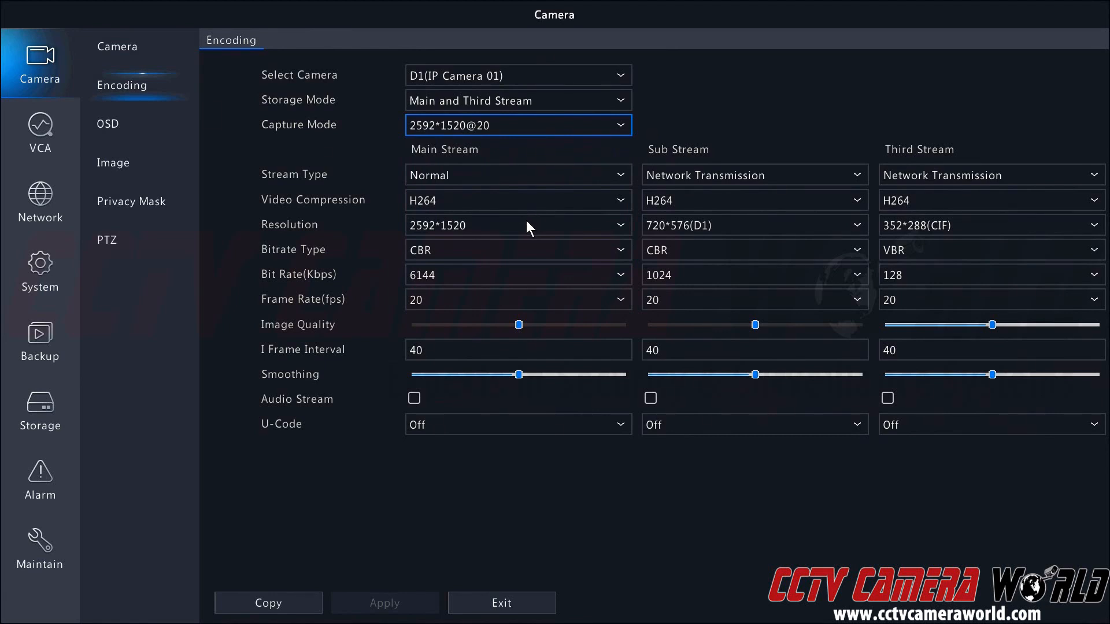
pyautogui.click(518, 225)
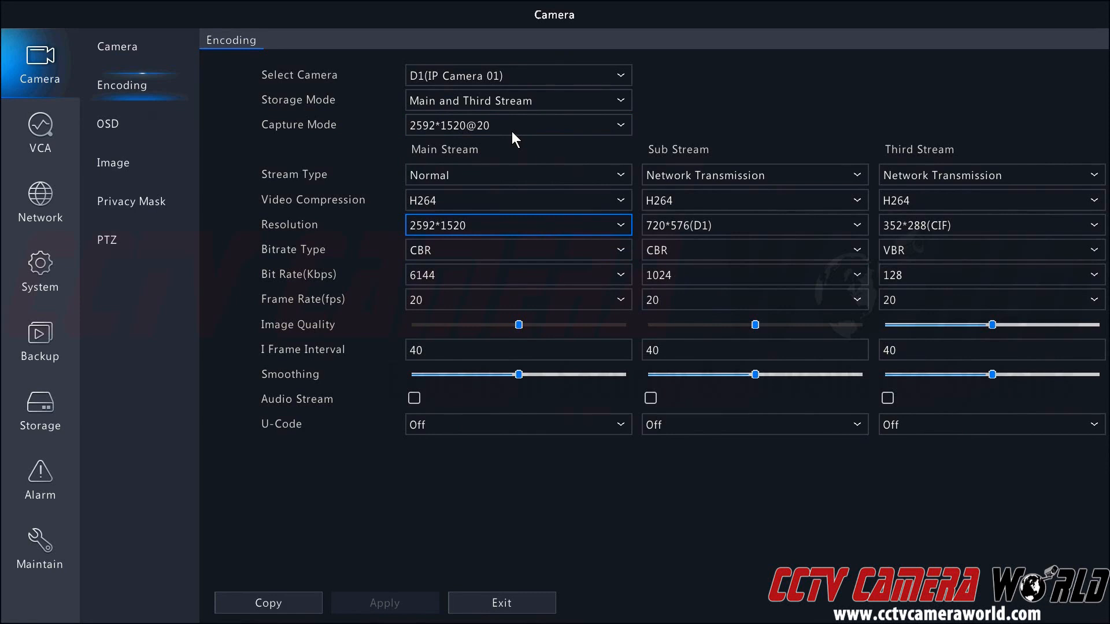
# Set capture mode back to 2560*1440@25 and keep main stream resolution at 2560*1440.
pyautogui.click(617, 125)
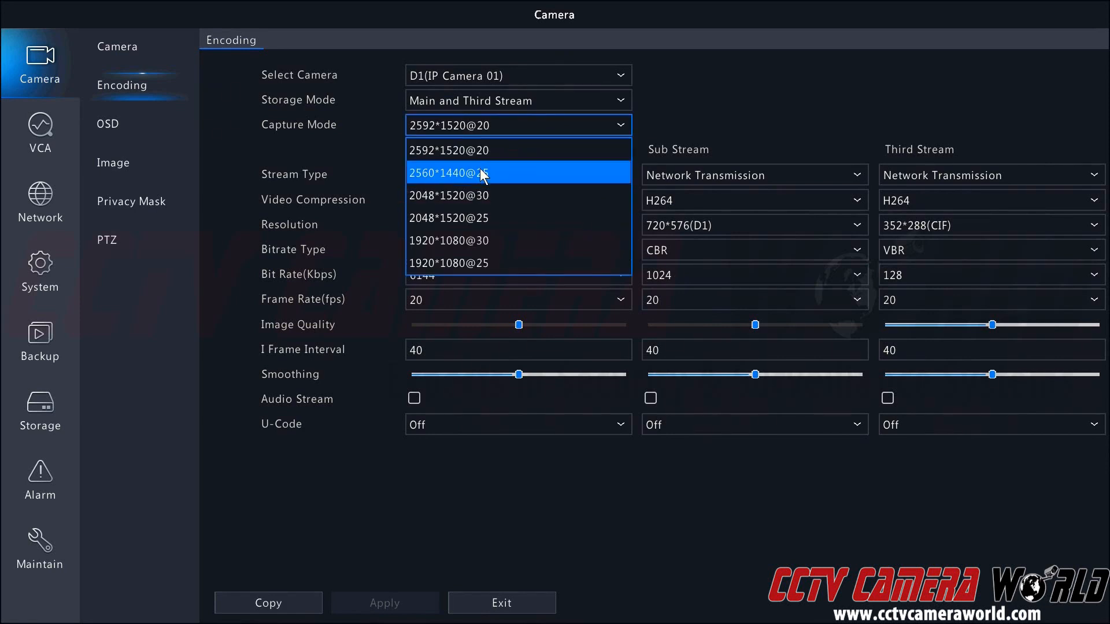
pyautogui.click(447, 172)
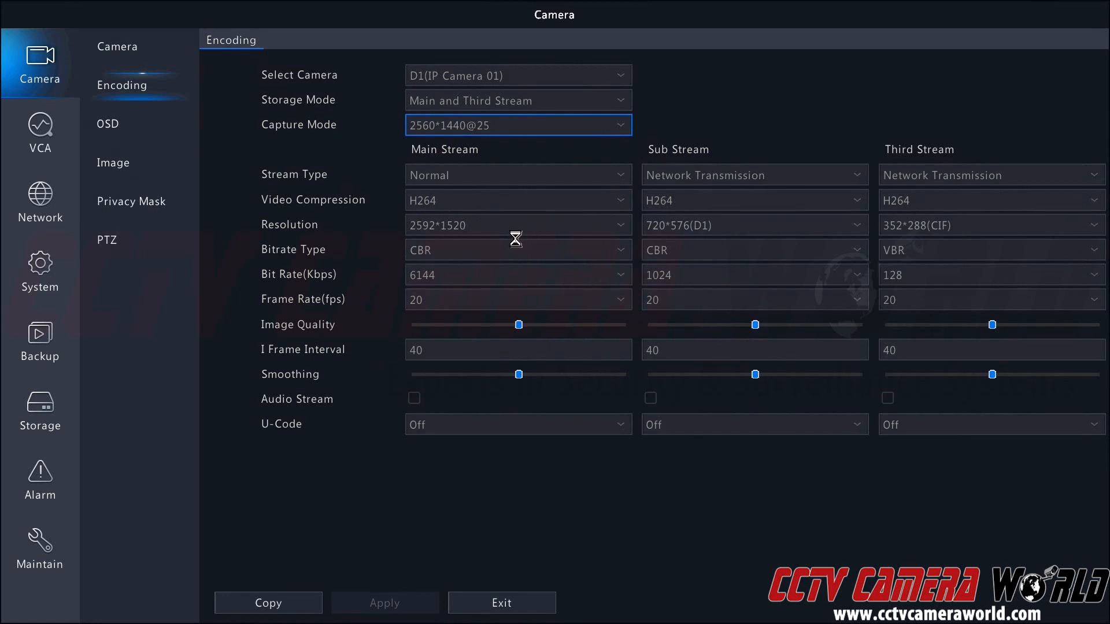
pyautogui.click(516, 224)
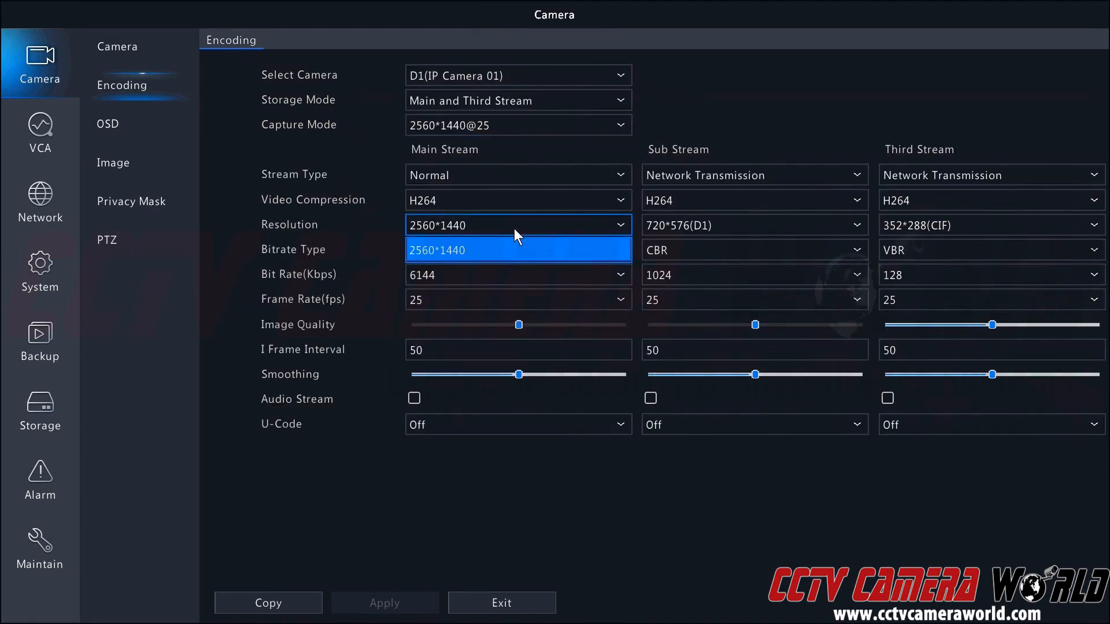
pyautogui.click(517, 249)
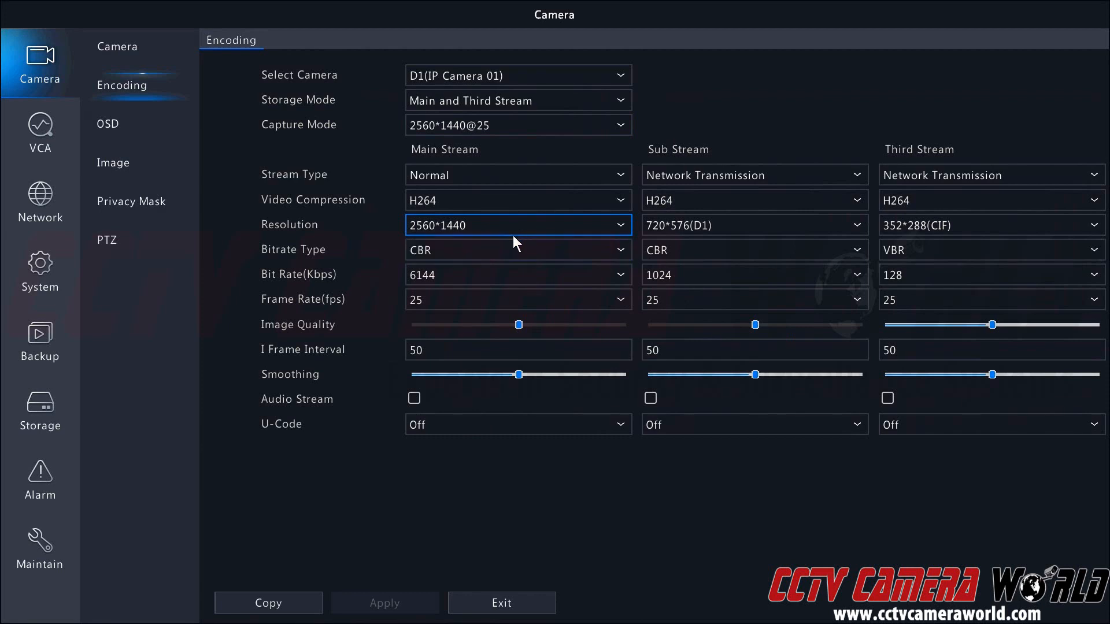
pyautogui.moveTo(474, 207)
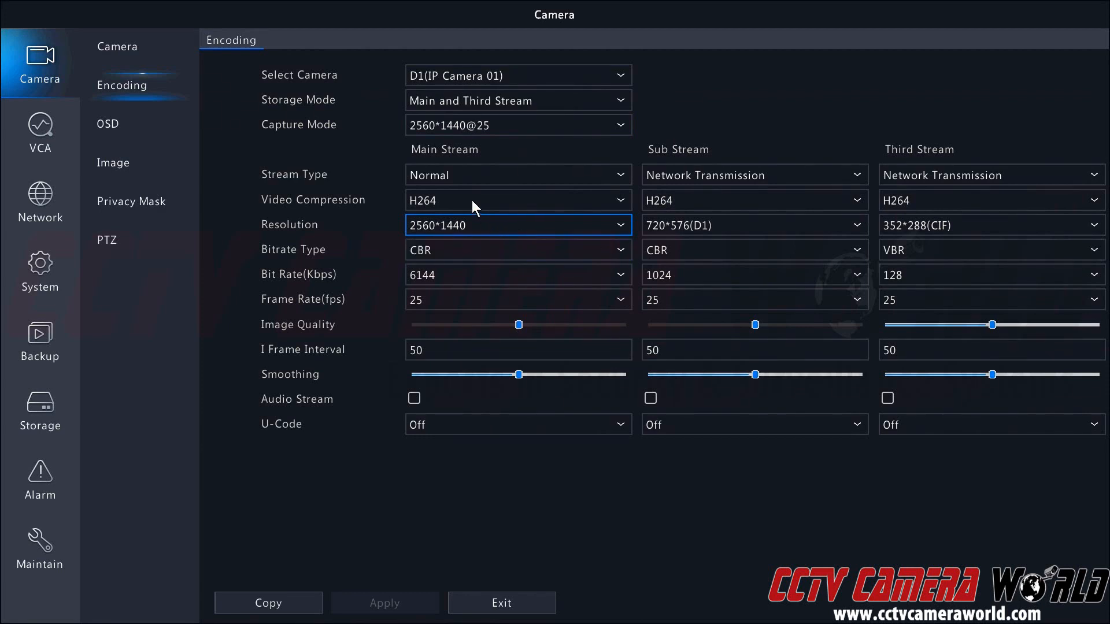
pyautogui.moveTo(444, 276)
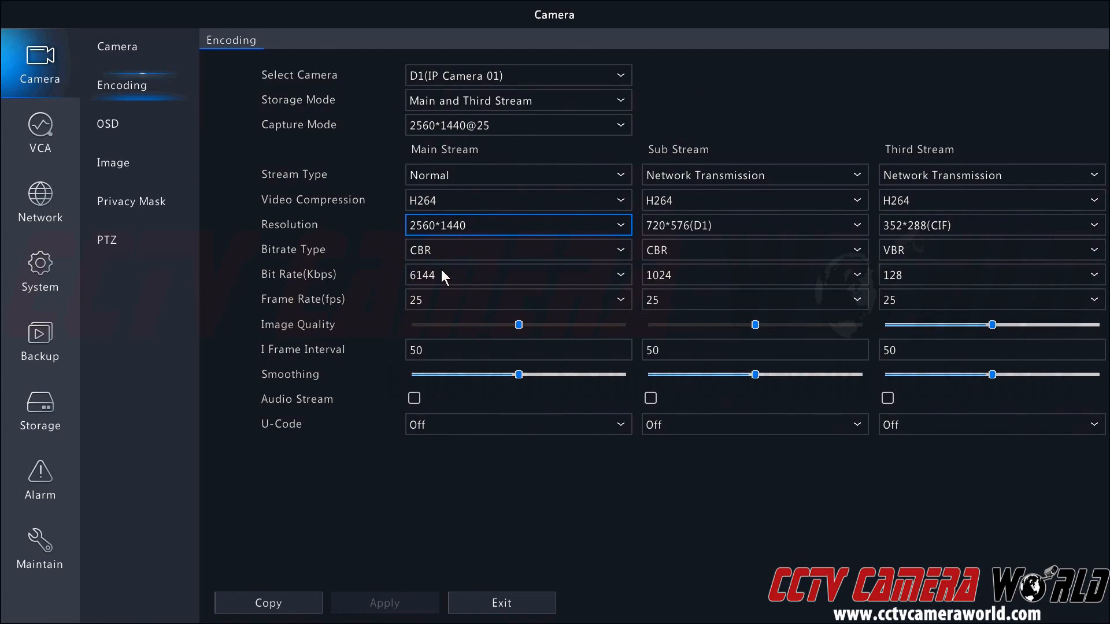
pyautogui.moveTo(453, 314)
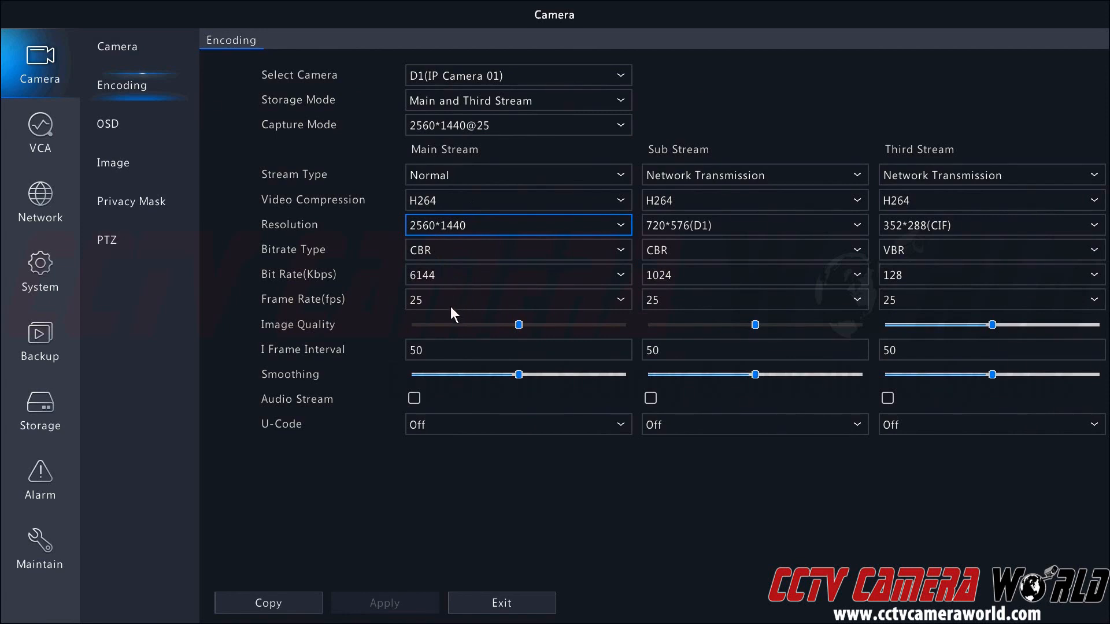
pyautogui.moveTo(453, 311)
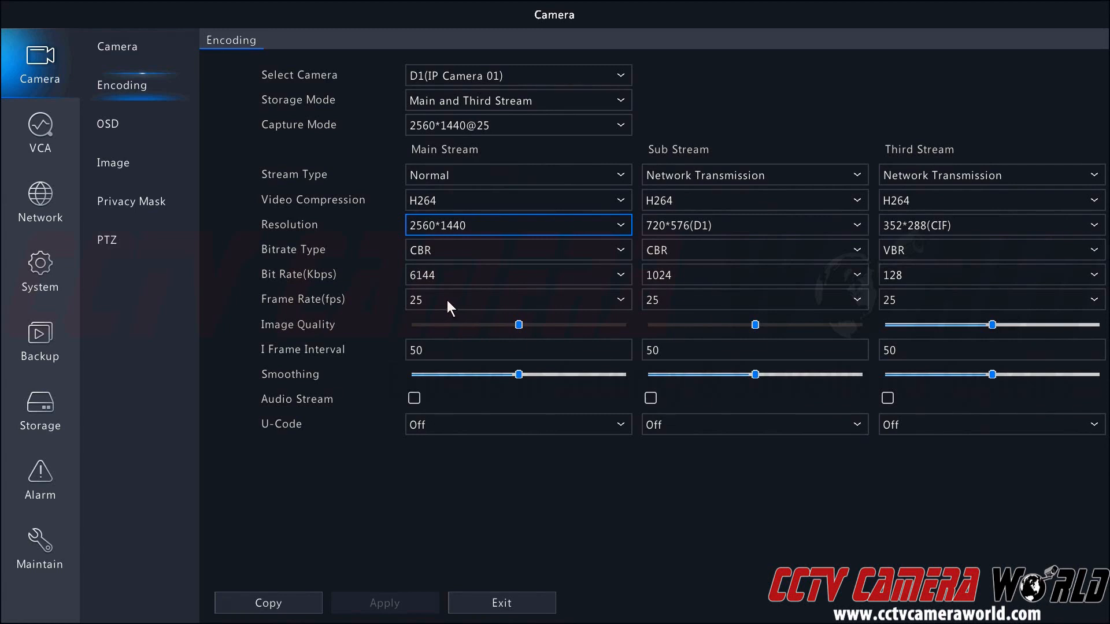
pyautogui.moveTo(470, 156)
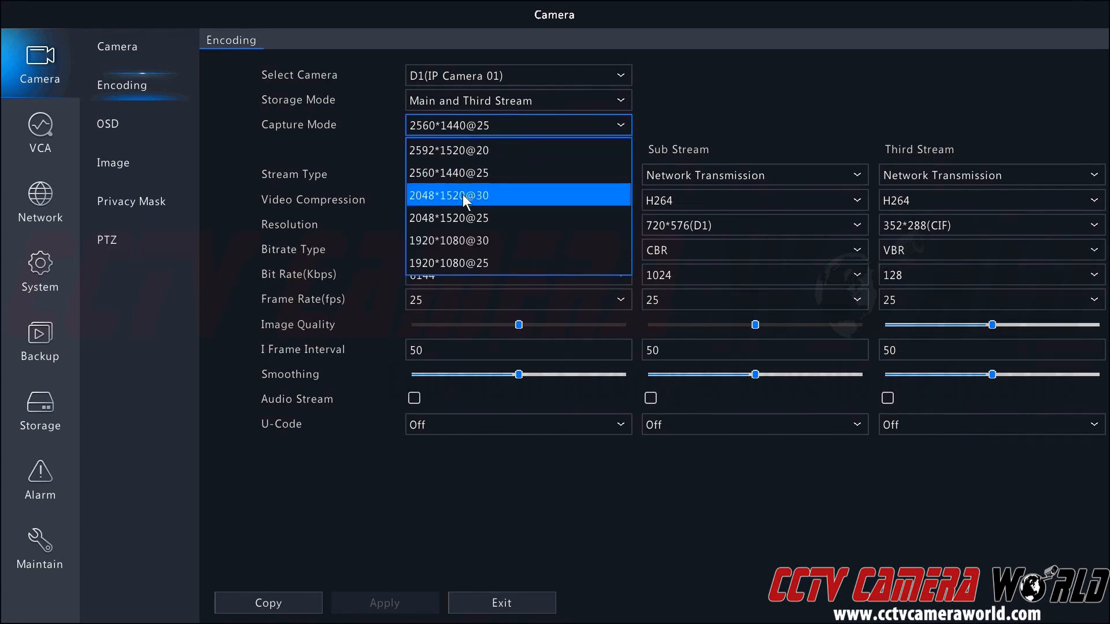
# Switch capture mode to 2048*1520@30 and confirm the change.
pyautogui.click(464, 195)
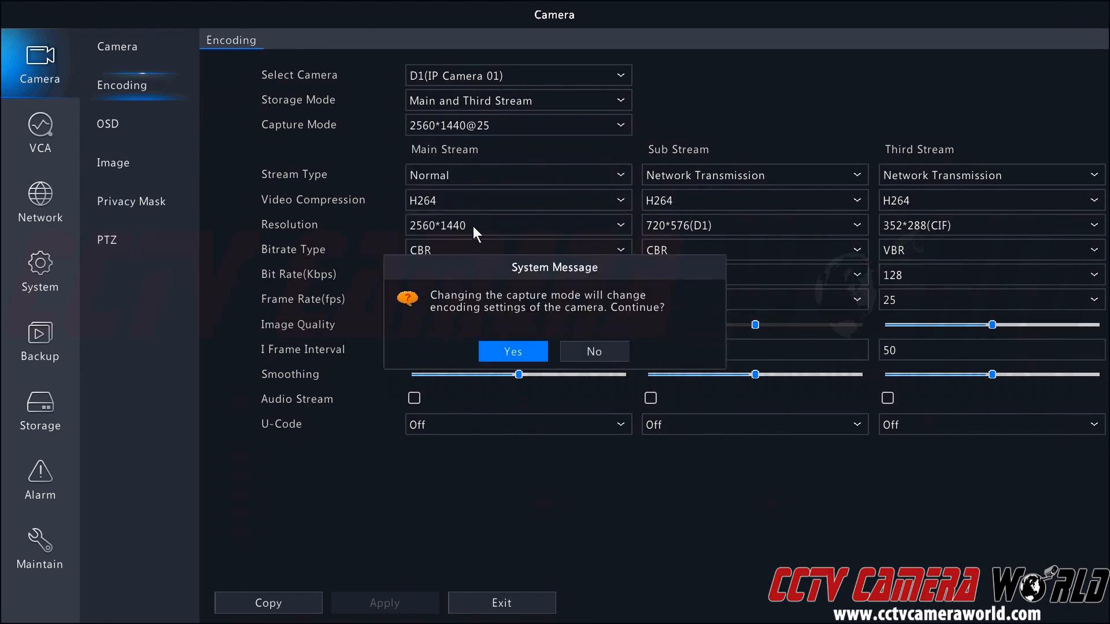
pyautogui.moveTo(527, 332)
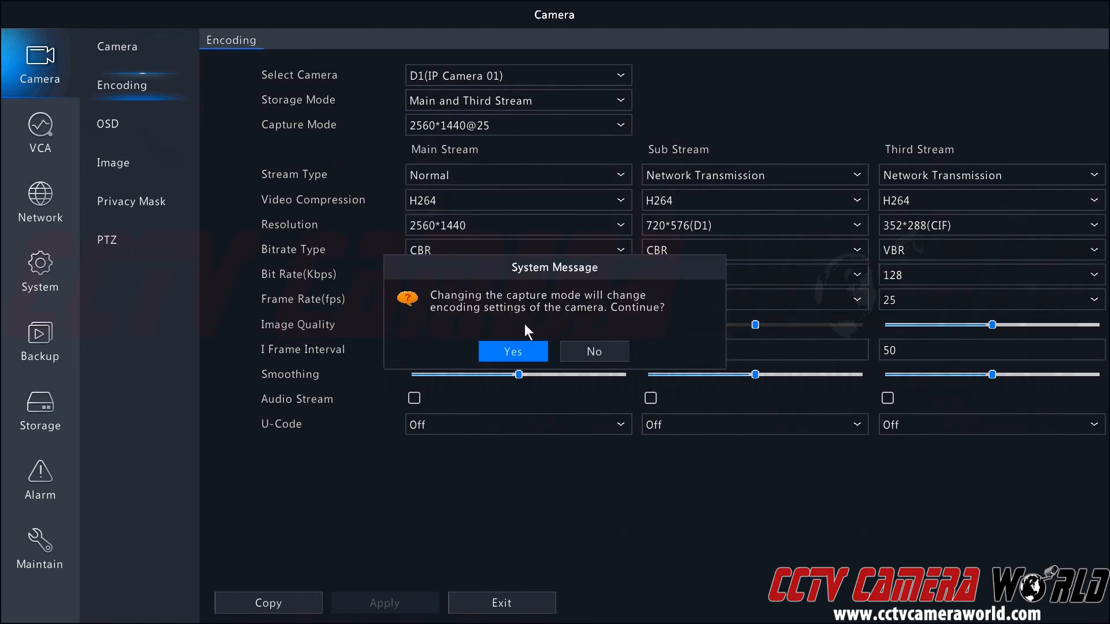
pyautogui.click(512, 351)
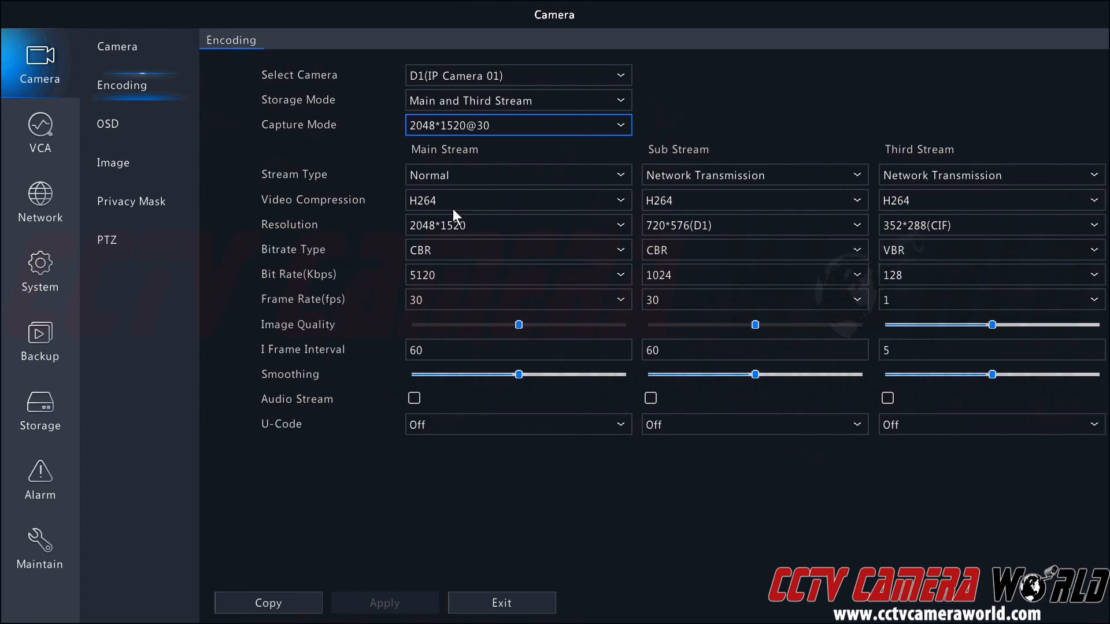
pyautogui.moveTo(446, 230)
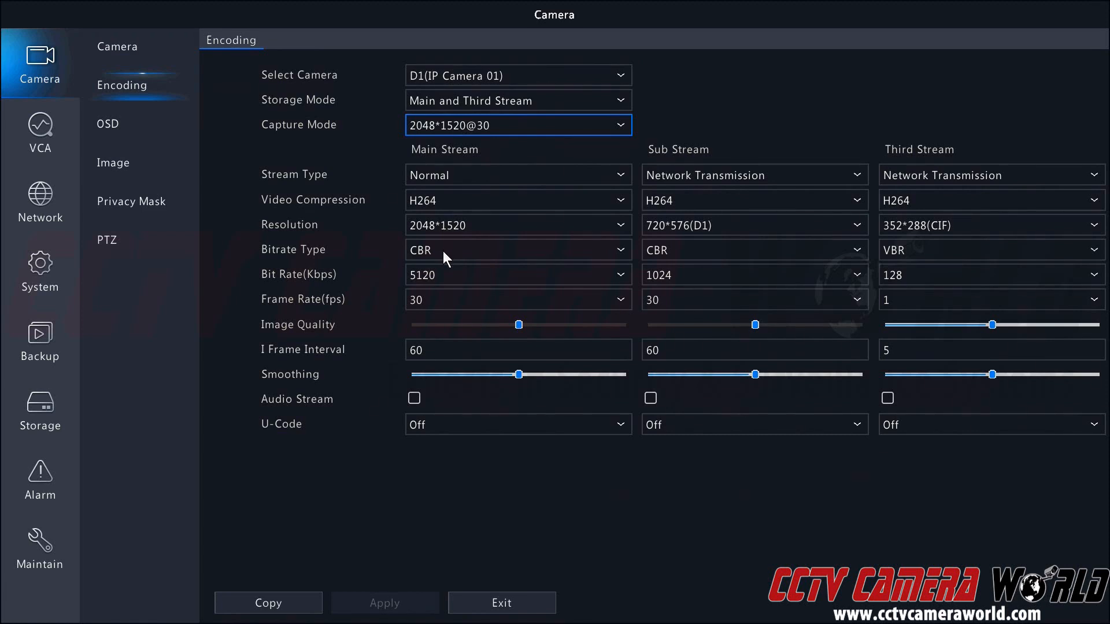
pyautogui.moveTo(440, 281)
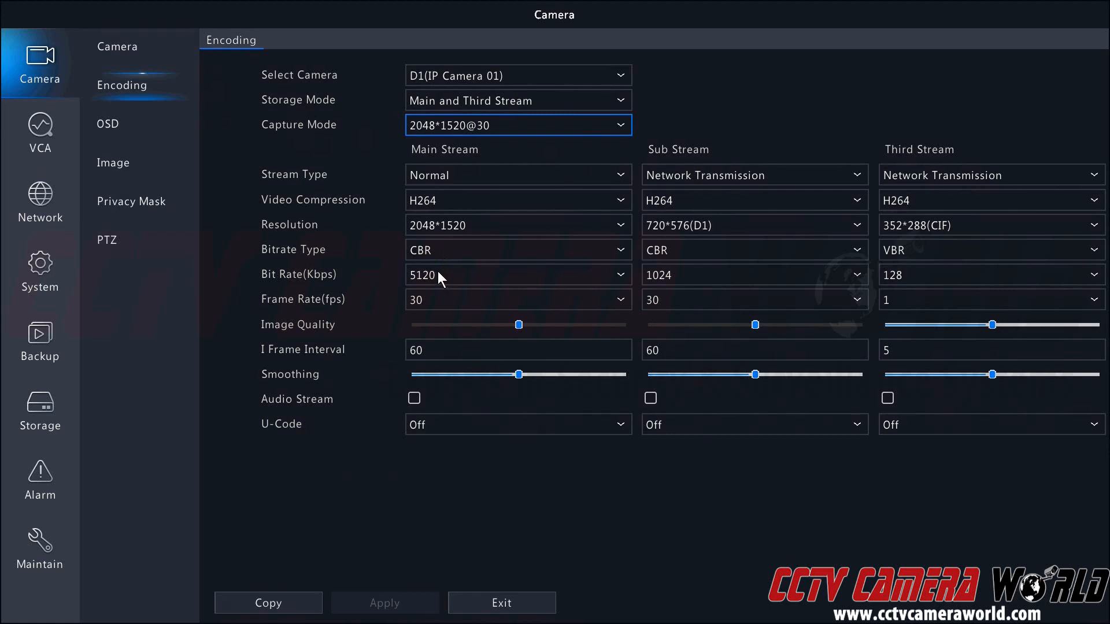
pyautogui.moveTo(452, 289)
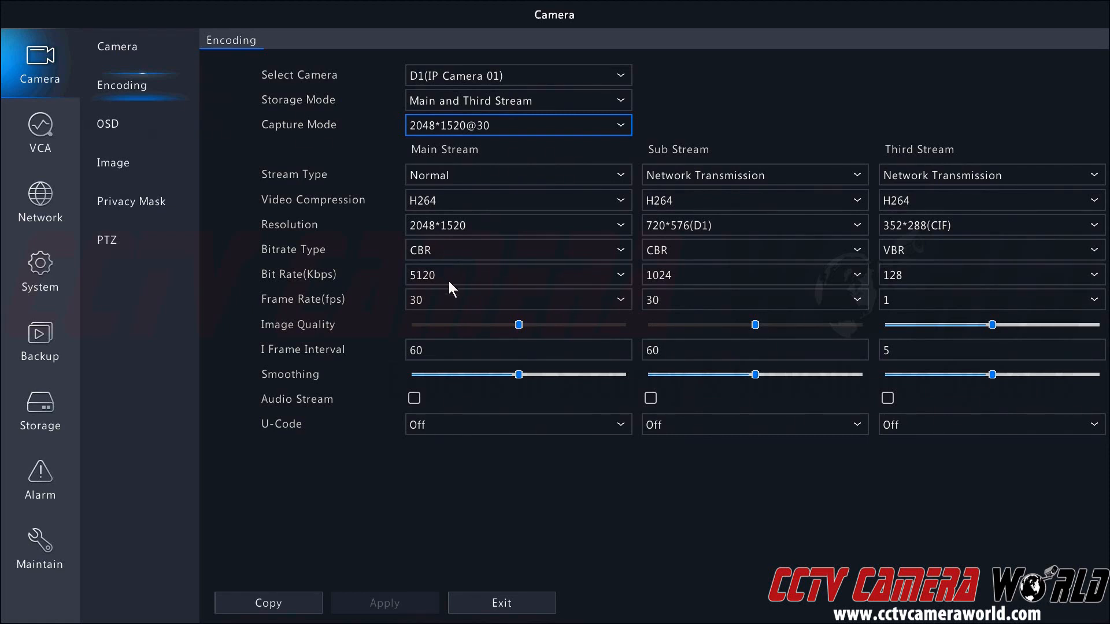
pyautogui.moveTo(432, 303)
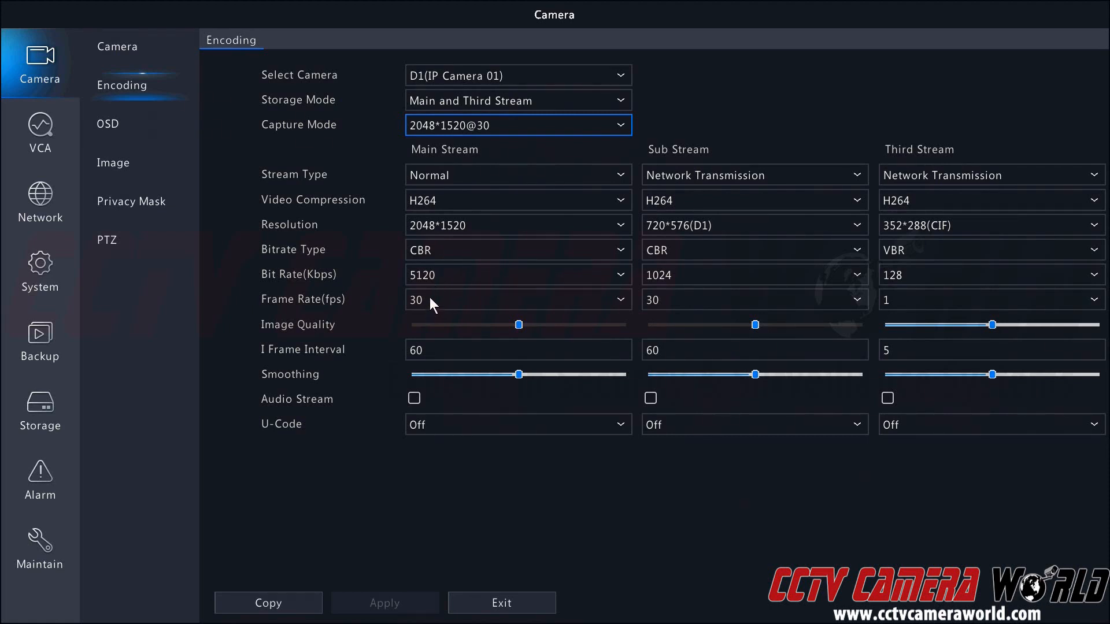
pyautogui.moveTo(433, 310)
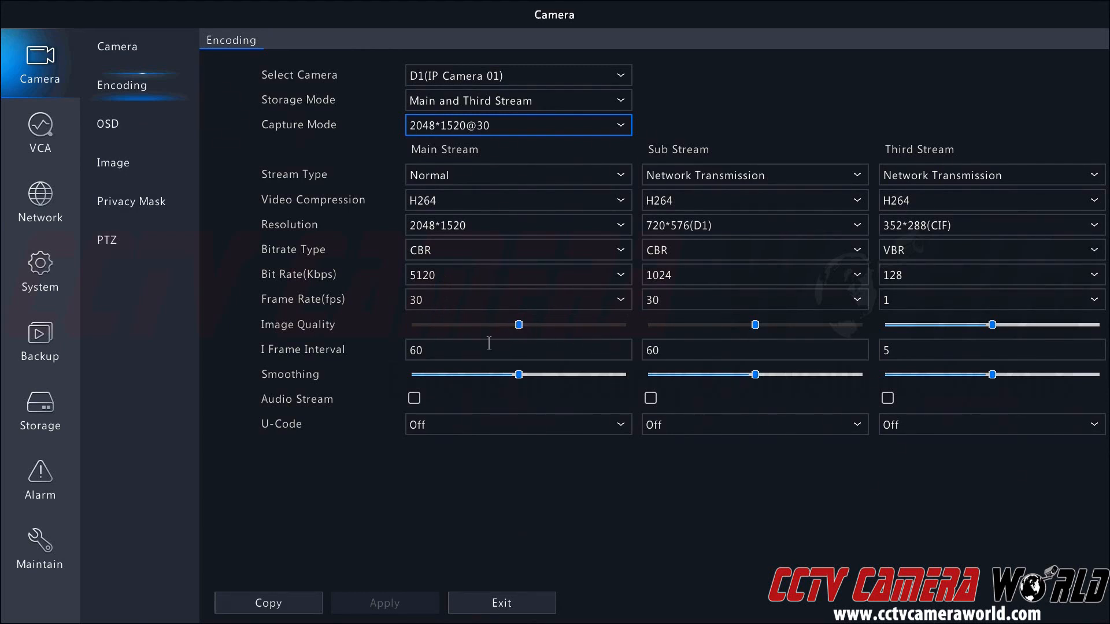
# Try Advanced Mode U-Code on the main stream, set it back to Off, and keep bit rate 5120.
pyautogui.click(517, 425)
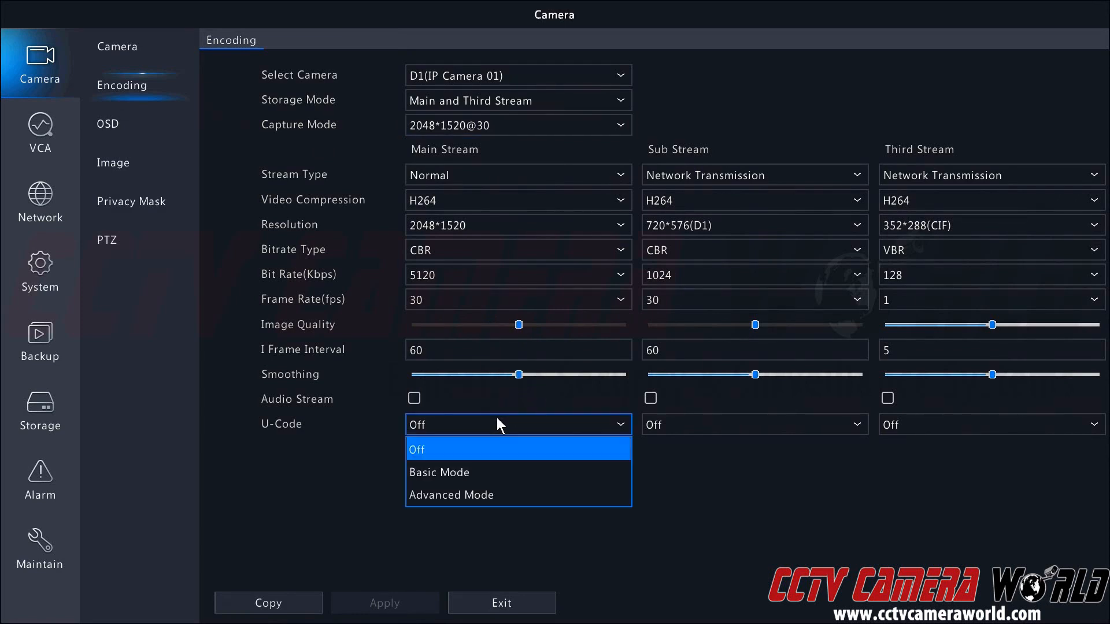
pyautogui.click(449, 495)
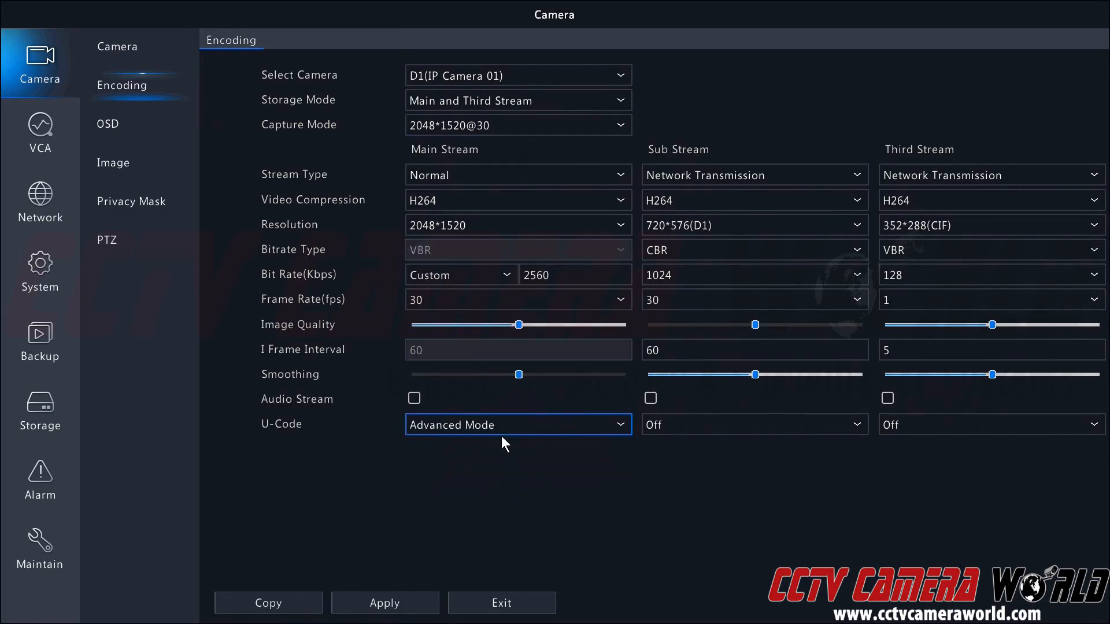
pyautogui.click(517, 424)
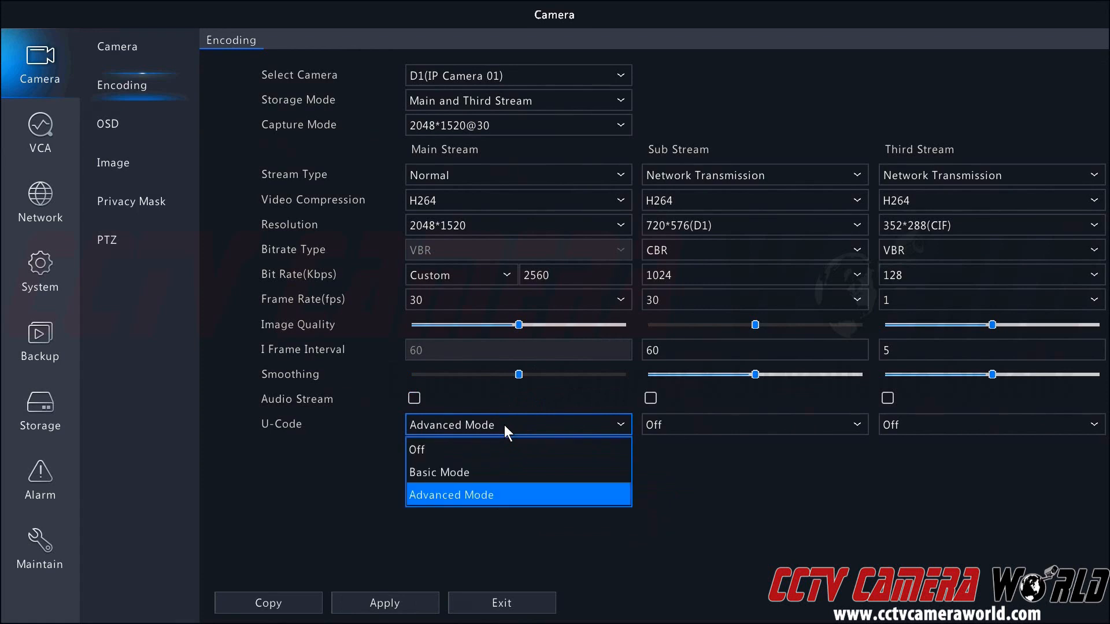
pyautogui.click(440, 471)
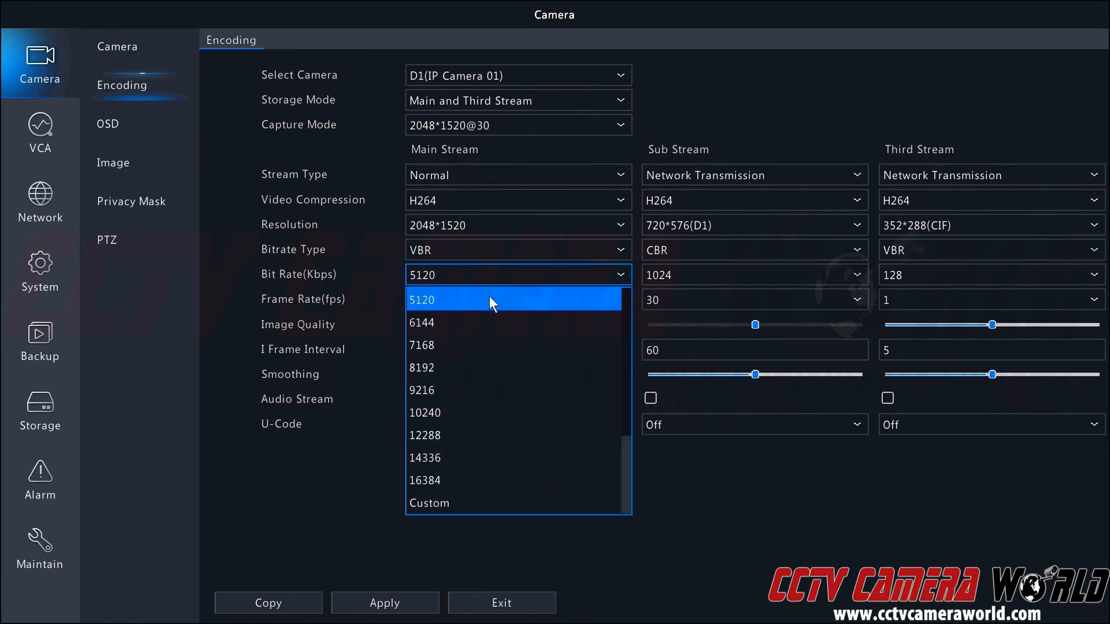
pyautogui.click(493, 300)
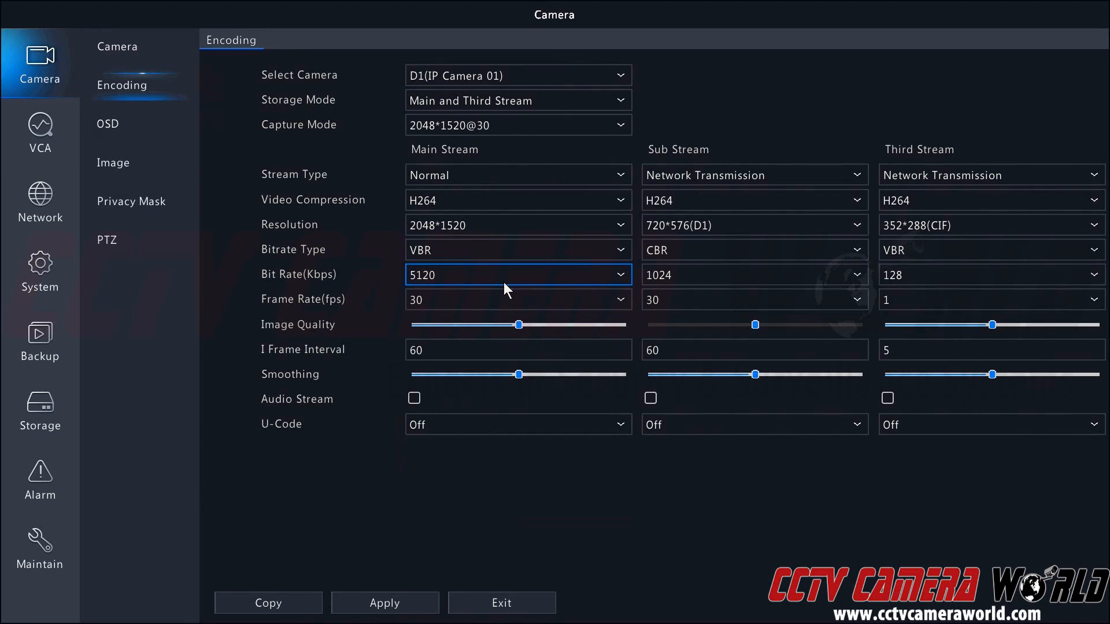
pyautogui.moveTo(505, 293)
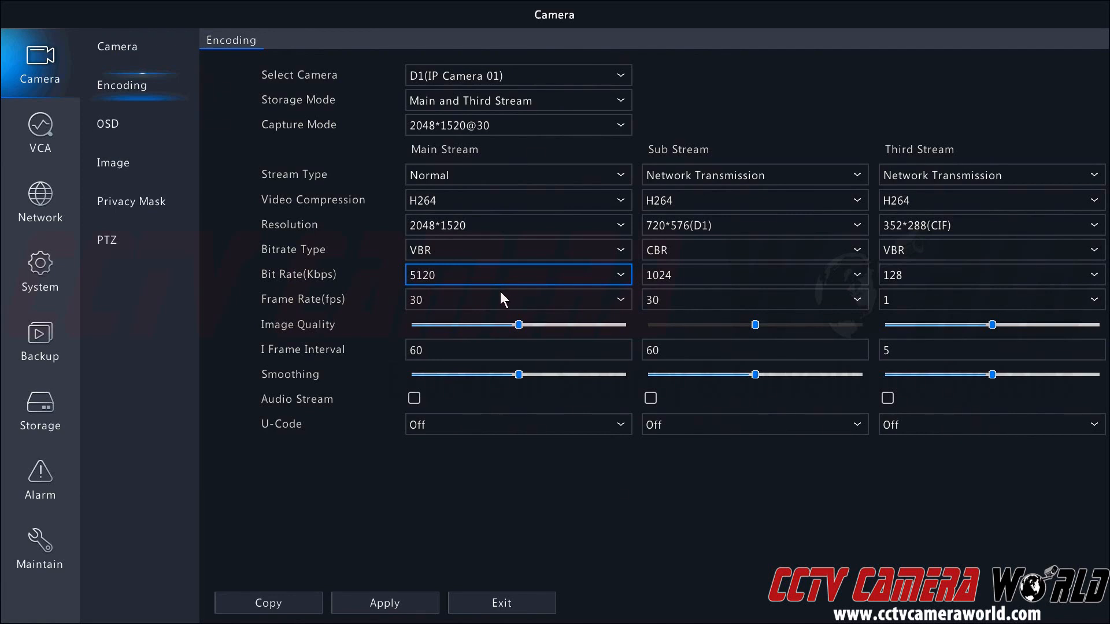
pyautogui.moveTo(501, 287)
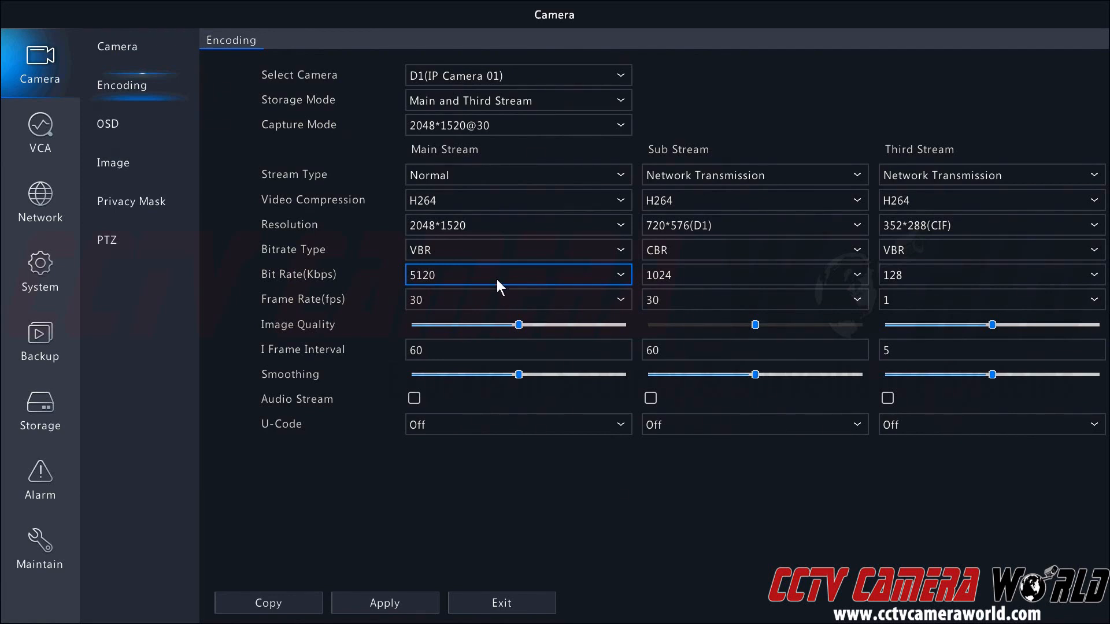
# Keep the main stream resolution at 2048*1520 and its frame rate at 30.
pyautogui.click(517, 225)
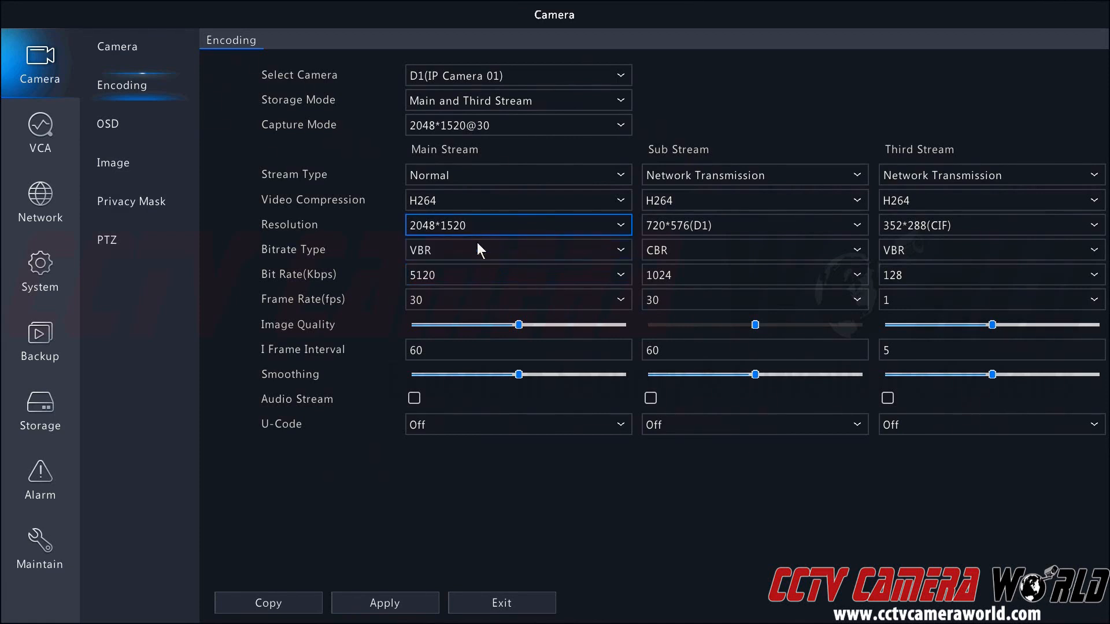
pyautogui.click(517, 298)
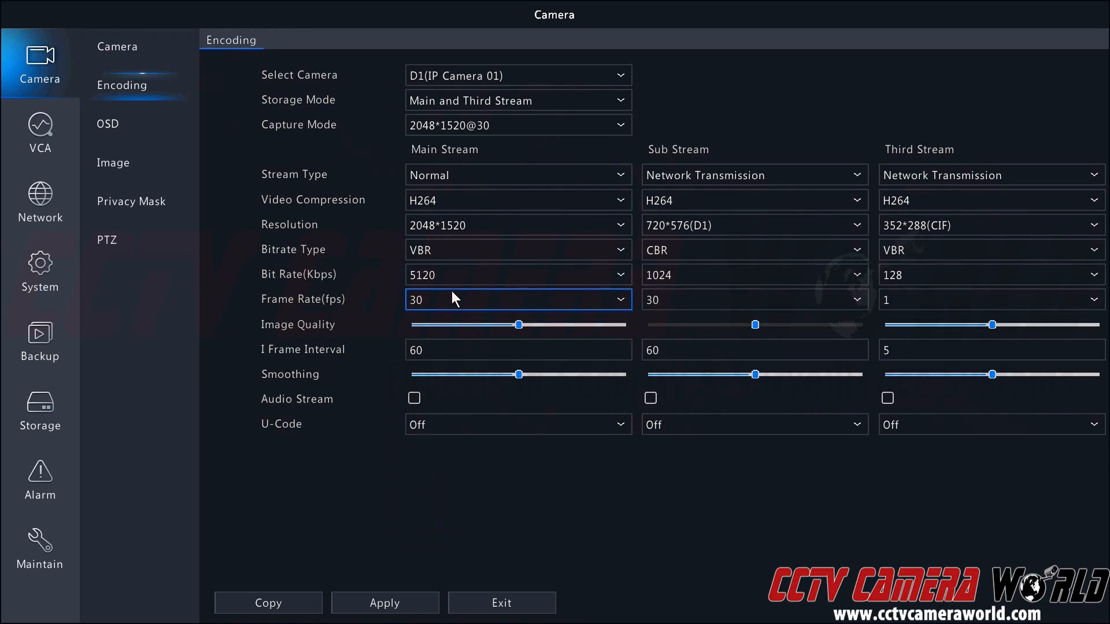
pyautogui.moveTo(460, 277)
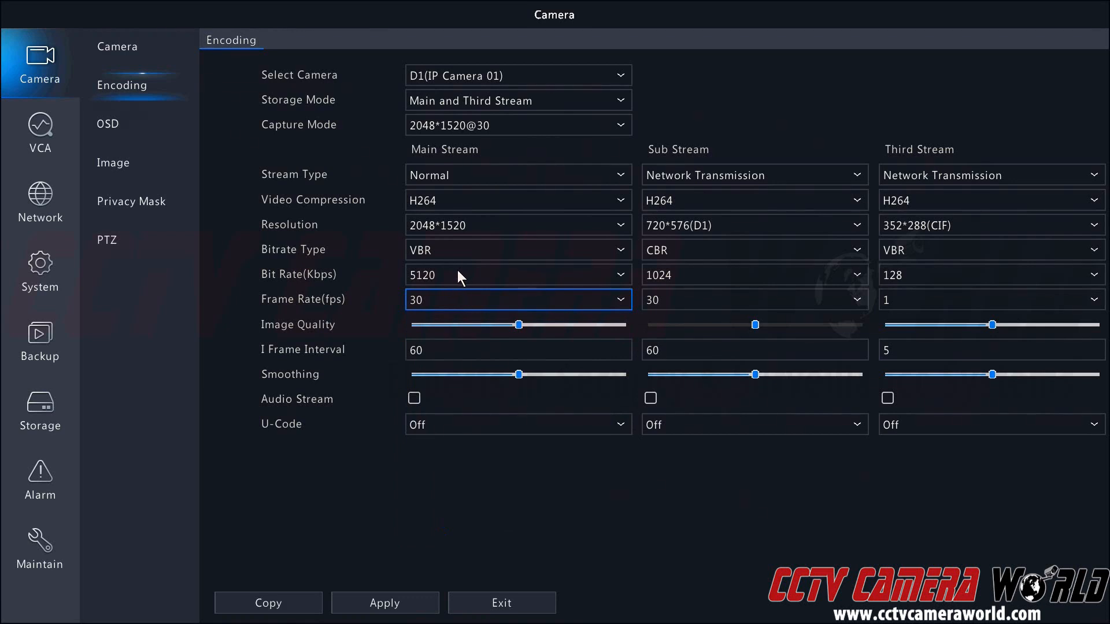
pyautogui.click(517, 275)
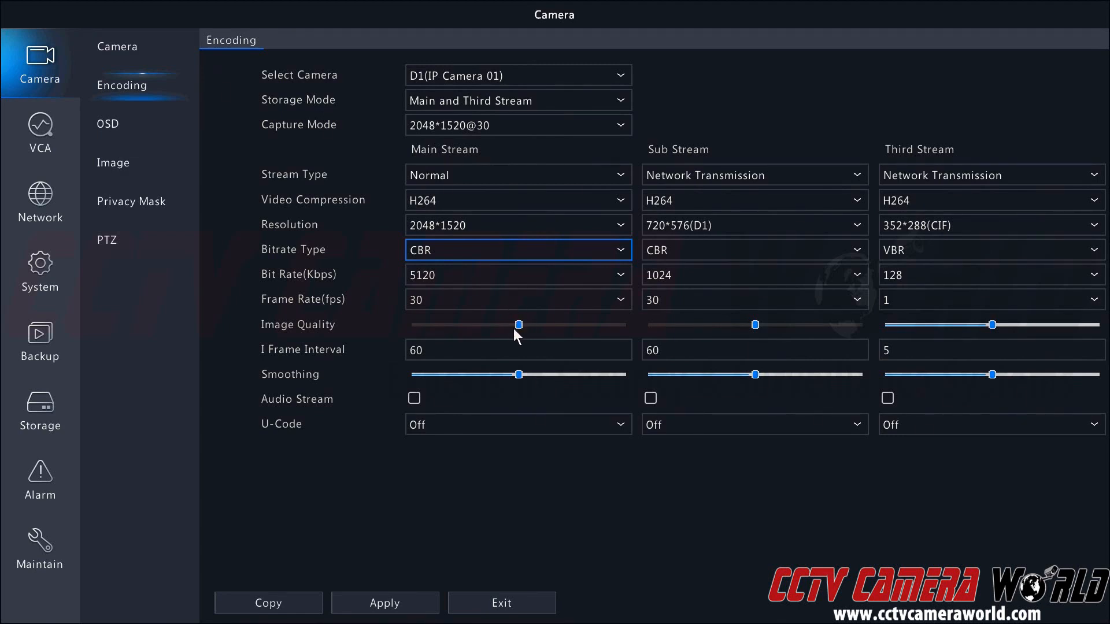
pyautogui.moveTo(580, 334)
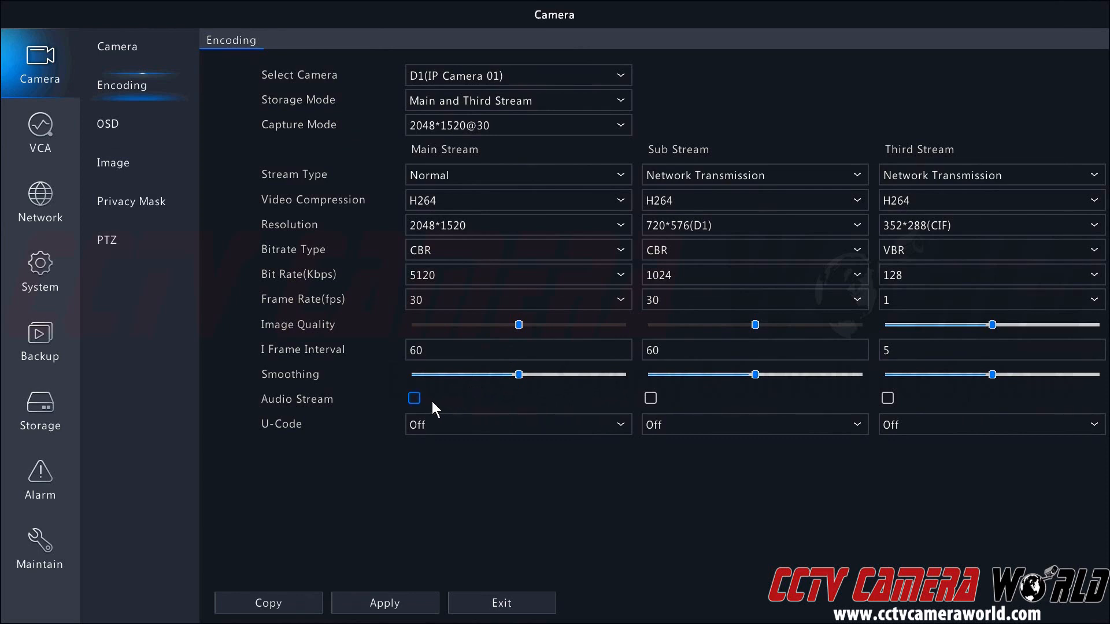
pyautogui.moveTo(434, 401)
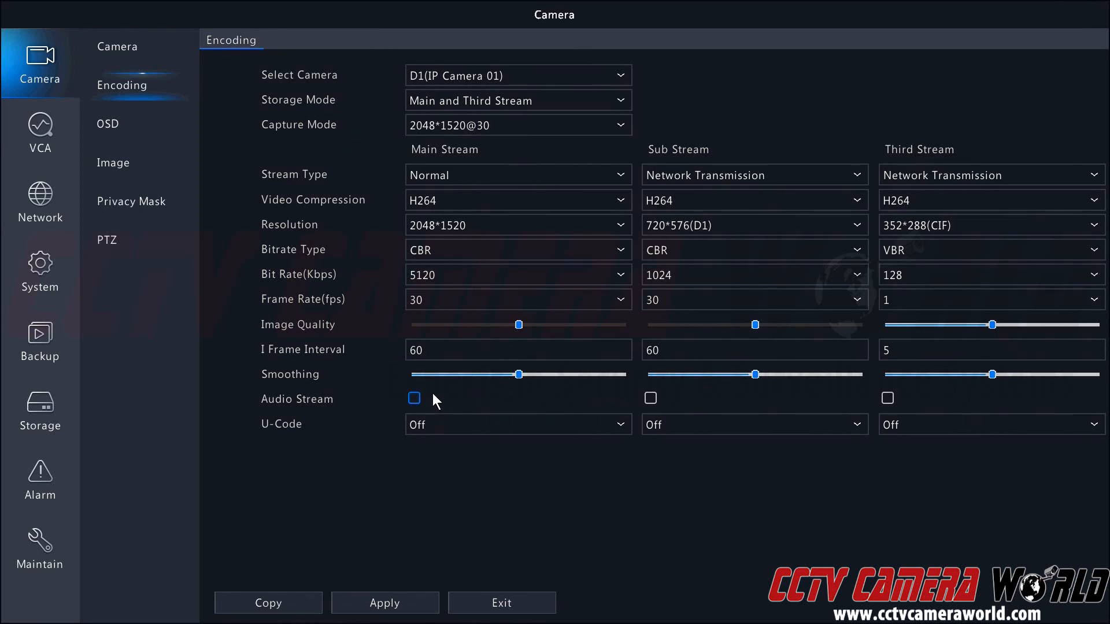
pyautogui.moveTo(431, 403)
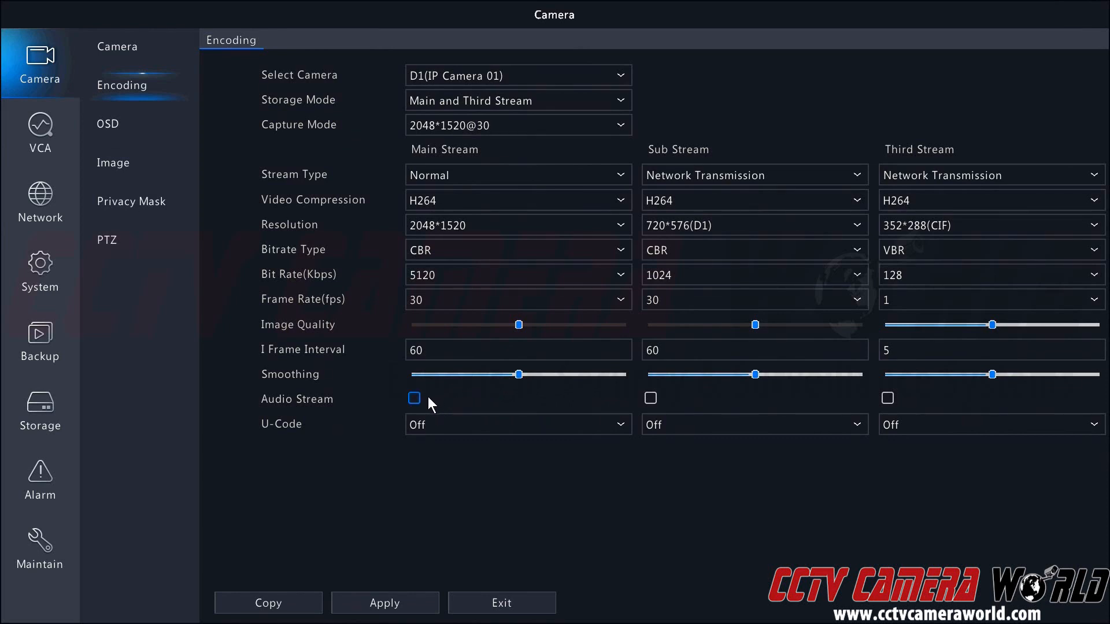
# Enable Audio Stream on camera D1's main stream.
pyautogui.click(414, 397)
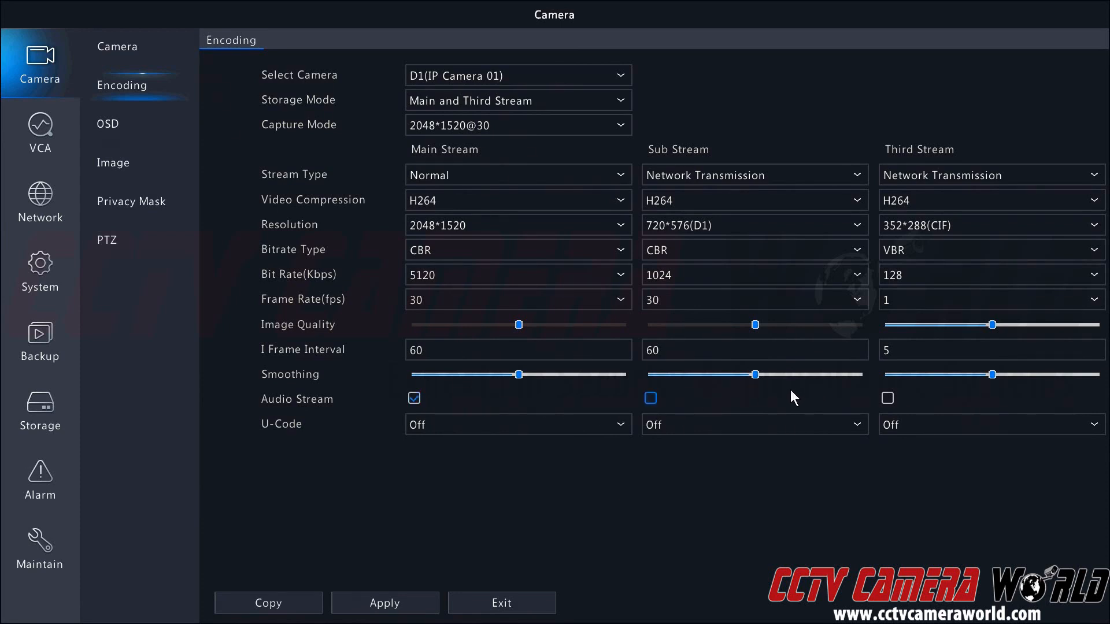
pyautogui.moveTo(777, 423)
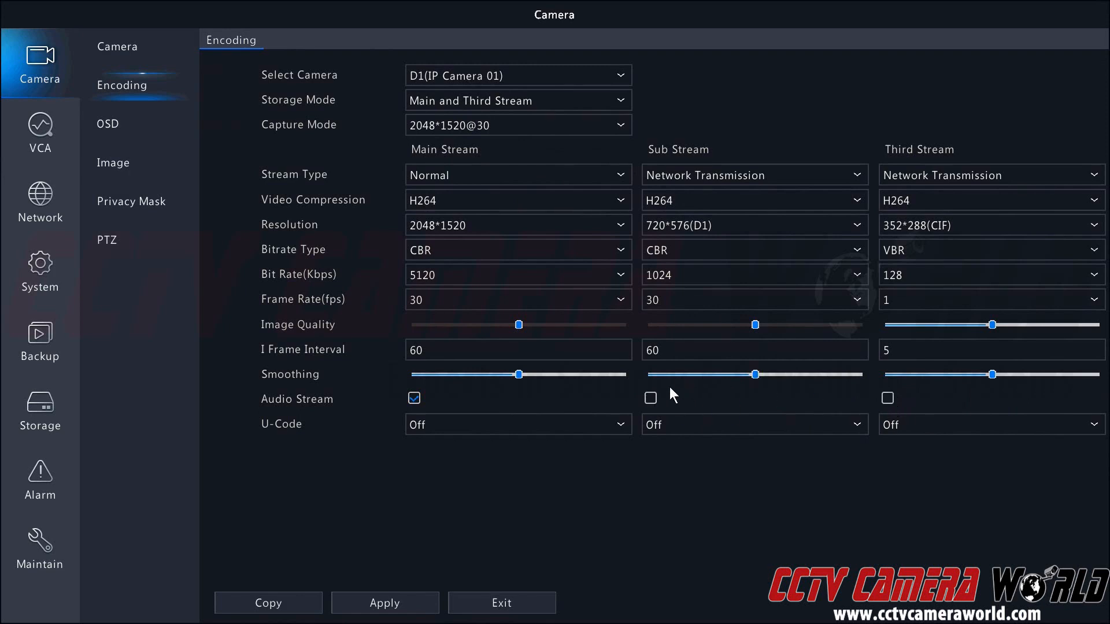
pyautogui.click(414, 397)
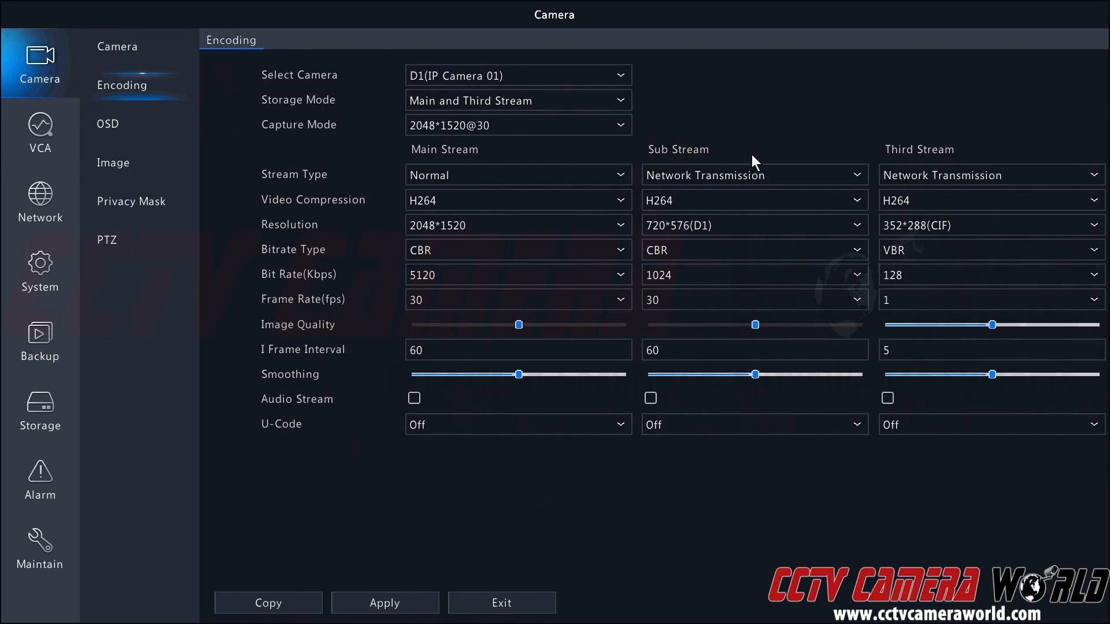
pyautogui.moveTo(717, 153)
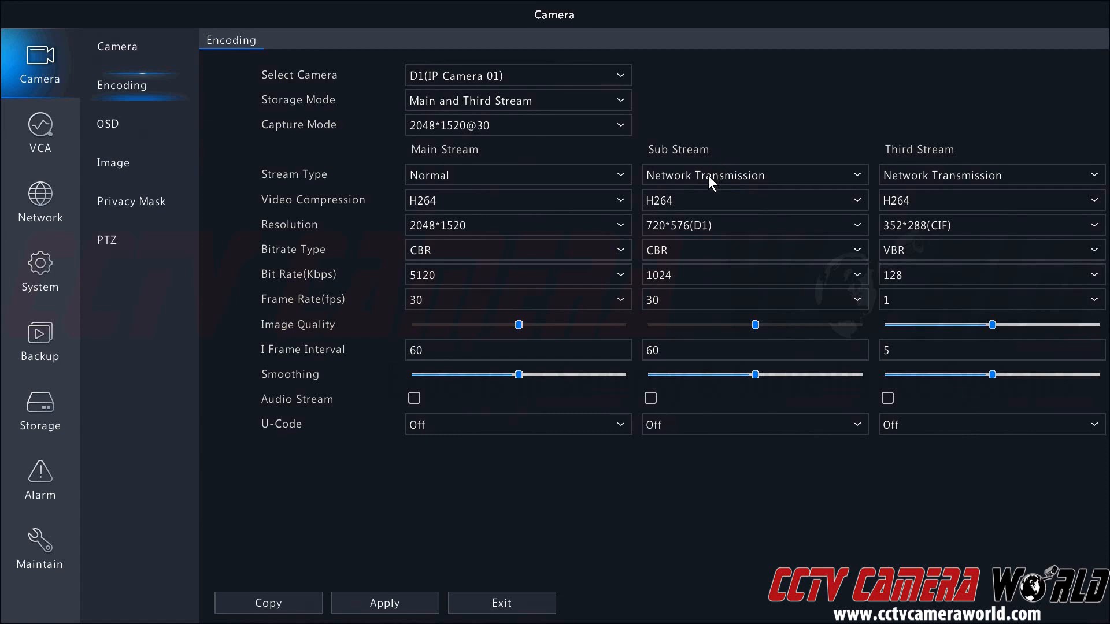
pyautogui.moveTo(690, 181)
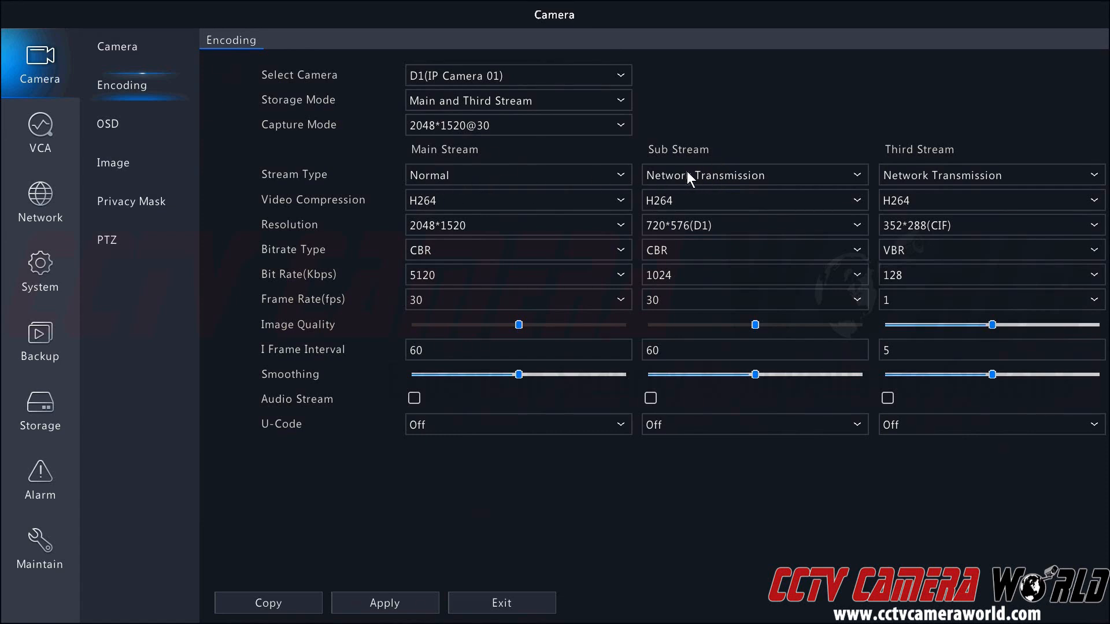
pyautogui.moveTo(707, 182)
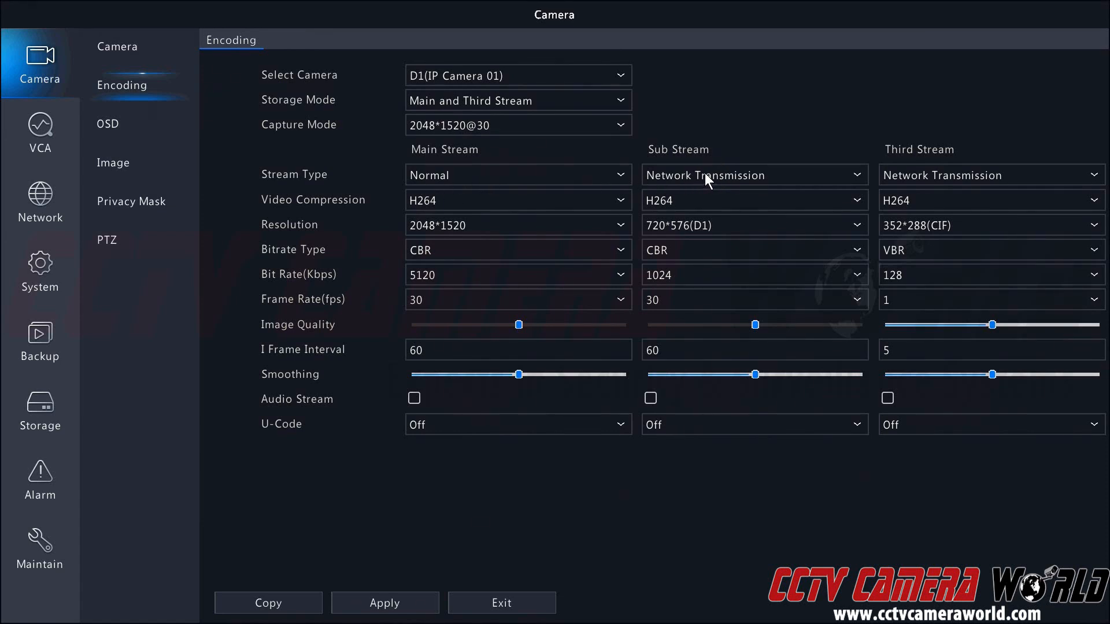
pyautogui.moveTo(694, 232)
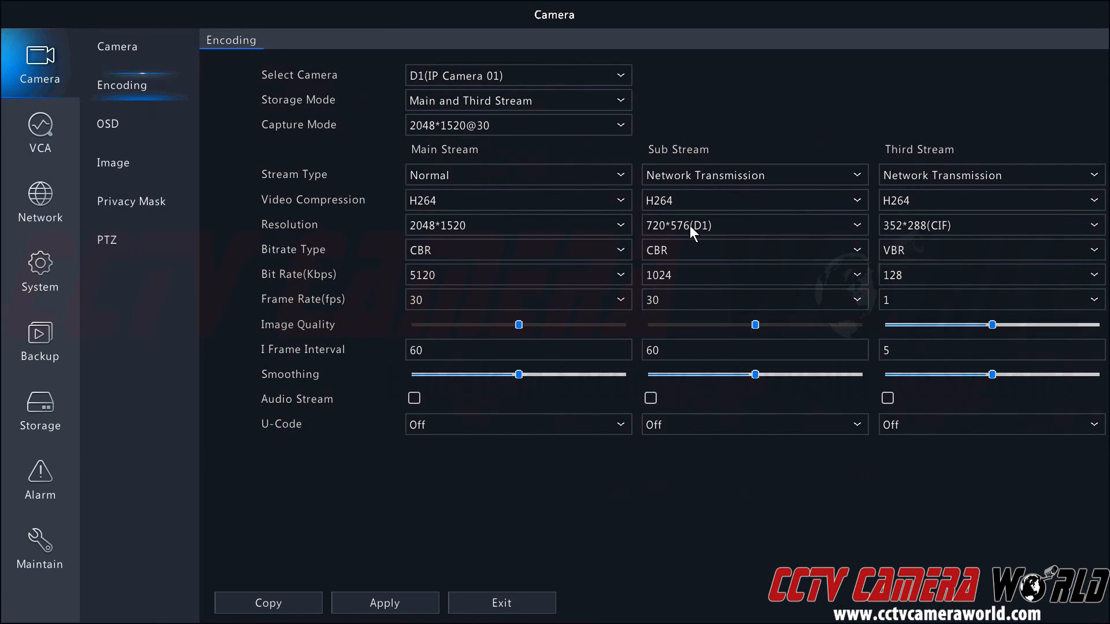
pyautogui.moveTo(566, 172)
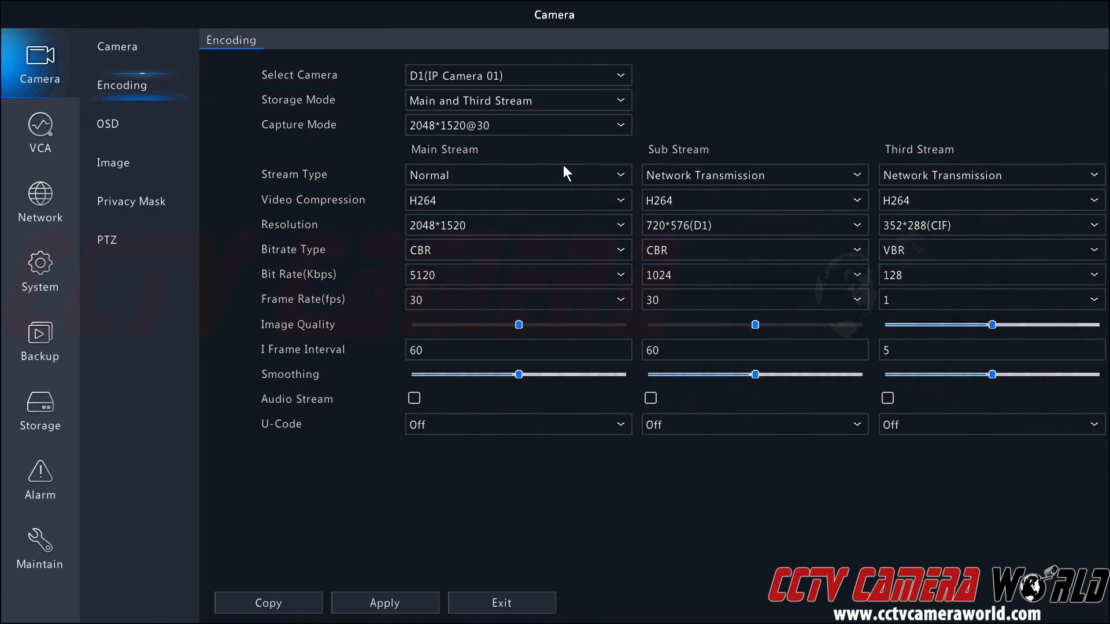
pyautogui.moveTo(566, 163)
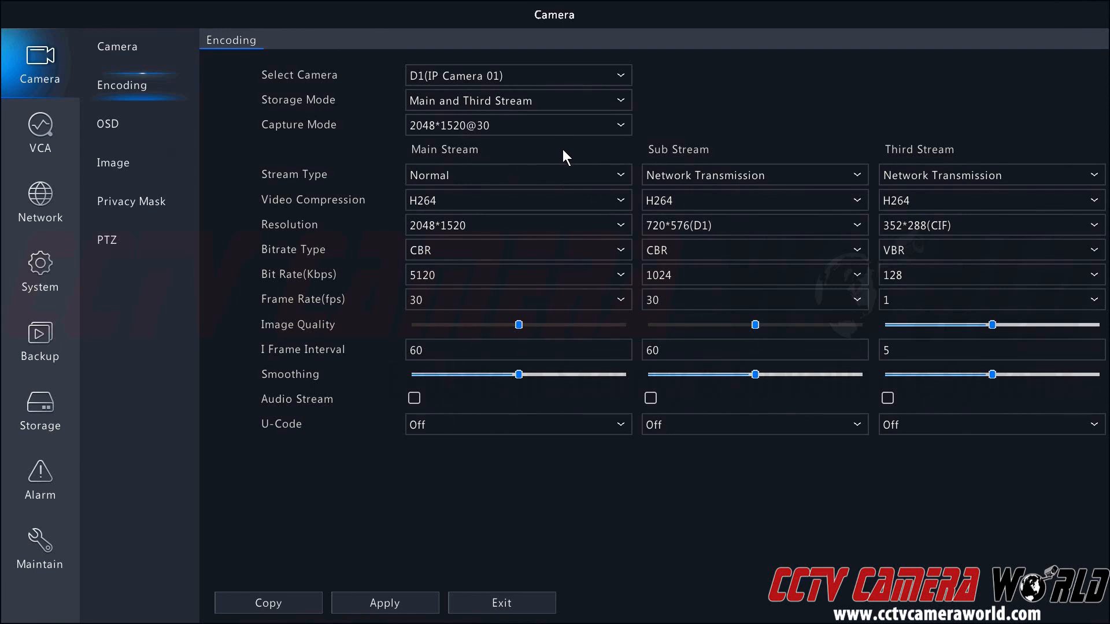
pyautogui.moveTo(509, 180)
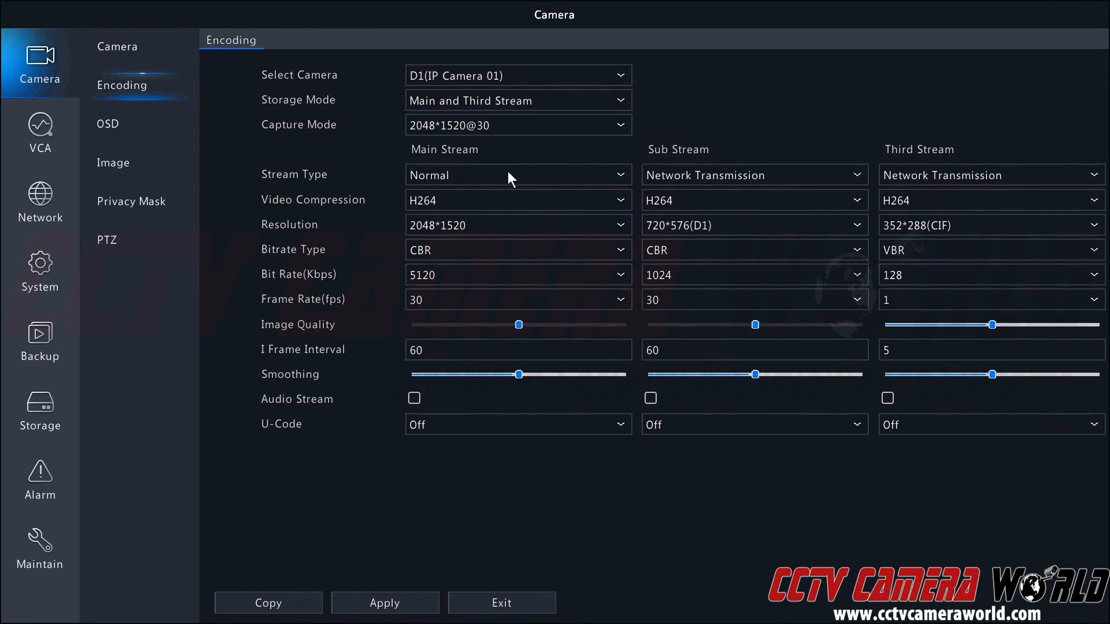
pyautogui.moveTo(397, 172)
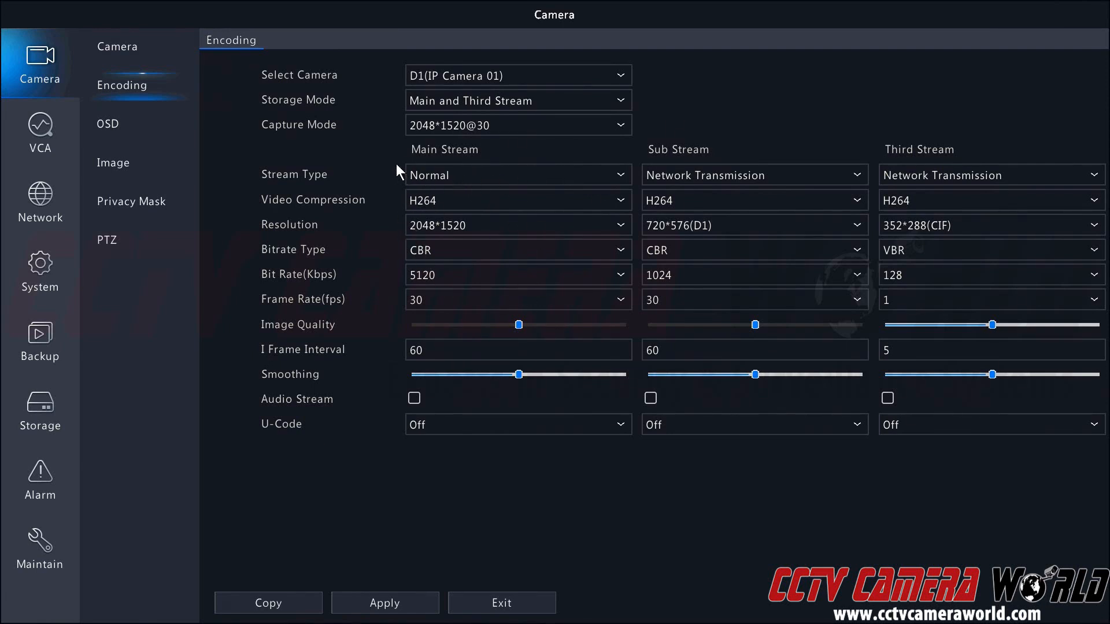
pyautogui.moveTo(884, 154)
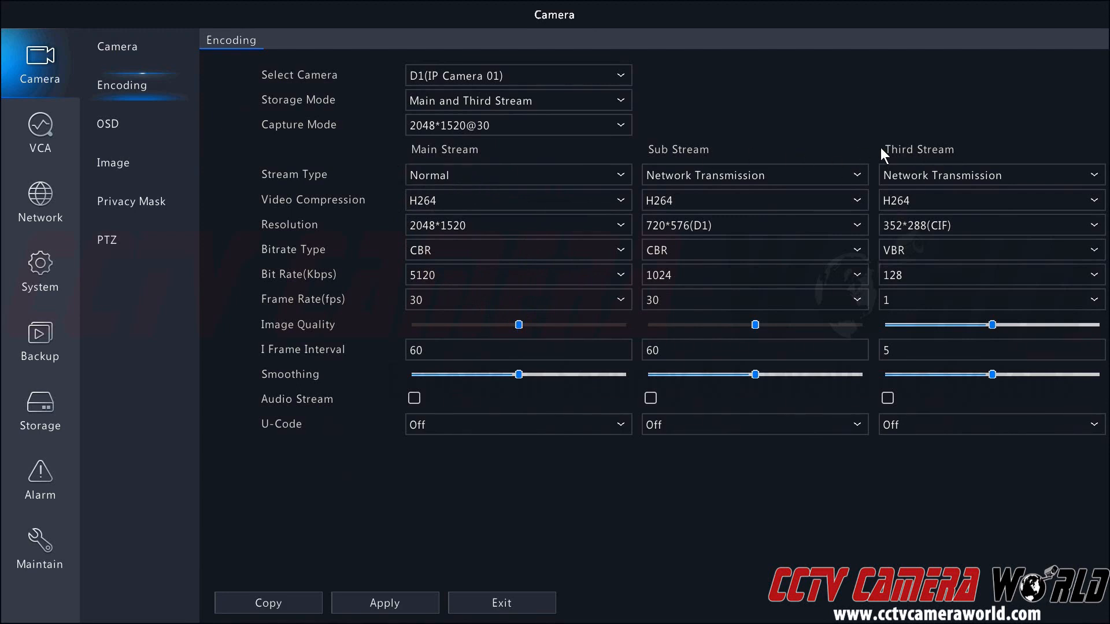
pyautogui.moveTo(917, 168)
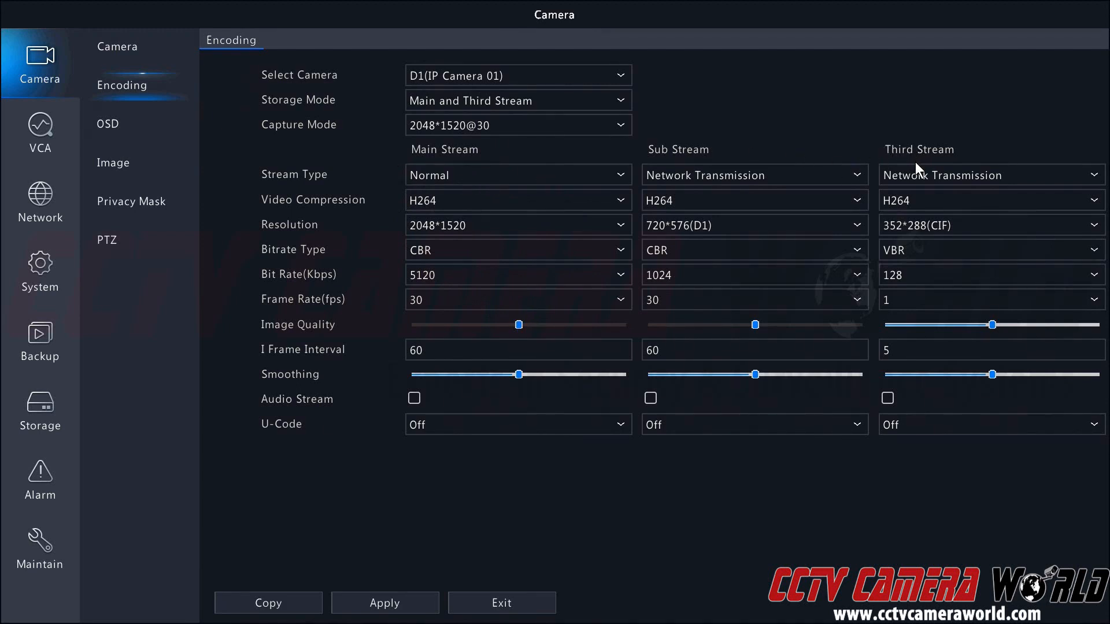
pyautogui.moveTo(917, 171)
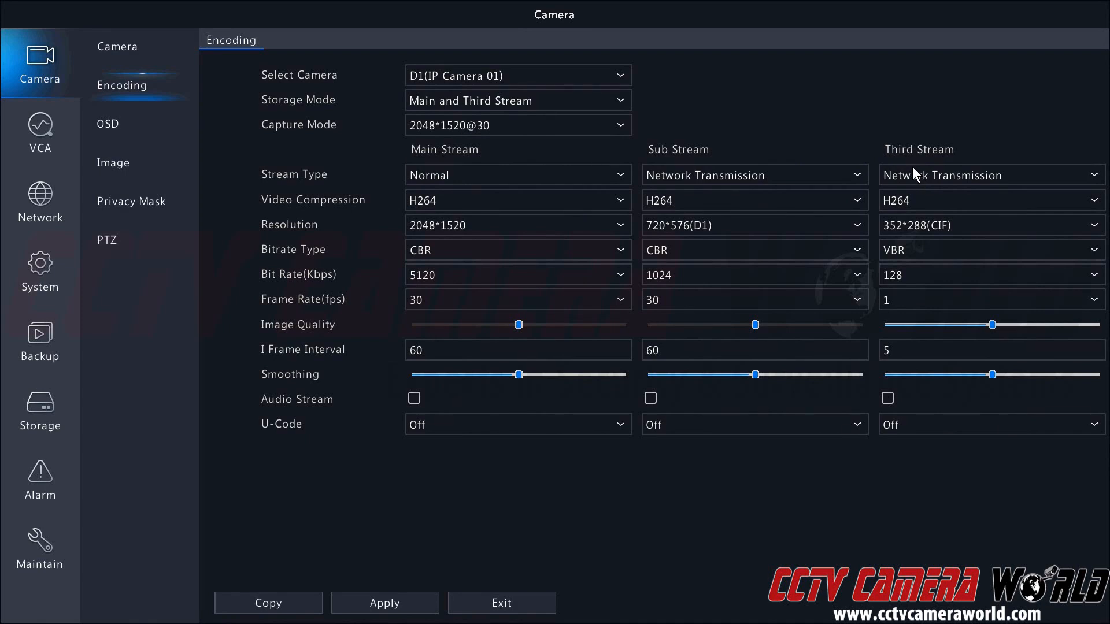
pyautogui.moveTo(918, 183)
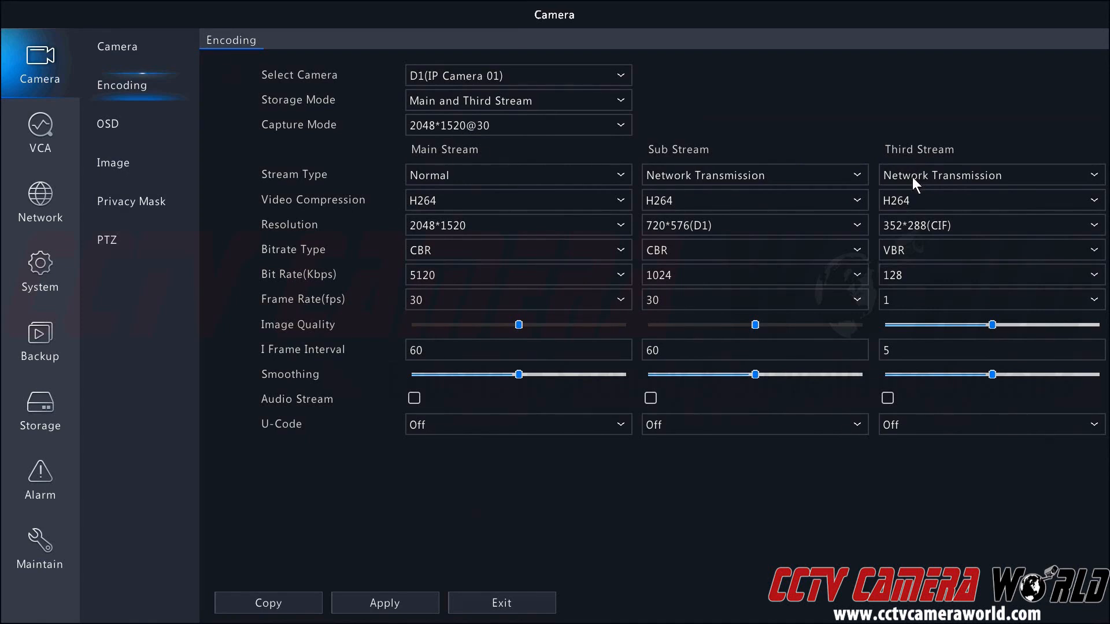
pyautogui.moveTo(924, 216)
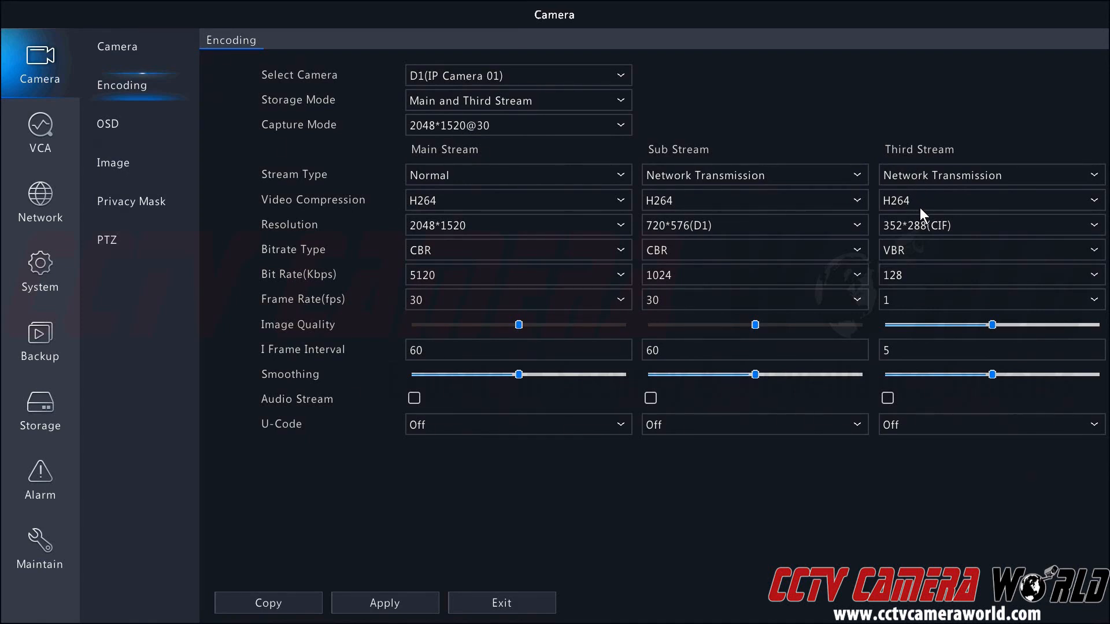
pyautogui.moveTo(930, 238)
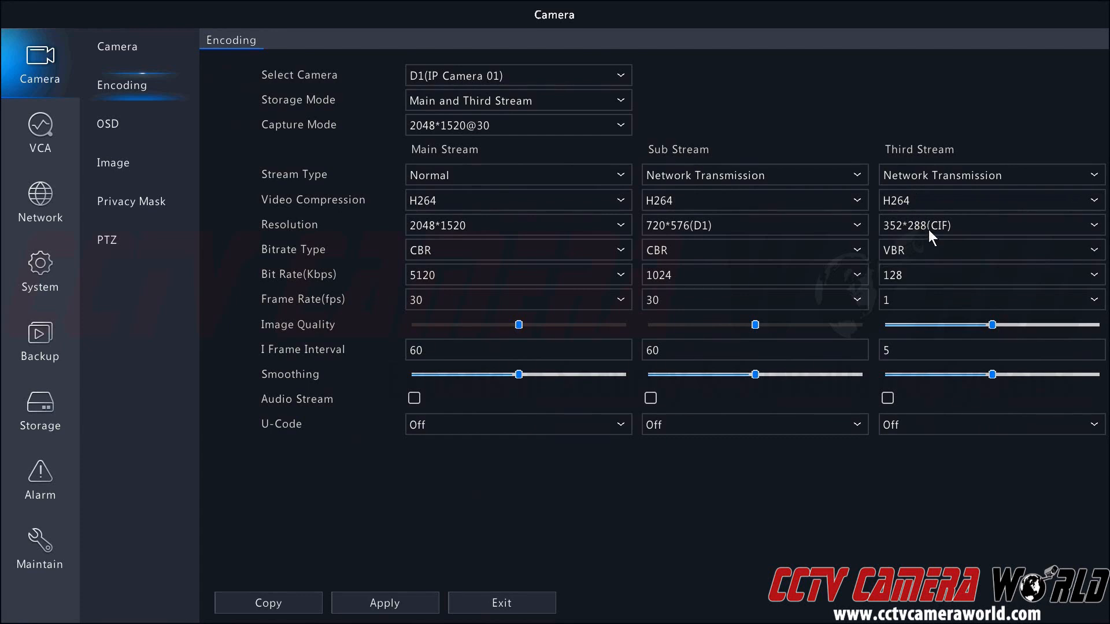
pyautogui.click(990, 225)
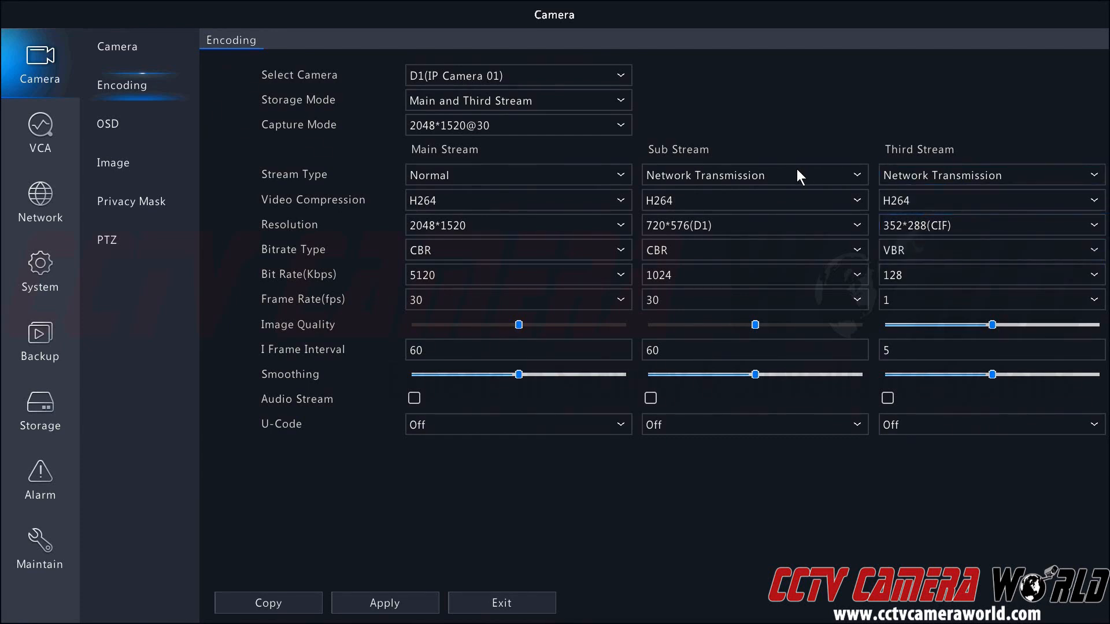
pyautogui.click(752, 175)
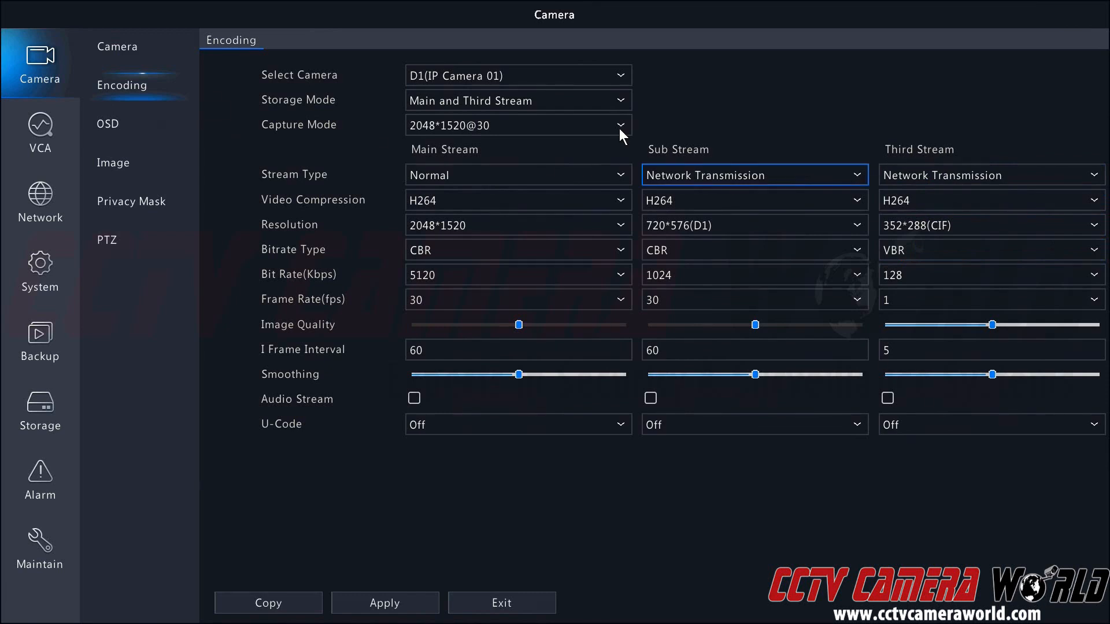
pyautogui.click(619, 124)
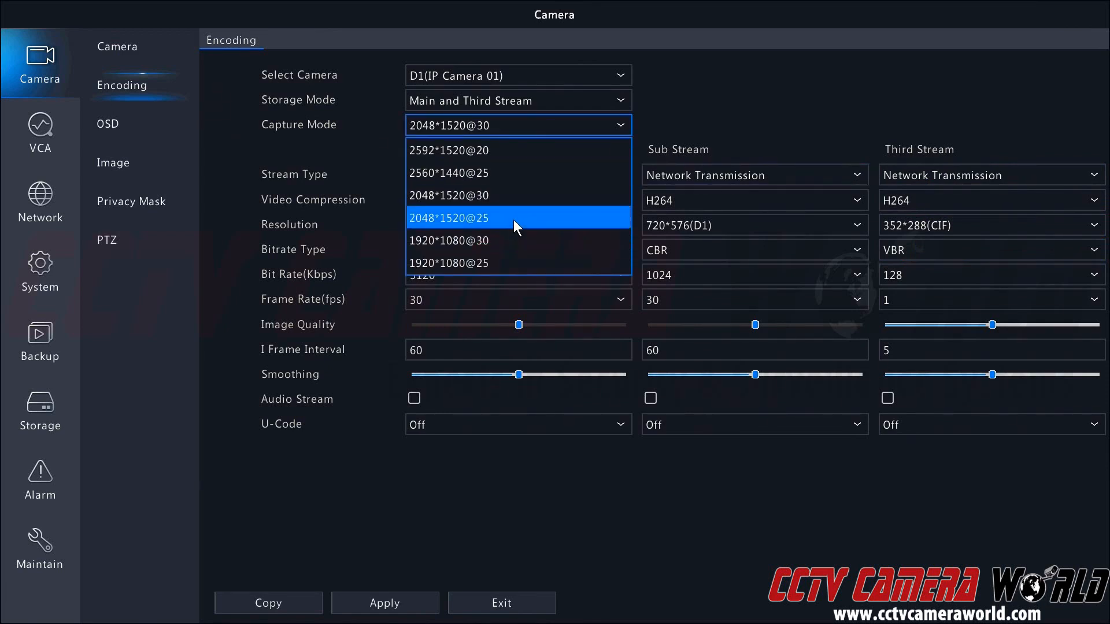
pyautogui.moveTo(515, 218)
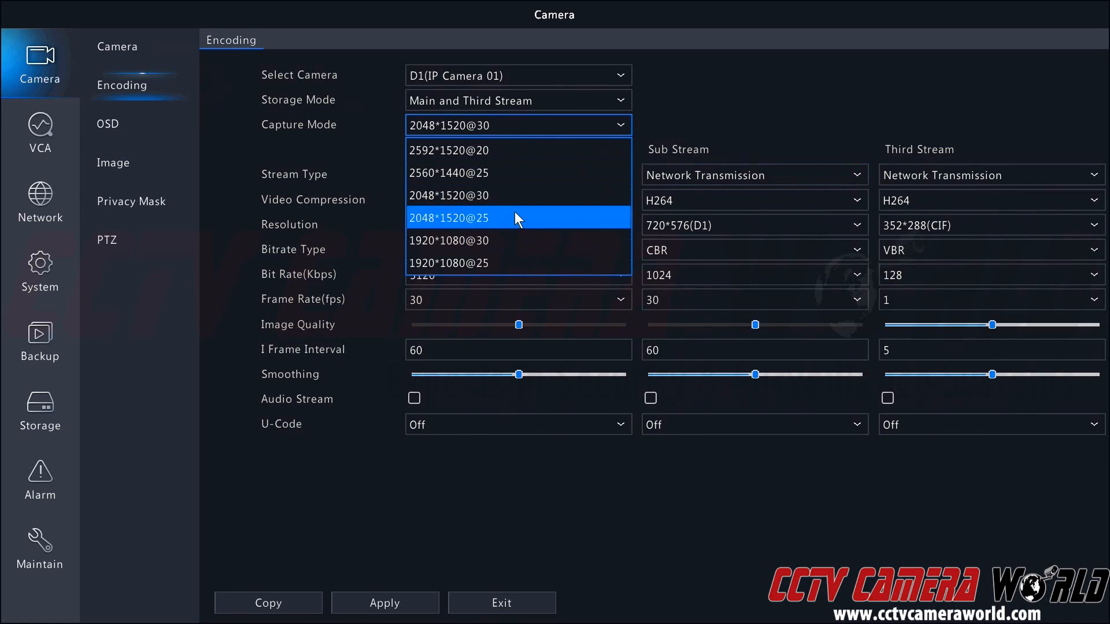
pyautogui.moveTo(515, 240)
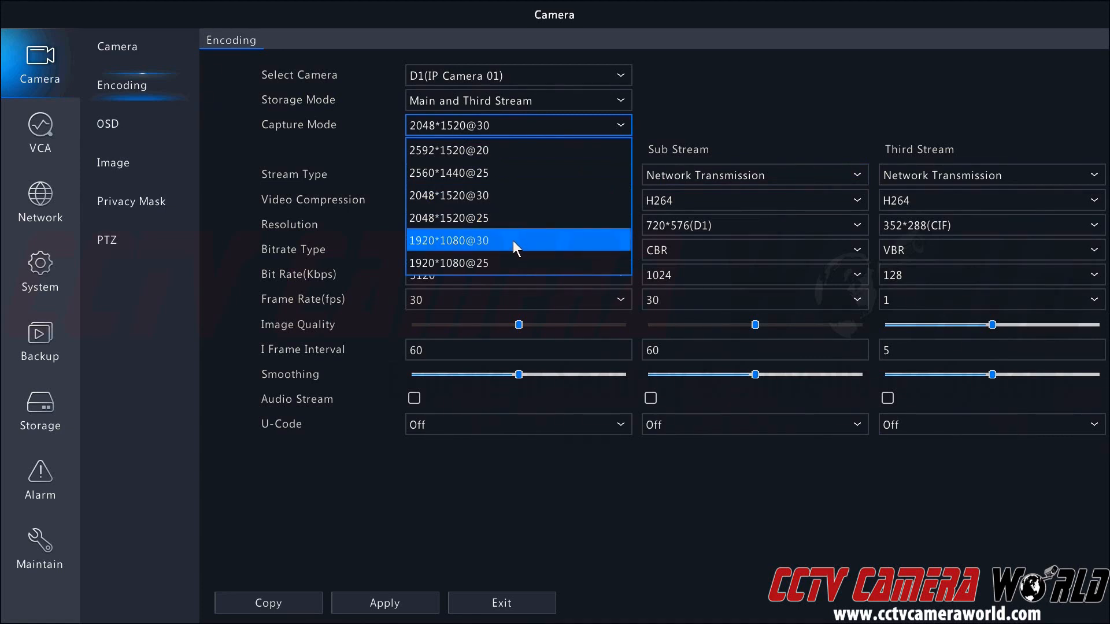
pyautogui.moveTo(528, 262)
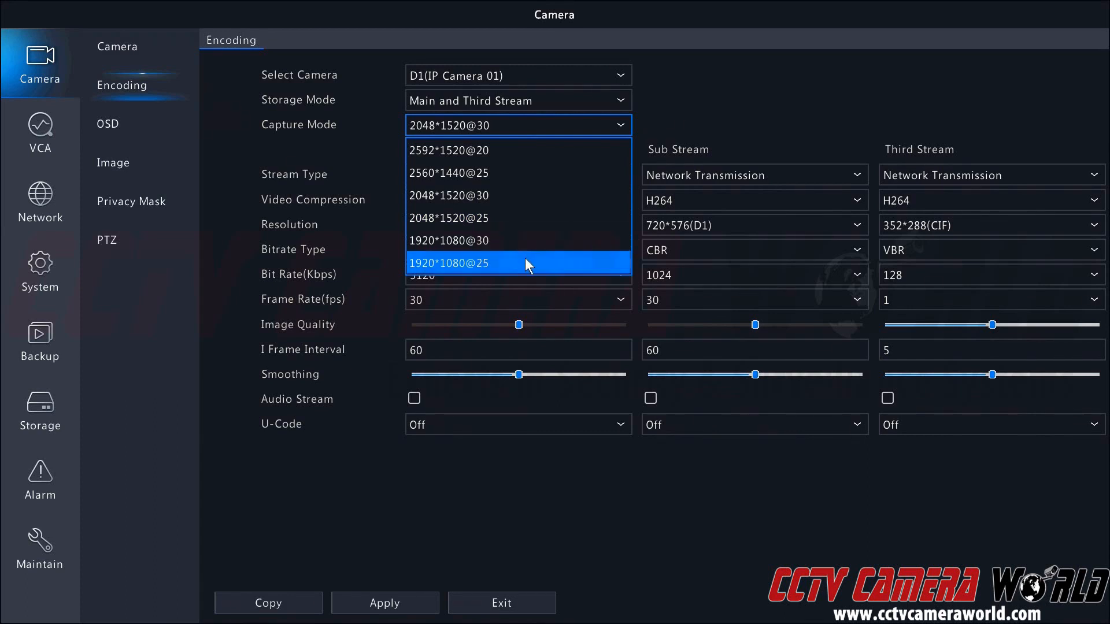
pyautogui.moveTo(570, 141)
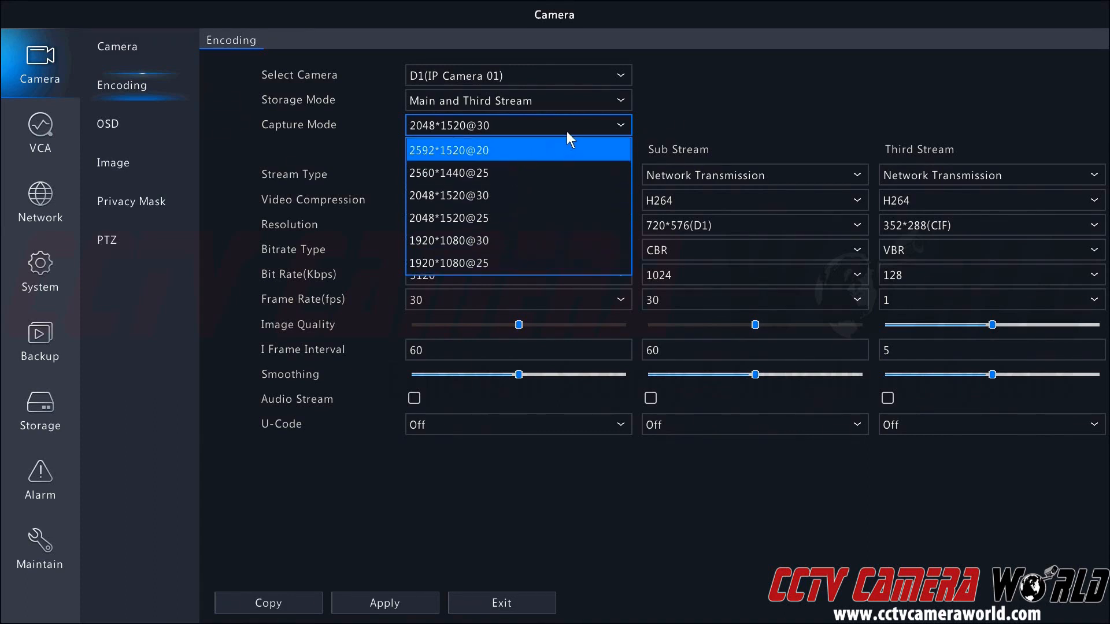
pyautogui.click(449, 196)
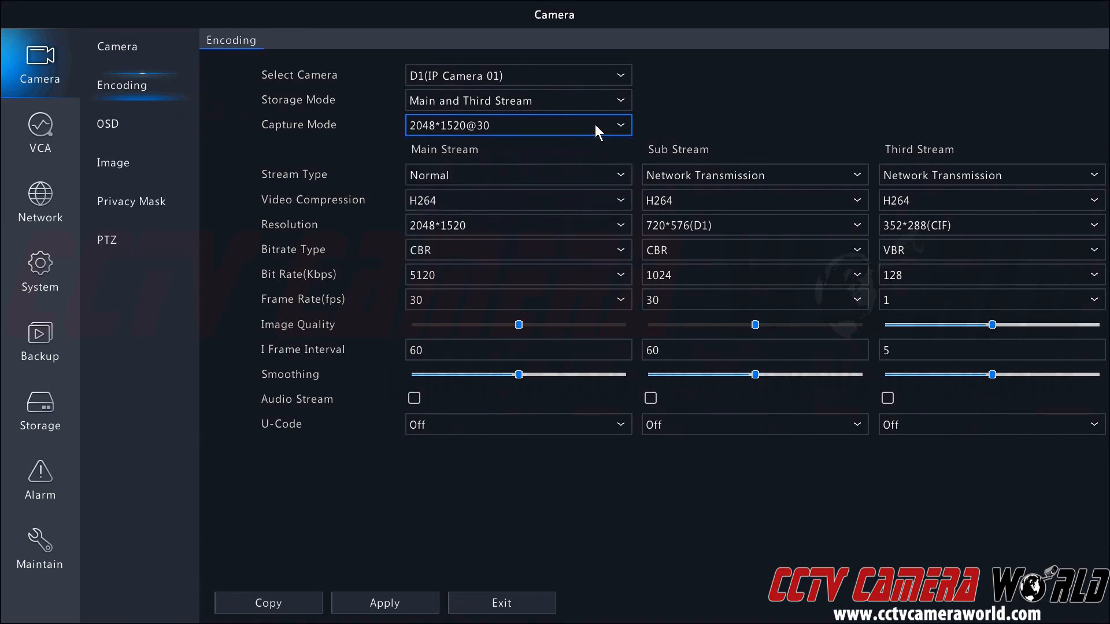
pyautogui.moveTo(601, 140)
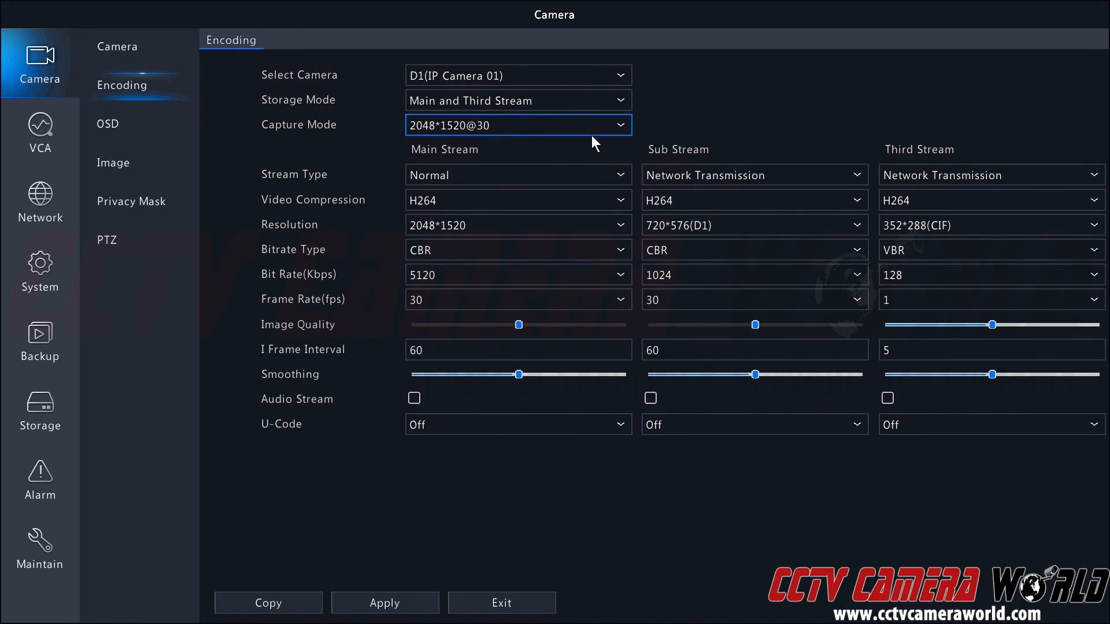
pyautogui.click(517, 99)
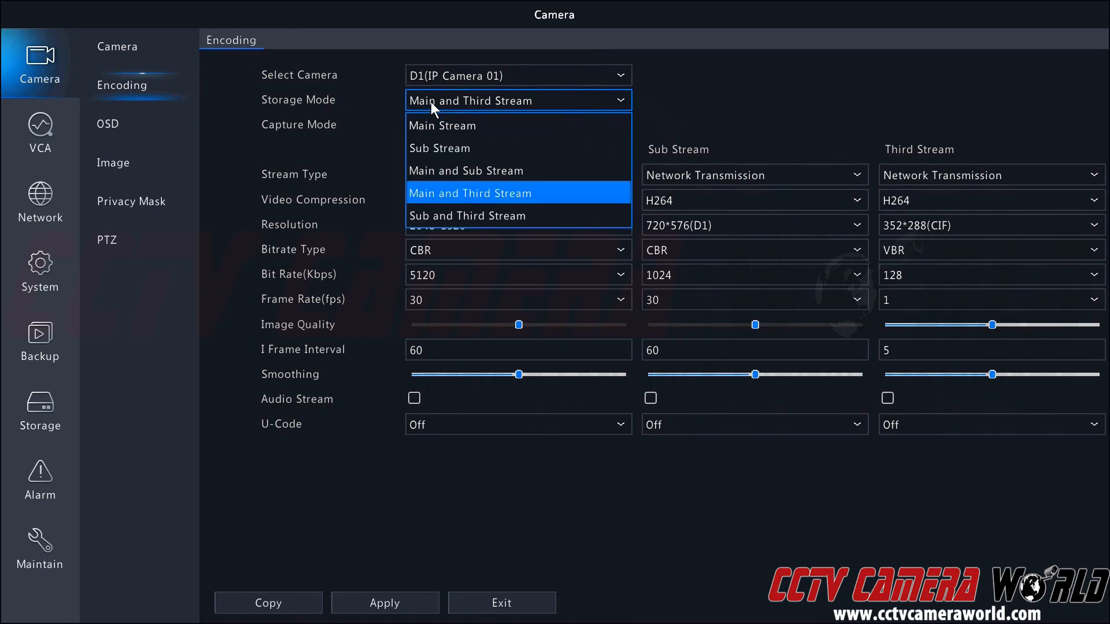
pyautogui.moveTo(439, 148)
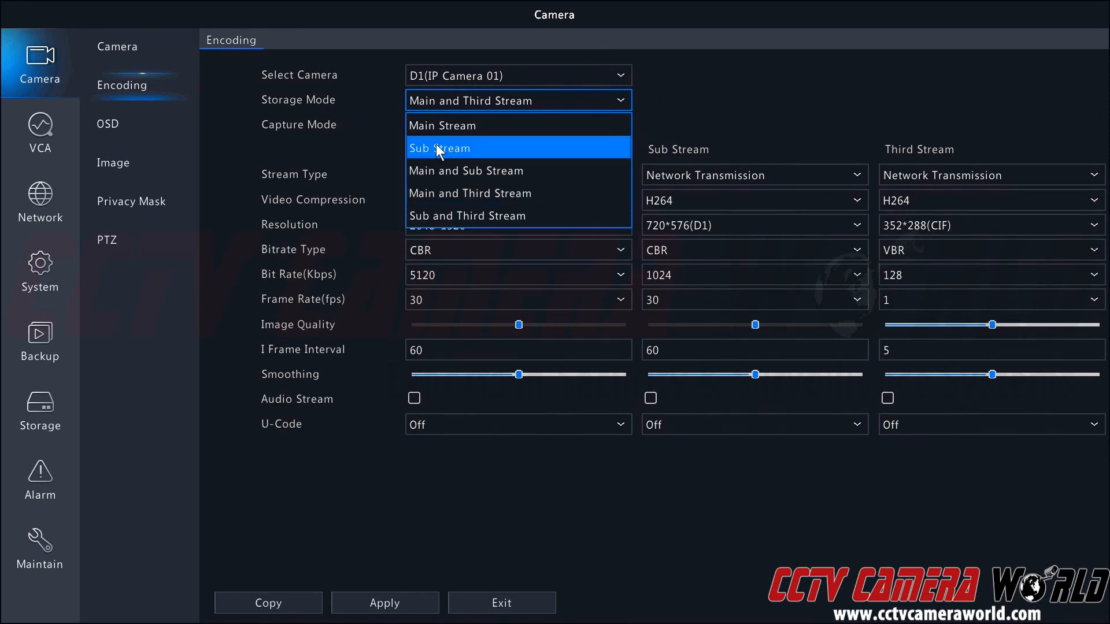
pyautogui.moveTo(465, 171)
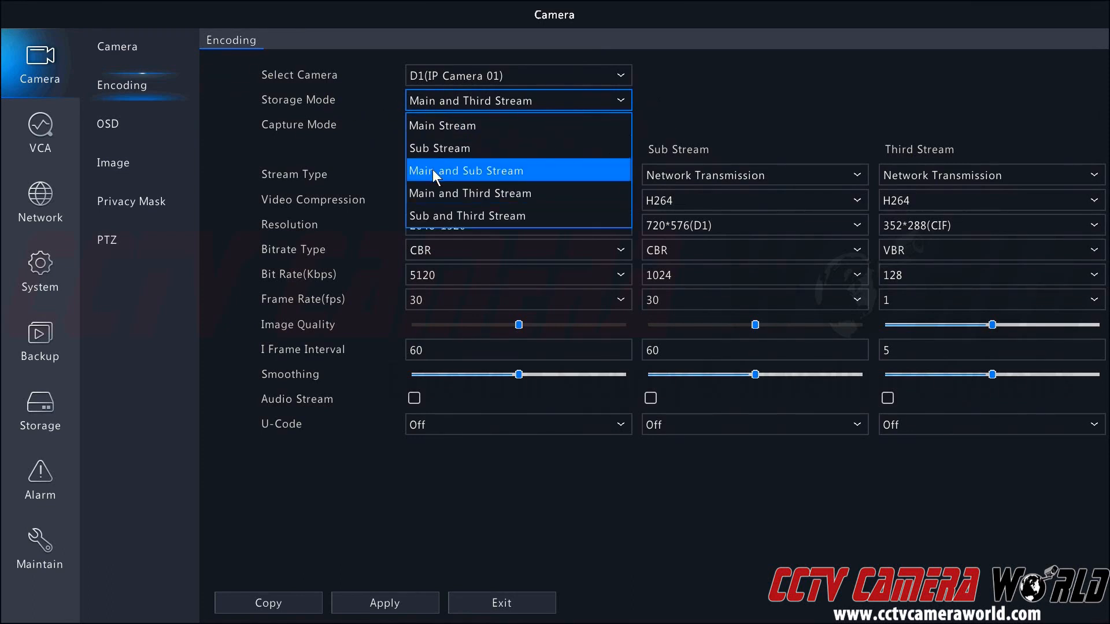
pyautogui.moveTo(446, 193)
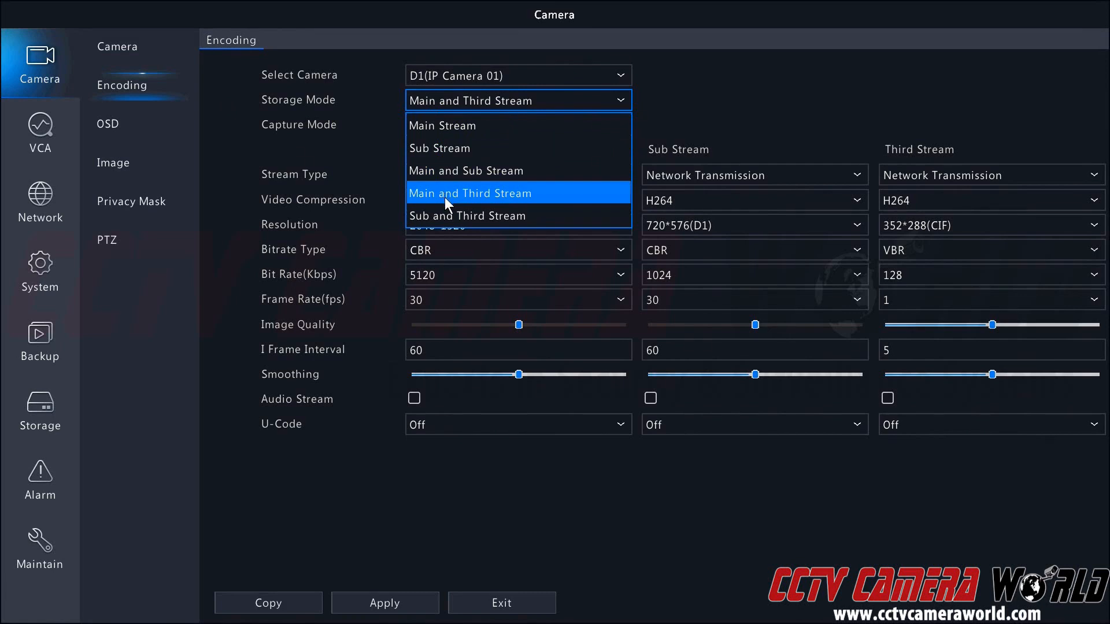
pyautogui.moveTo(467, 216)
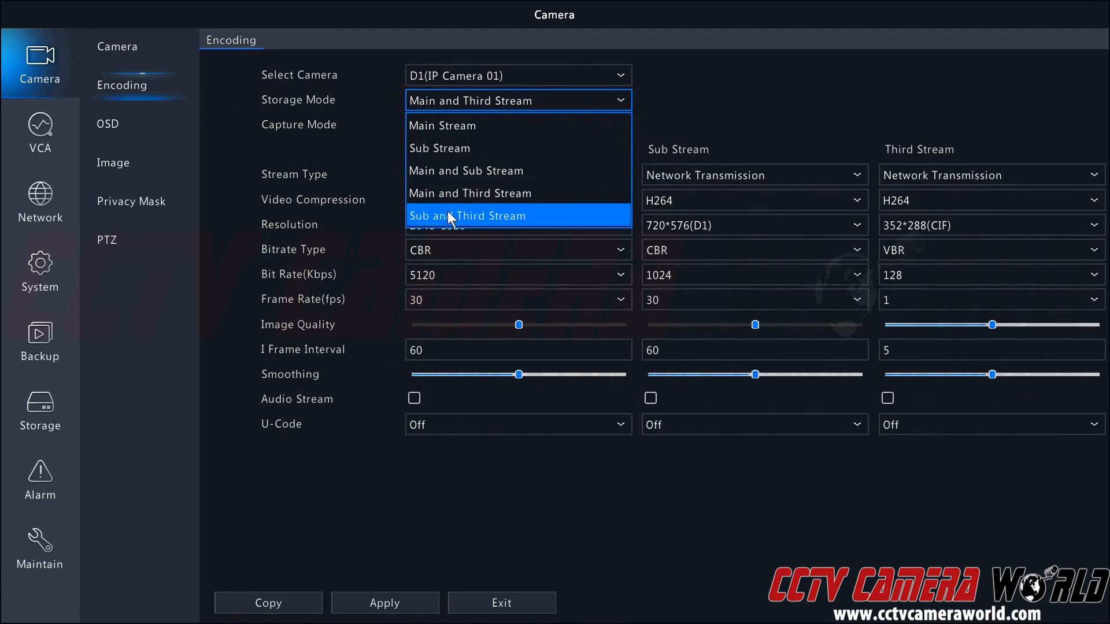
pyautogui.moveTo(658, 134)
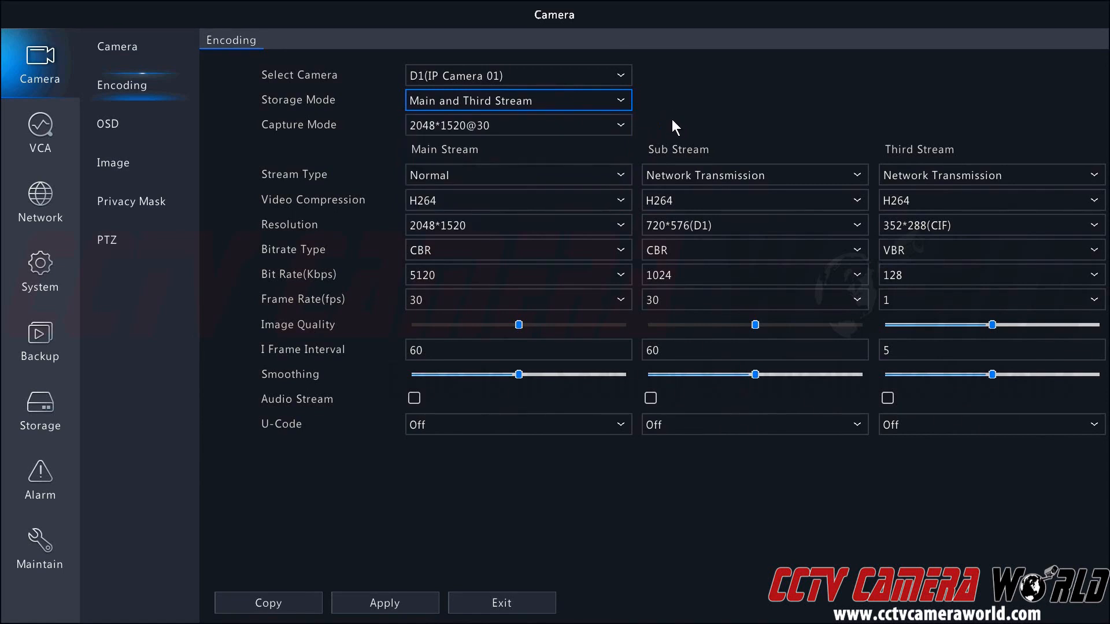
pyautogui.moveTo(670, 136)
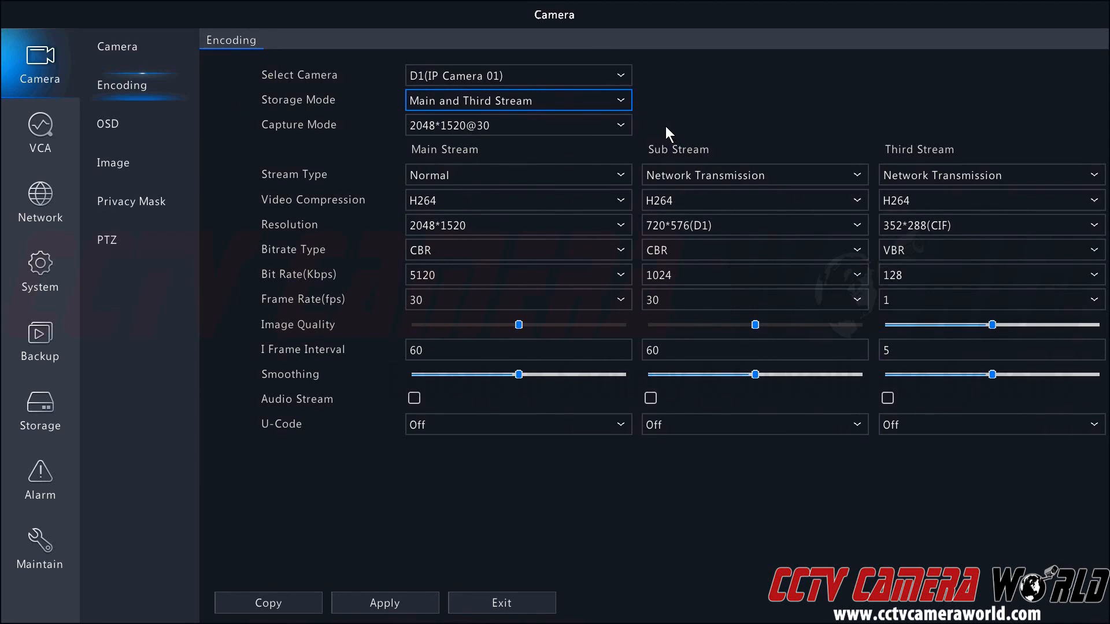
pyautogui.moveTo(660, 128)
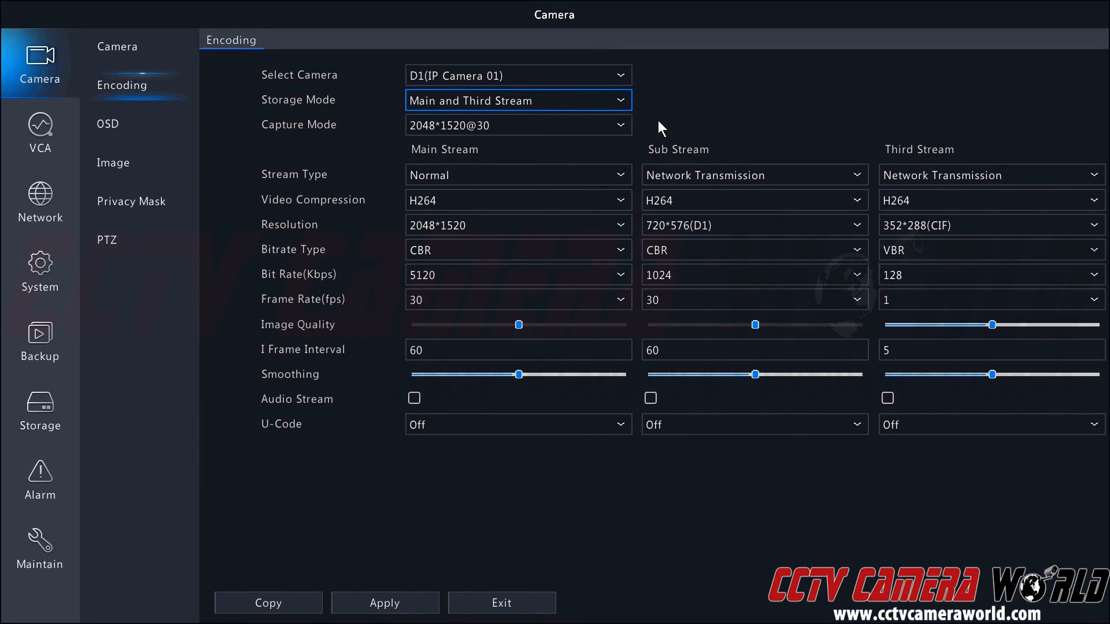